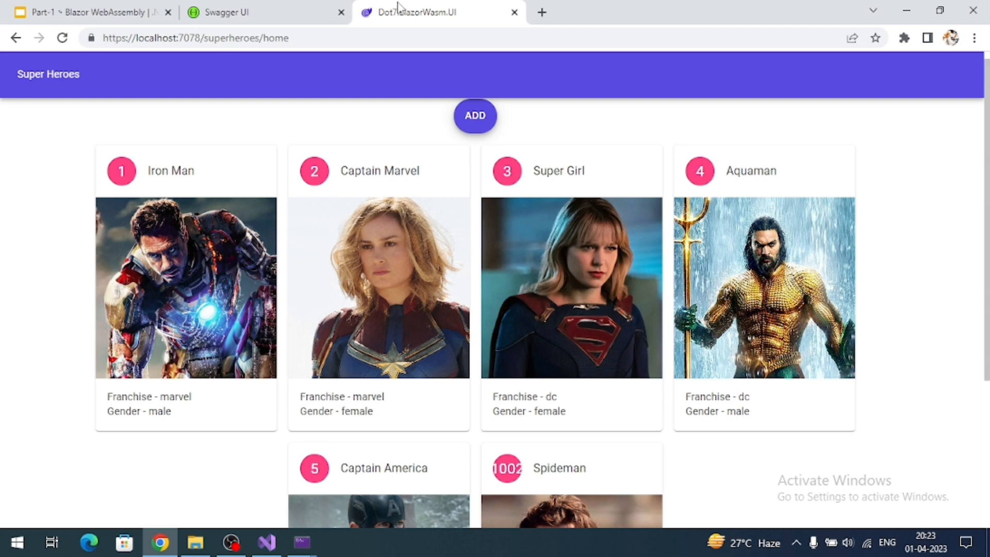
# - In Solution Explorer, expand Dot7.BlazorWasm.API and its Services folder to reveal ISuperHeroesService and SuperHeroesService
pyautogui.click(266, 542)
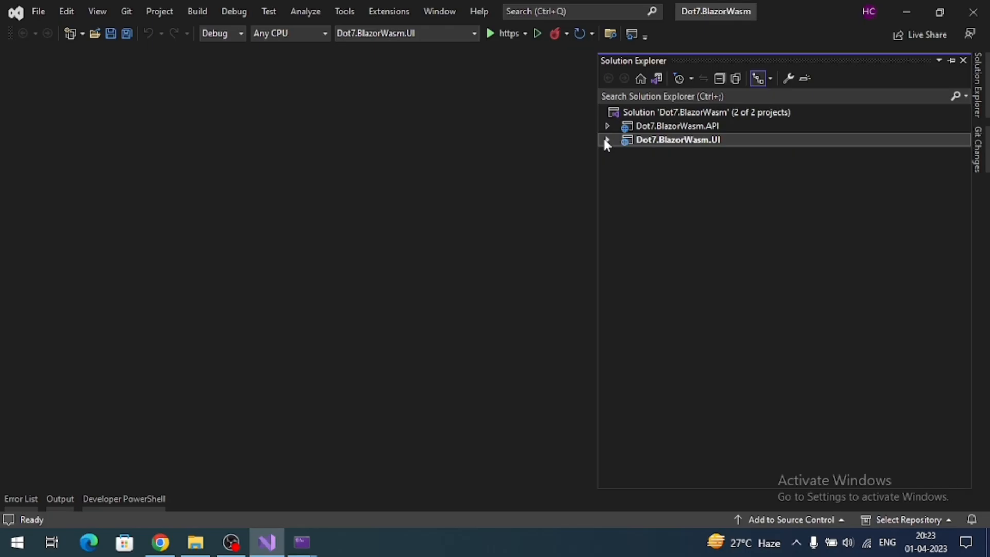
pyautogui.click(607, 126)
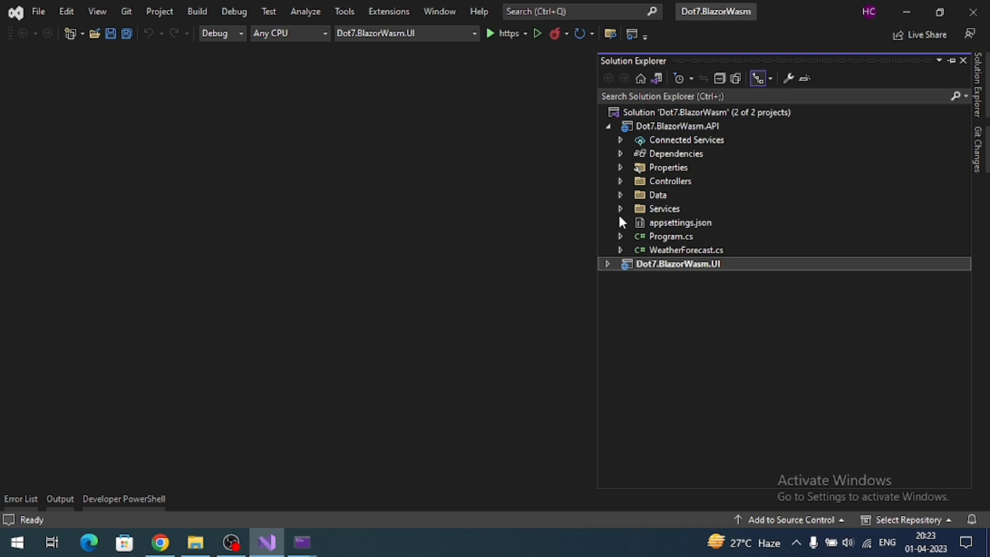
pyautogui.click(620, 209)
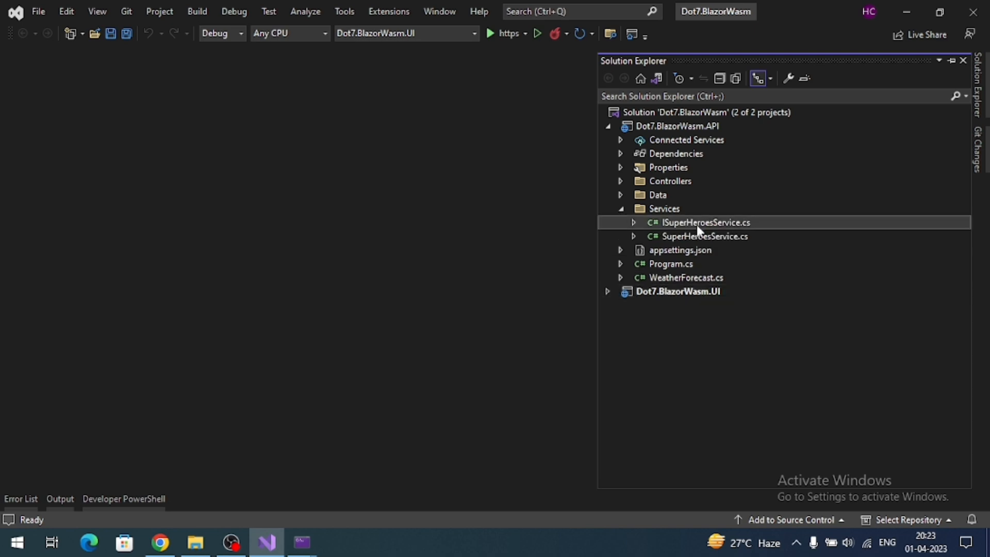
# - Declare 'Task<SuperHeroes> GetSuperHeroesById(int id);' in ISuperHeroesService.cs and save
pyautogui.doubleClick(706, 223)
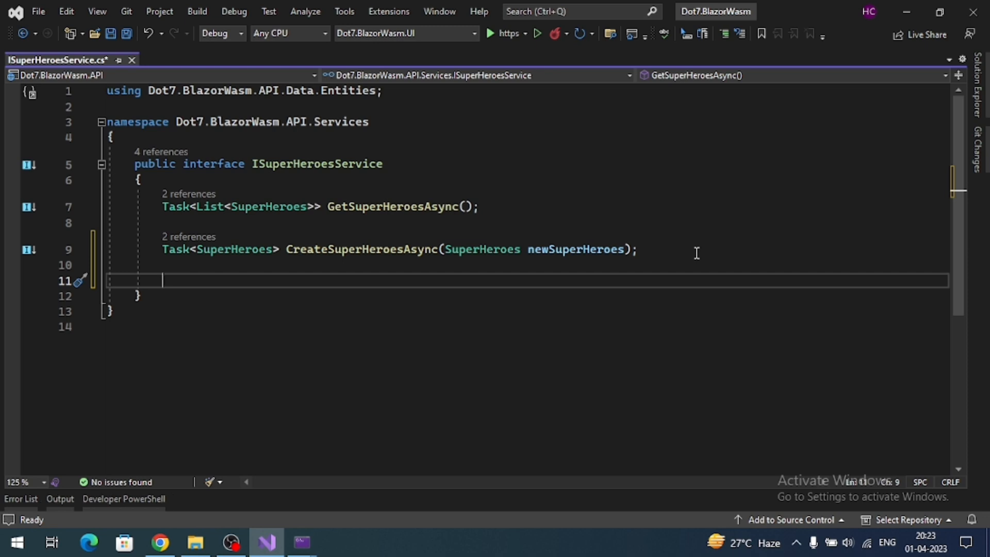
pyautogui.write('Task<>')
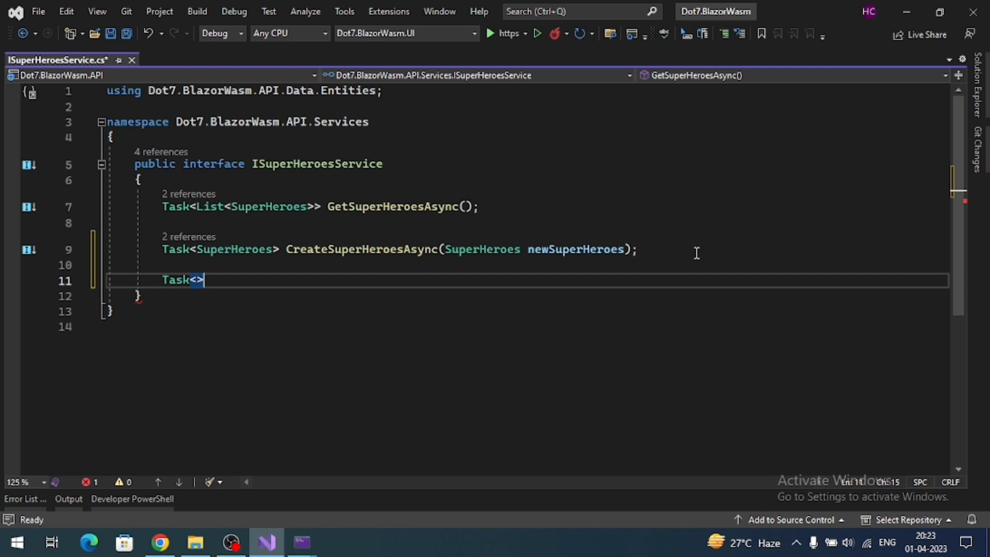
pyautogui.write('SuperHeroes')
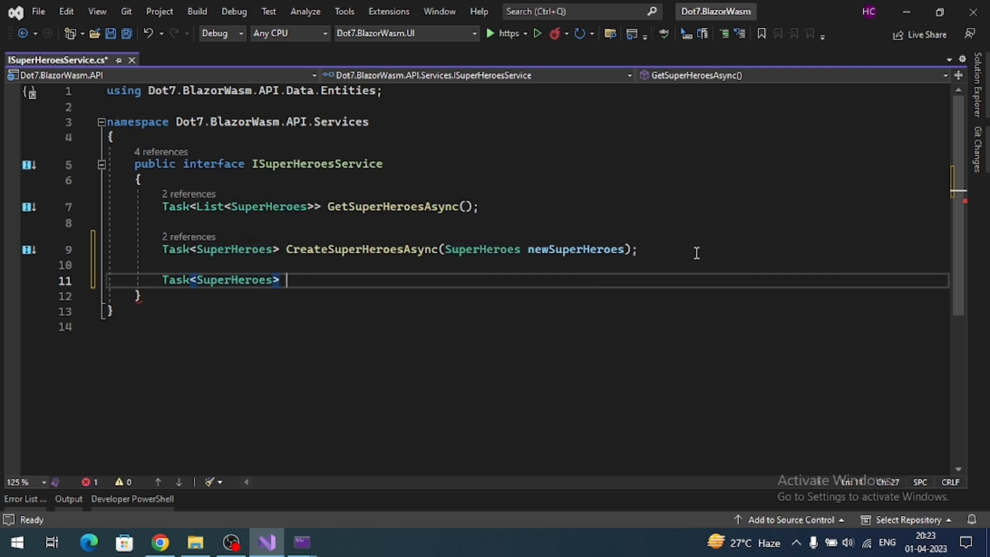
pyautogui.write('GetSup')
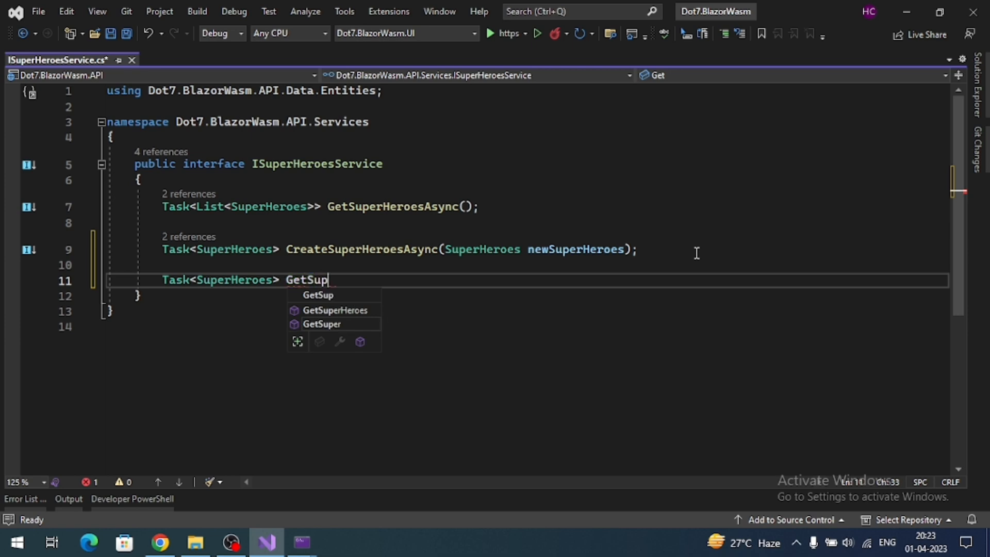
pyautogui.write('erHeroes')
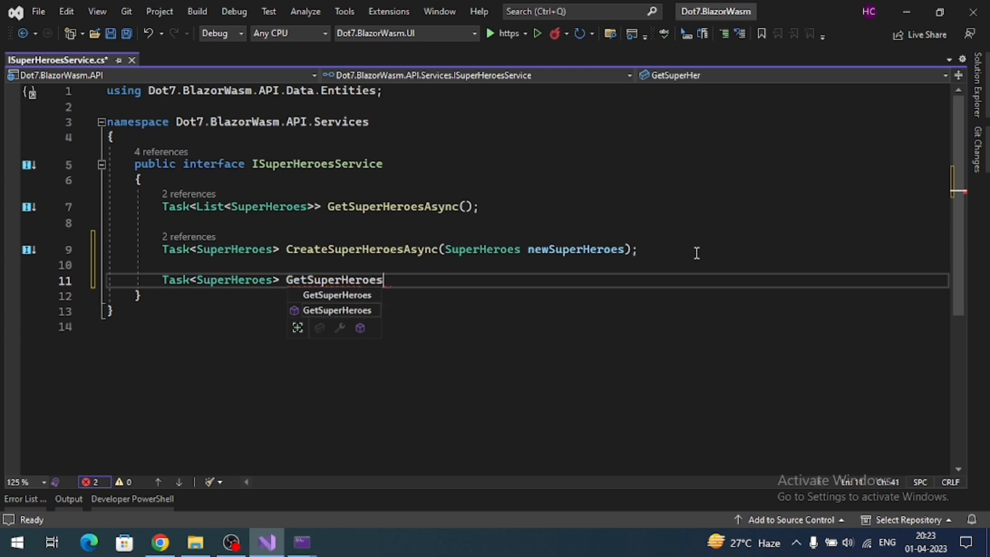
pyautogui.write('ById(')
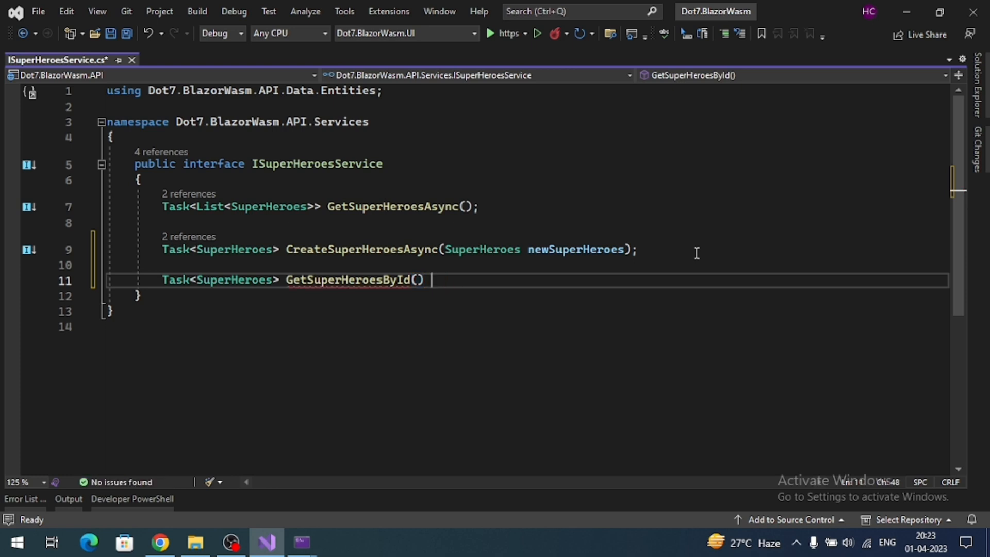
pyautogui.write(';')
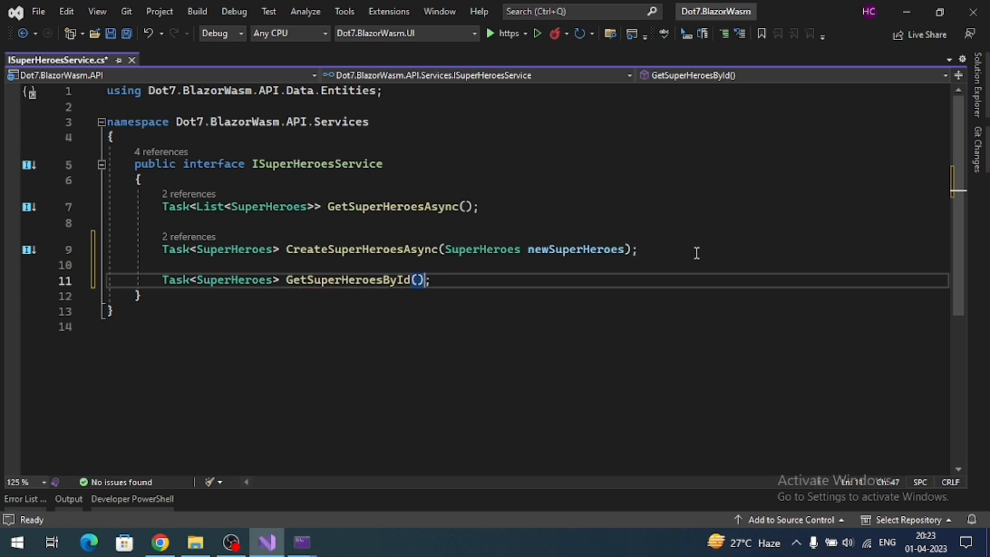
pyautogui.write('int')
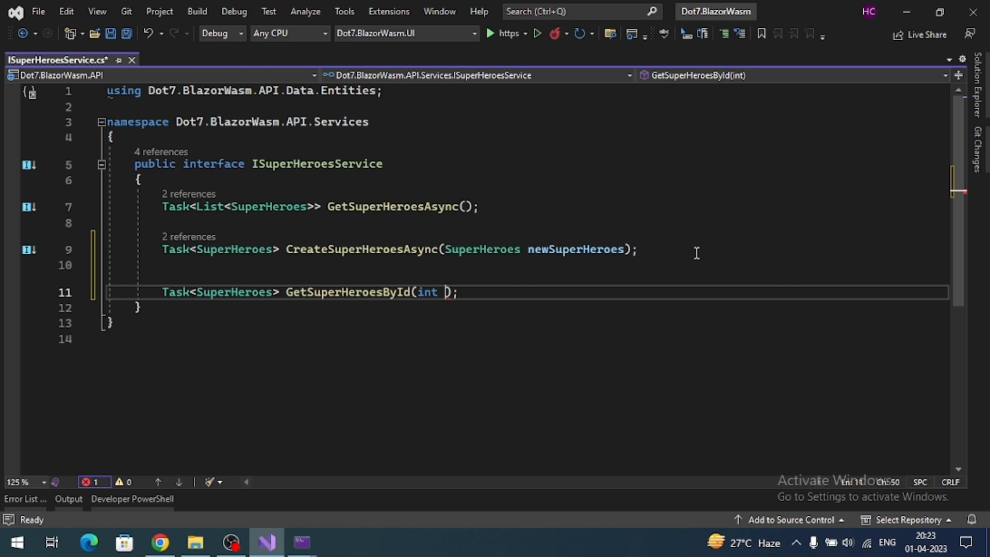
pyautogui.write('id')
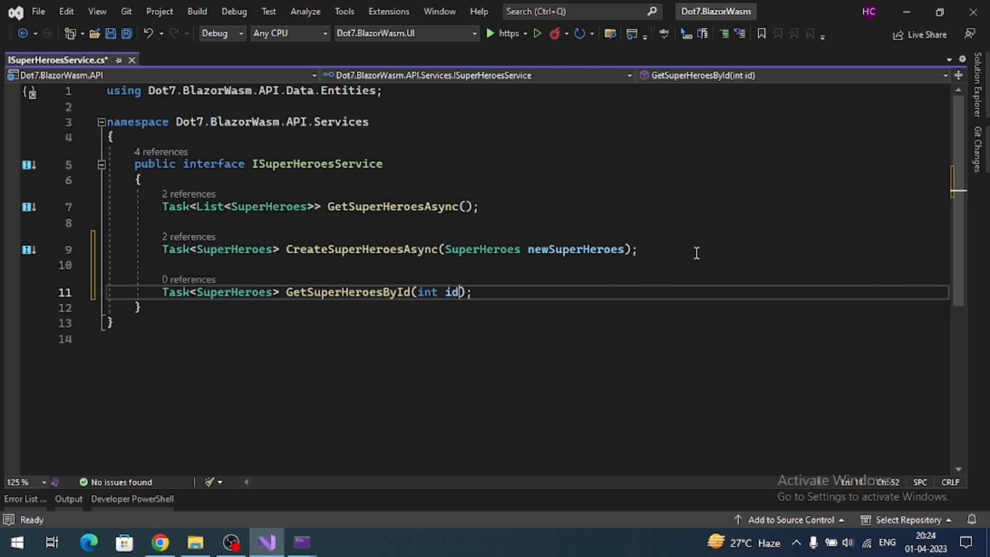
pyautogui.press('ctrl+s')
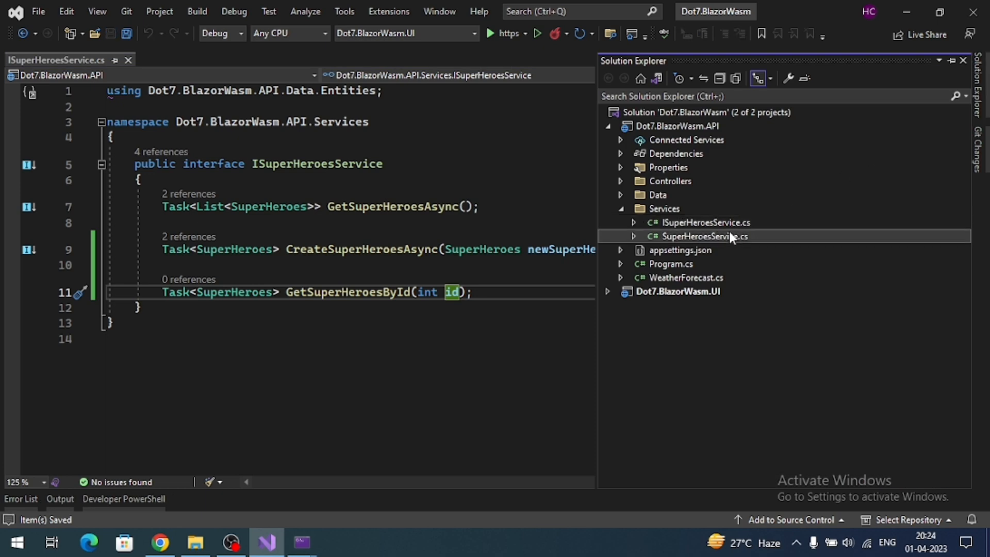
# - Implement GetSuperHeroesById in SuperHeroesService.cs using FirstOrDefaultAsync(_ => _.Id == id), then save
pyautogui.doubleClick(705, 236)
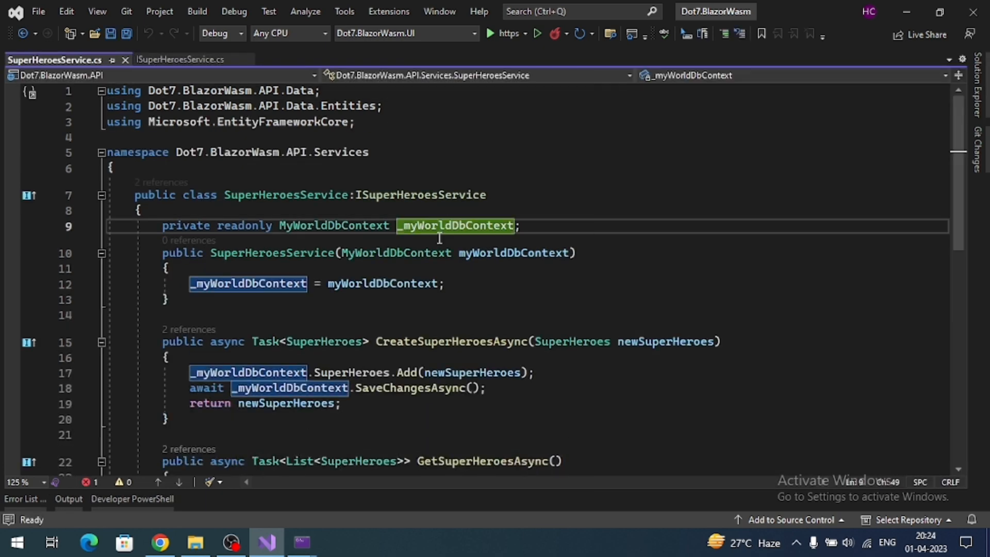
pyautogui.scroll(-3)
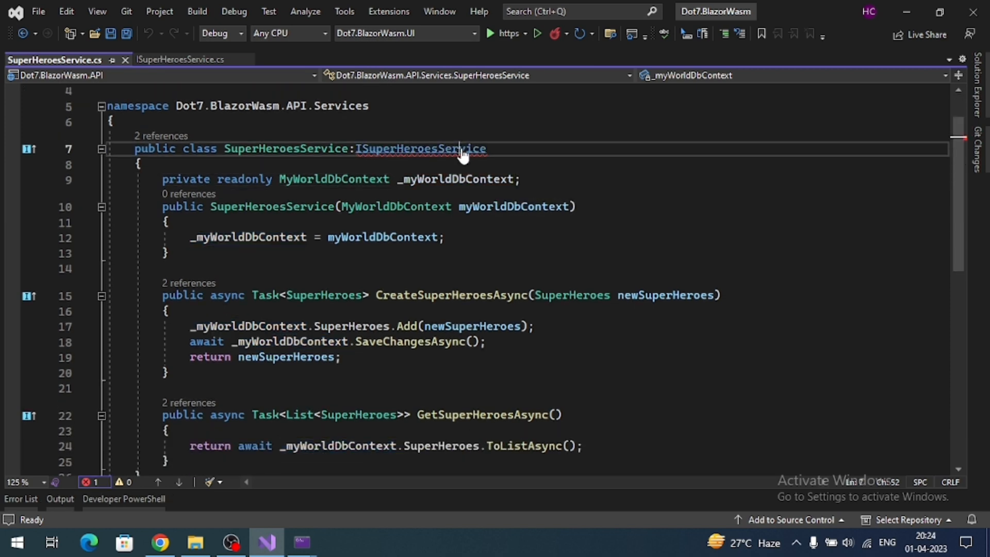
pyautogui.click(79, 149)
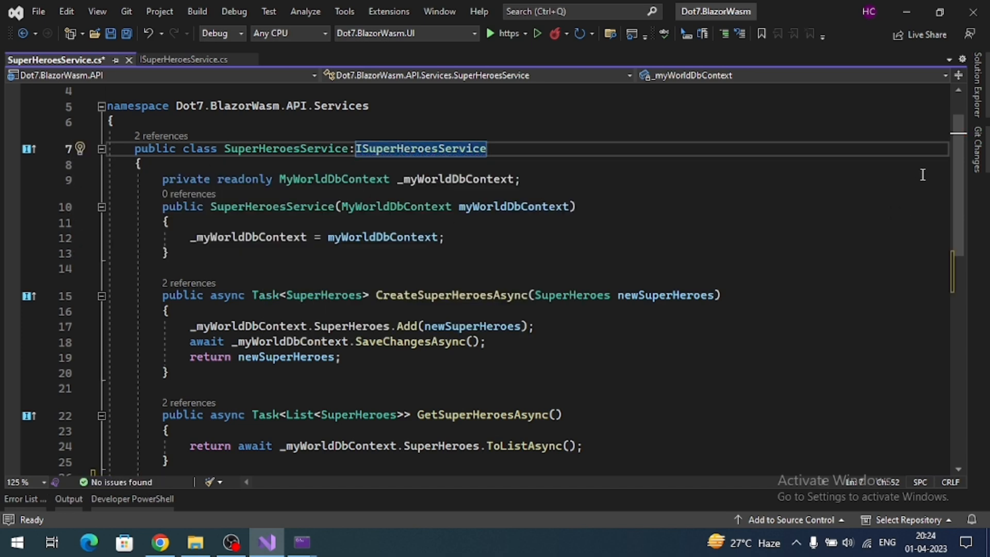
pyautogui.scroll(-3)
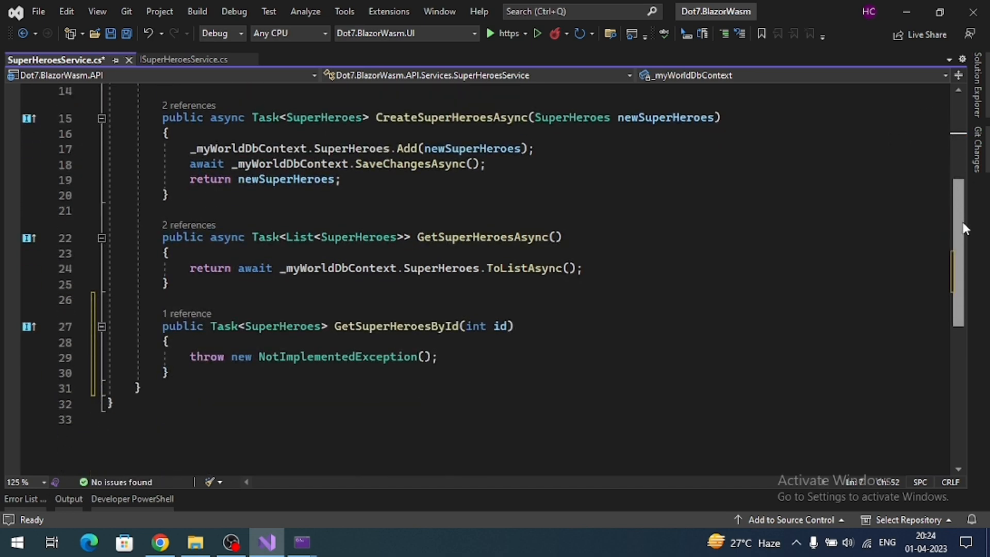
pyautogui.click(192, 357)
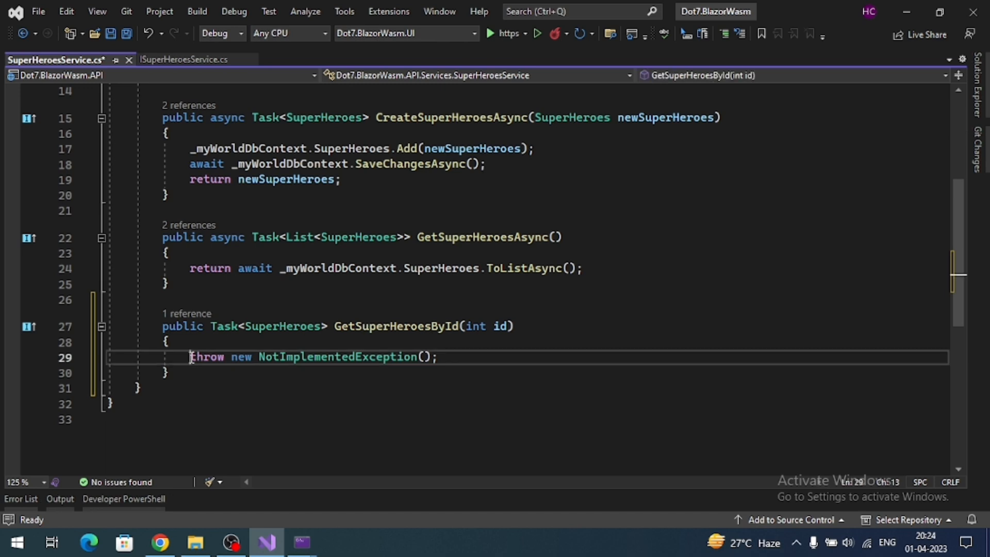
pyautogui.tripleClick(313, 357)
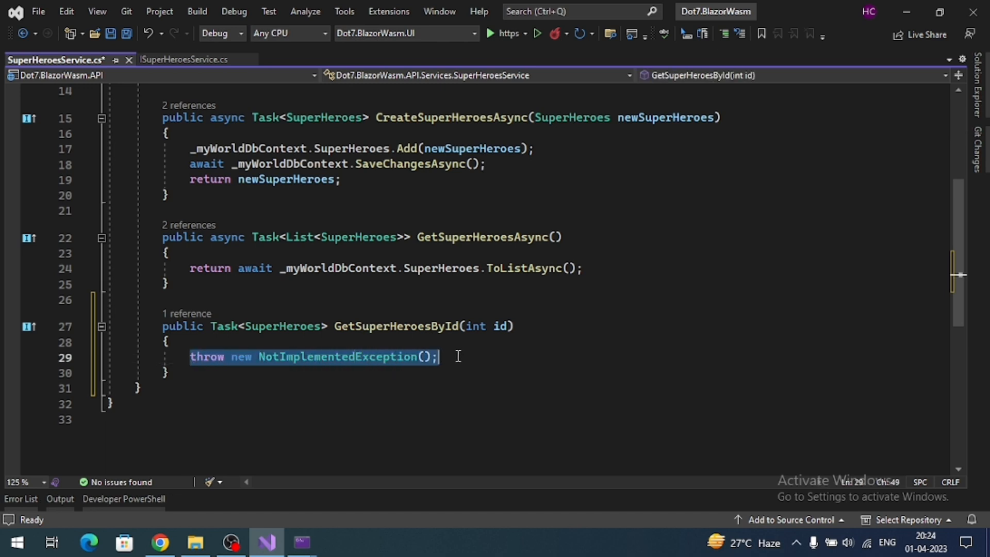
pyautogui.write('return')
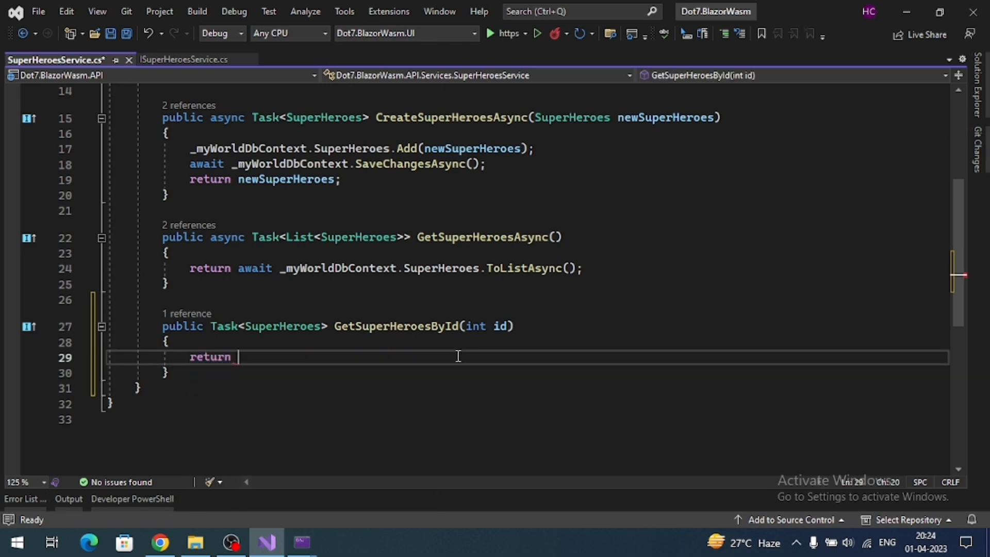
pyautogui.write('await _myWorldDbContext.SuperHeroes.FirstOrDefaultAsync(_ =')
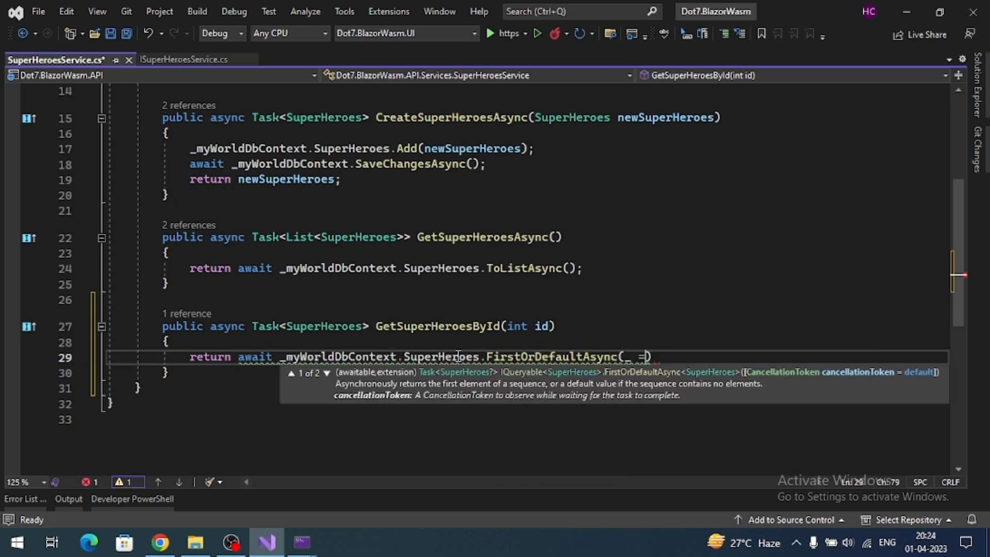
pyautogui.write('> _.Id == id')
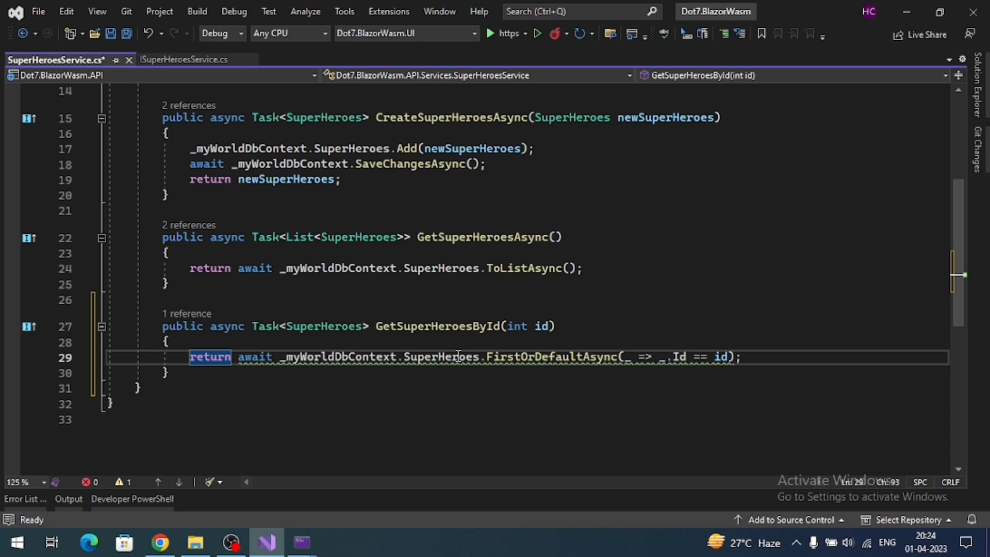
pyautogui.press('ctrl+s')
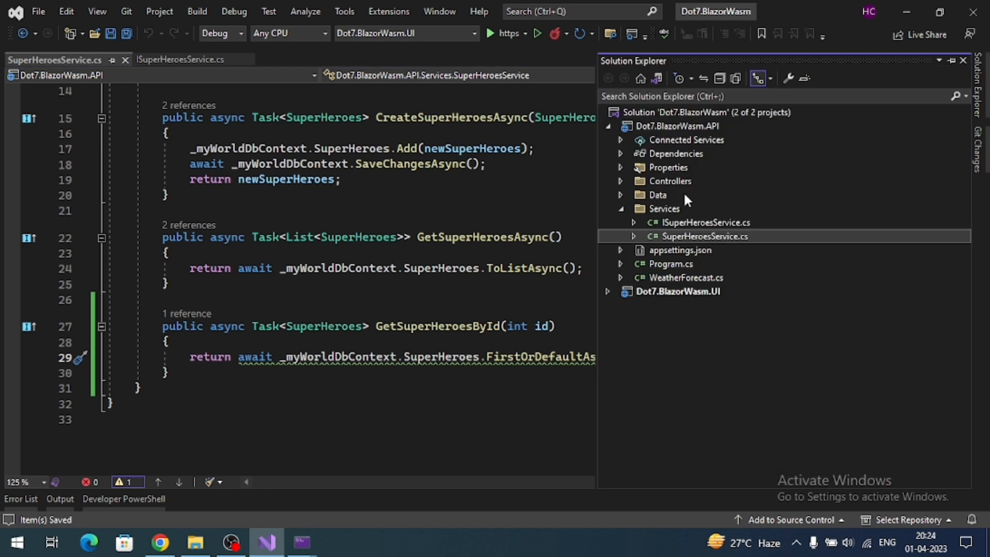
# - Add a 'public async Task<IActionResult> GetAsync(int id)' action to SuperHeroesController
pyautogui.click(621, 181)
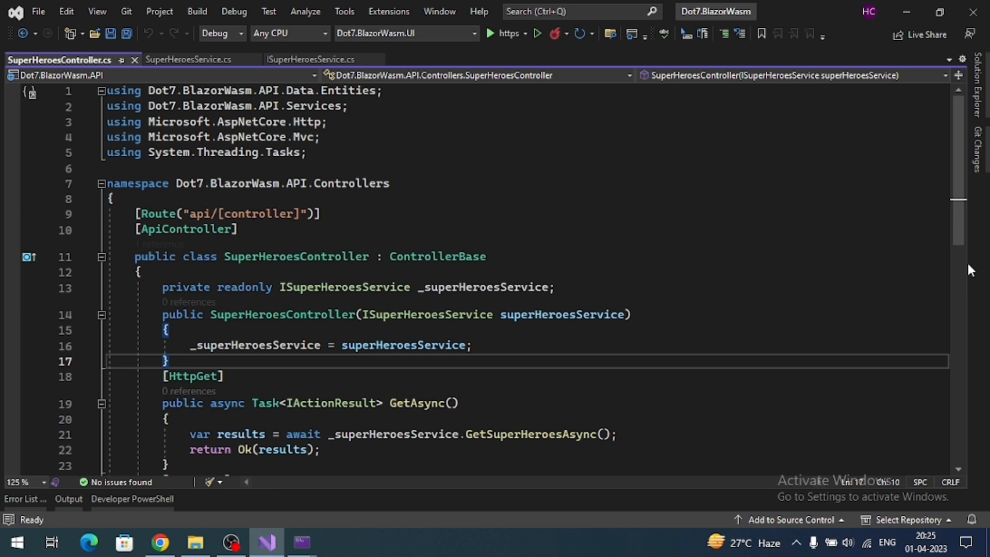
pyautogui.scroll(-3)
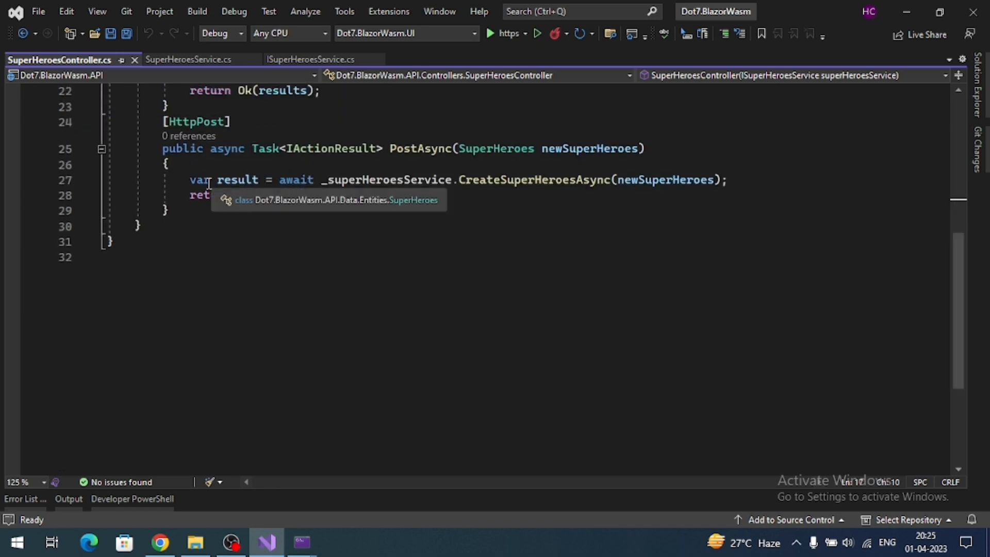
pyautogui.write('pu')
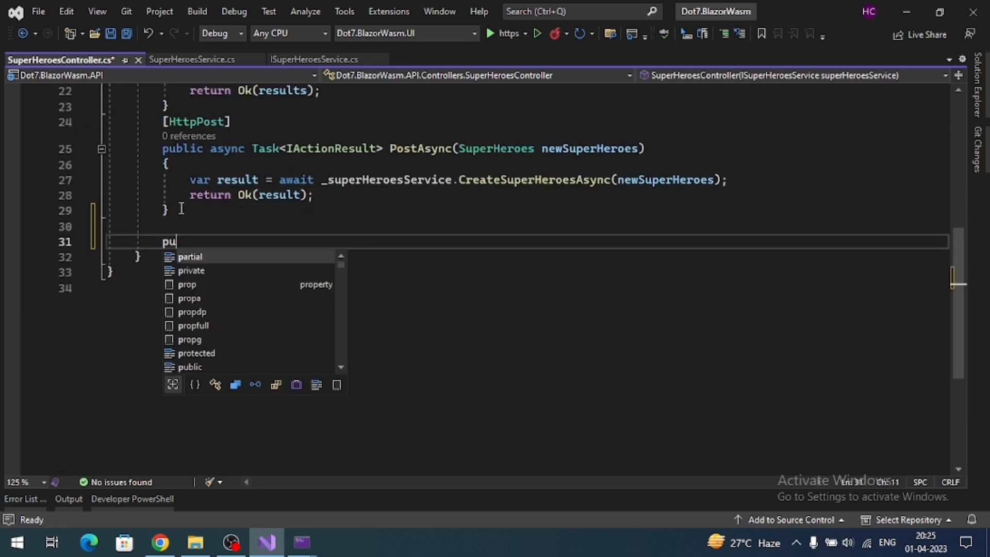
pyautogui.write('blic async Task<>')
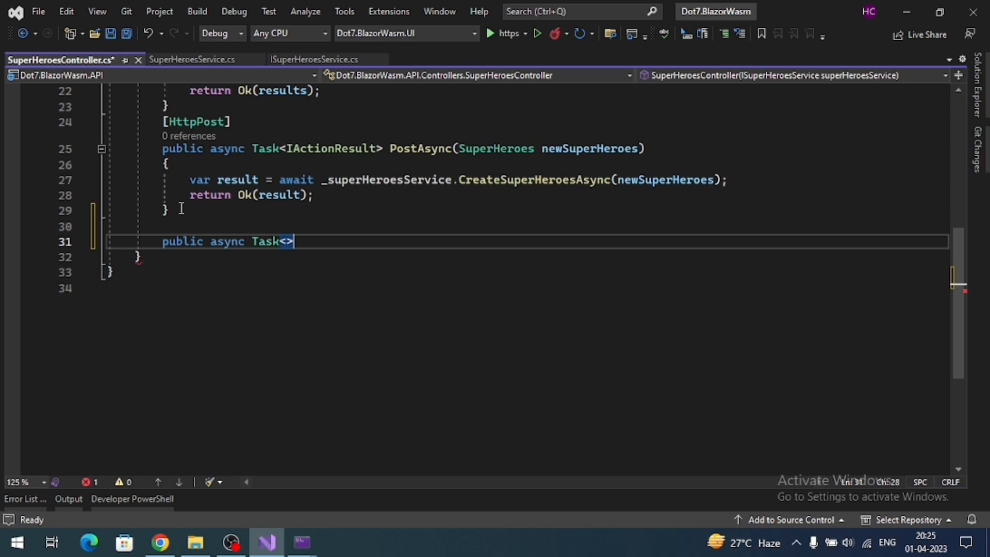
pyautogui.press('Backspace')
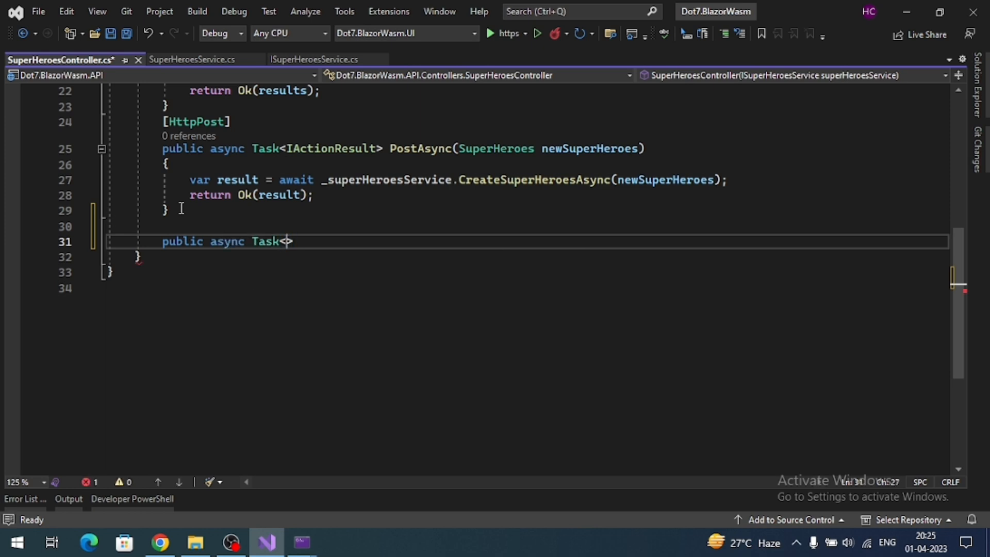
pyautogui.write('IActionResult>')
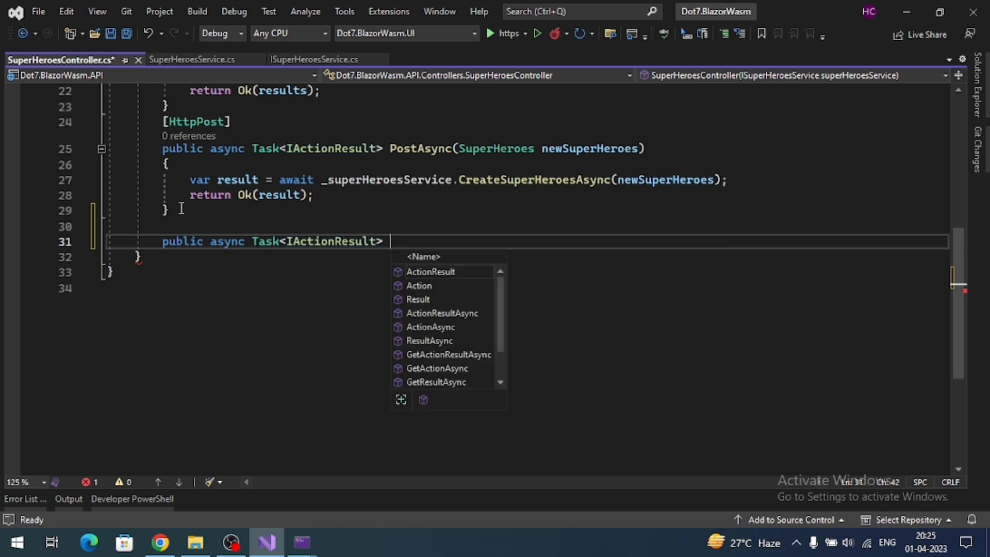
pyautogui.write('GetAsync(')
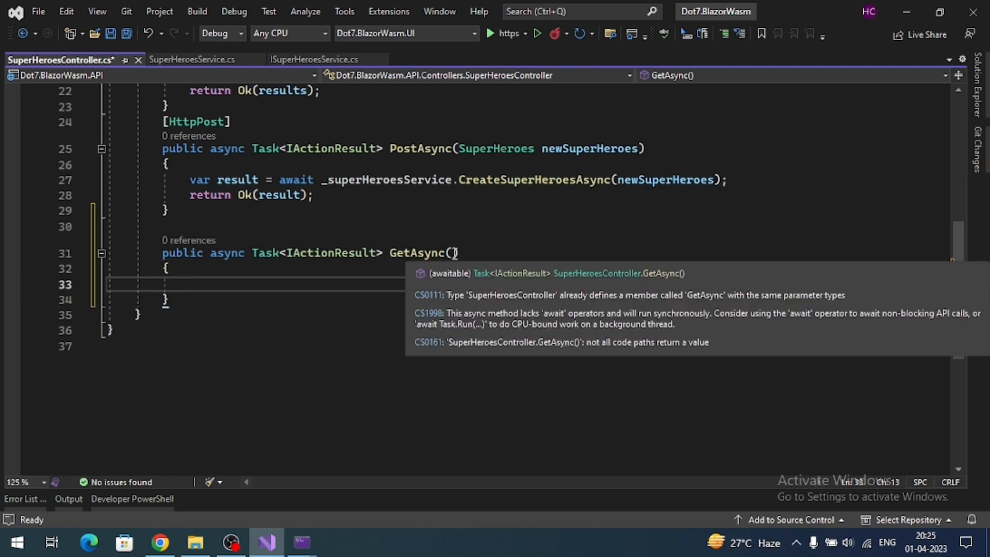
pyautogui.write('int I')
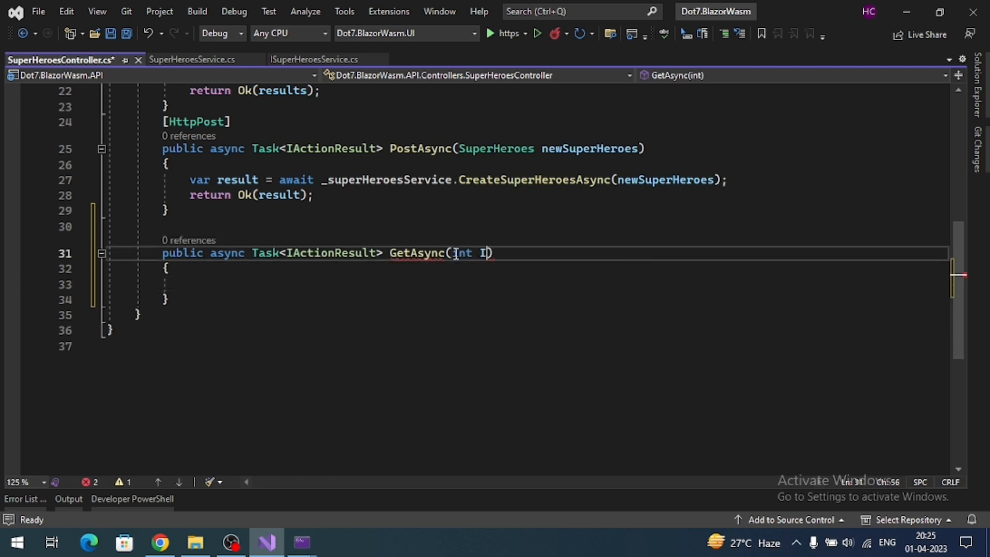
pyautogui.write('d')
pyautogui.click(528, 226)
pyautogui.write('[HttpGet]')
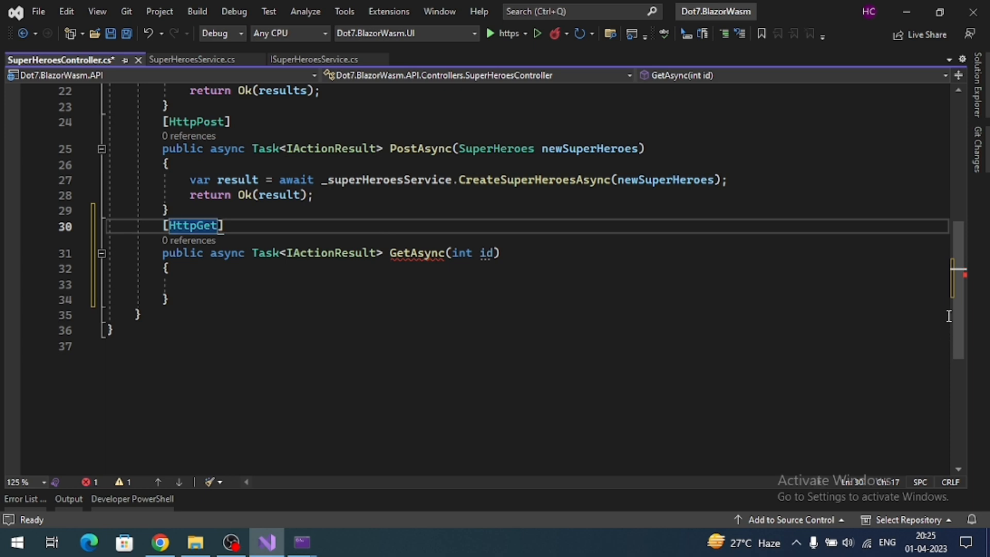
# - Set the GetAsync attribute to [HttpGet("{id:int}")]
pyautogui.scroll(3)
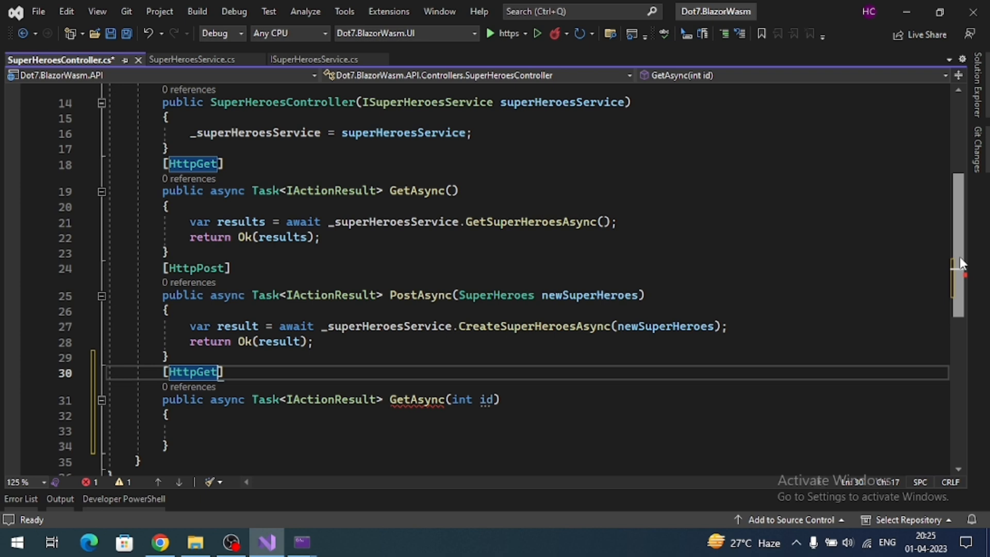
pyautogui.write('(')
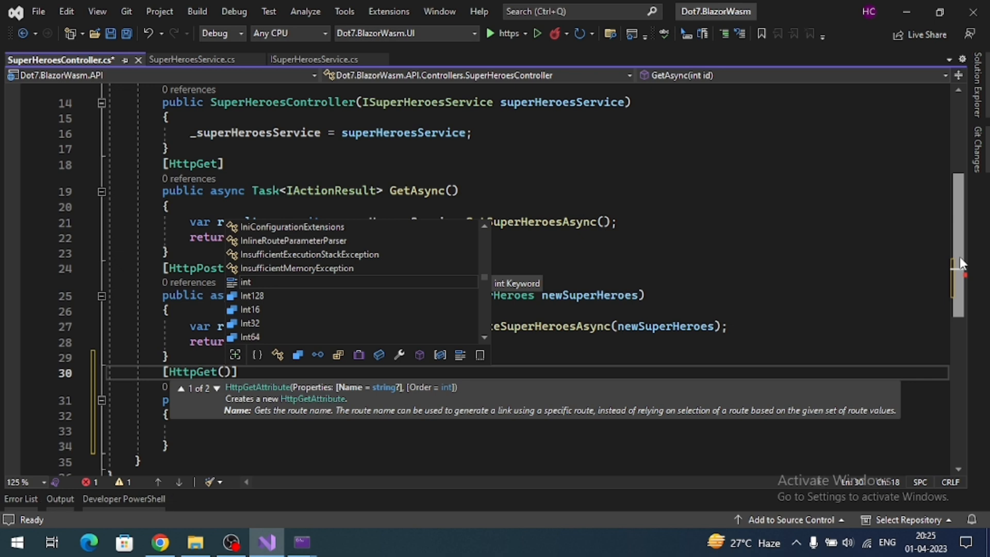
pyautogui.write('""')
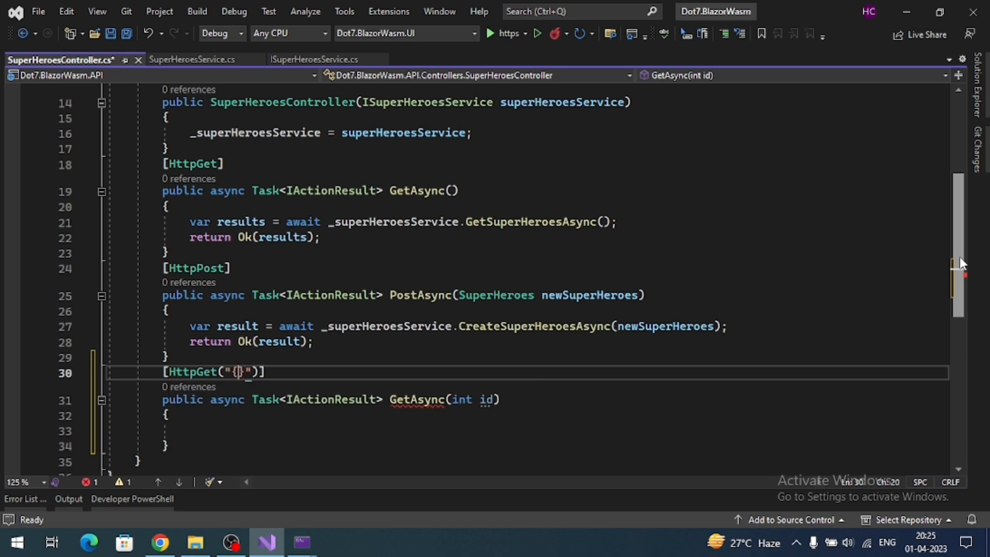
pyautogui.moveTo(480, 400)
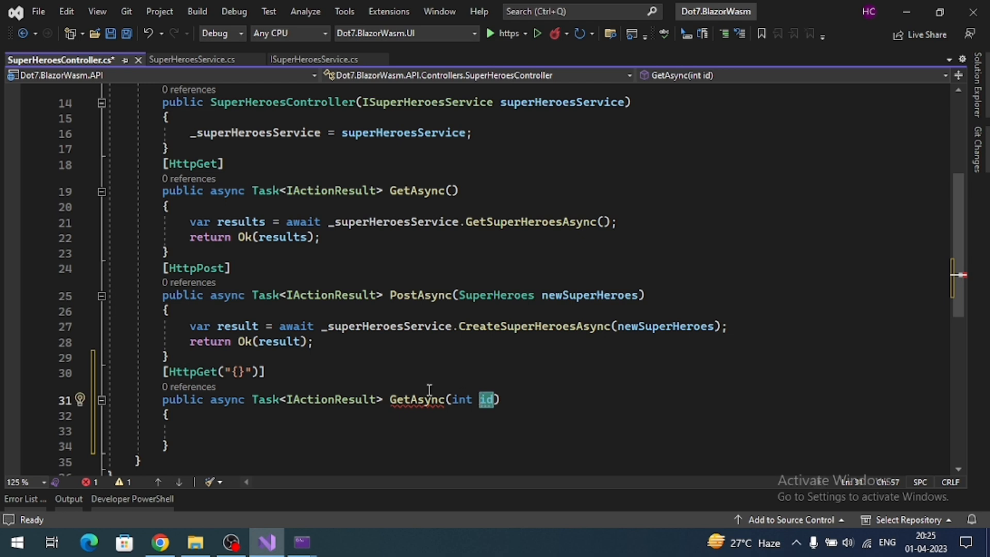
pyautogui.click(239, 372)
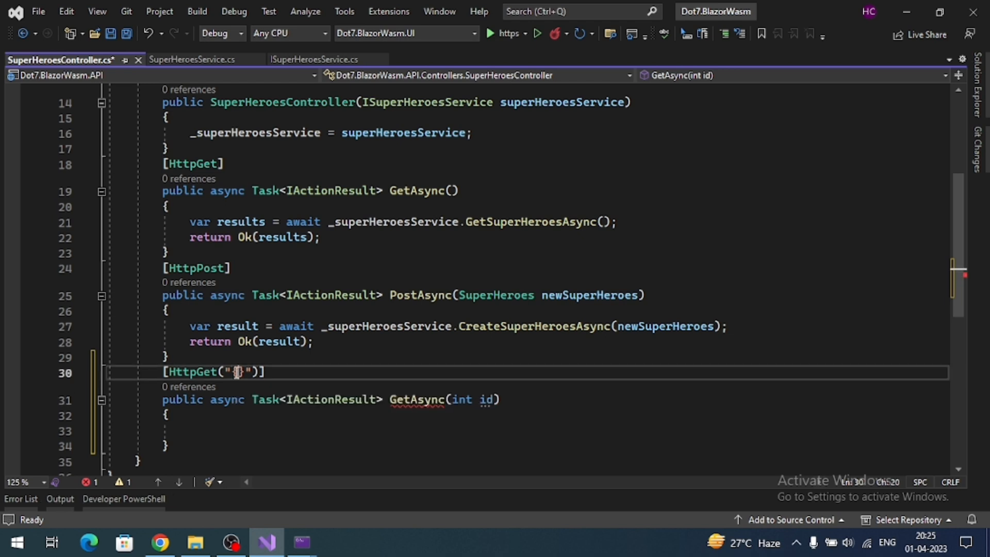
pyautogui.write('id:')
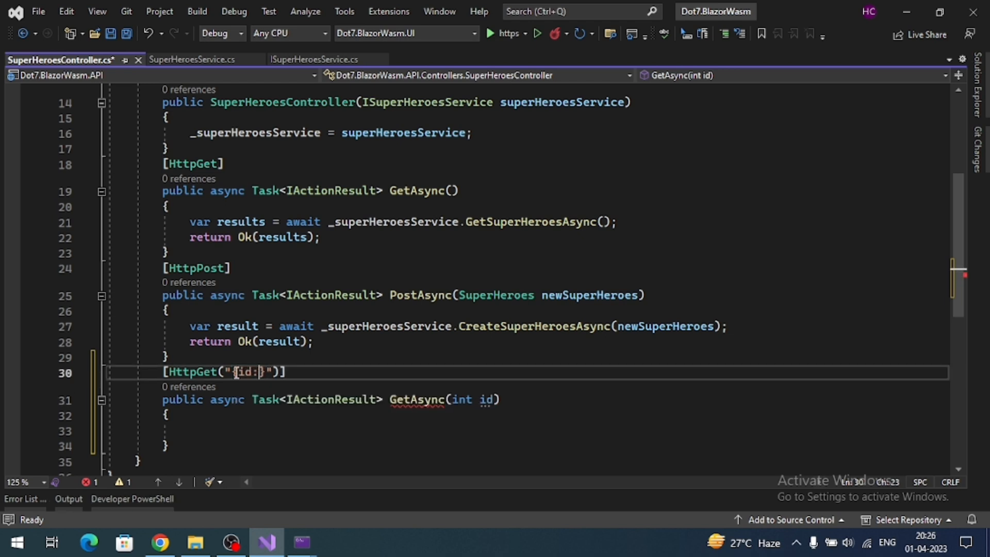
pyautogui.write('int')
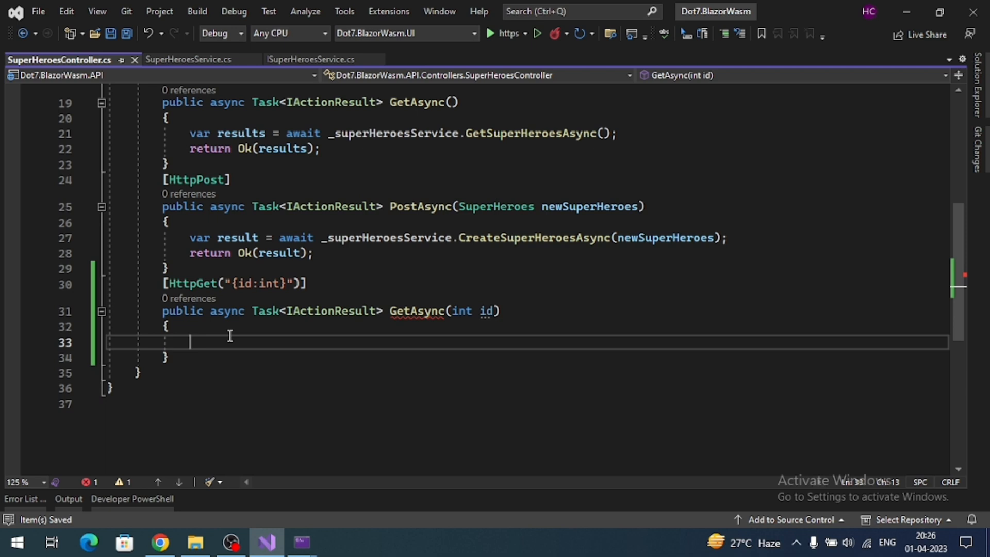
# - Fill GetAsync with 'var result = _superHeroesService.GetSuperHeroesById(id);' and 'return Ok(result);'
pyautogui.write('var result')
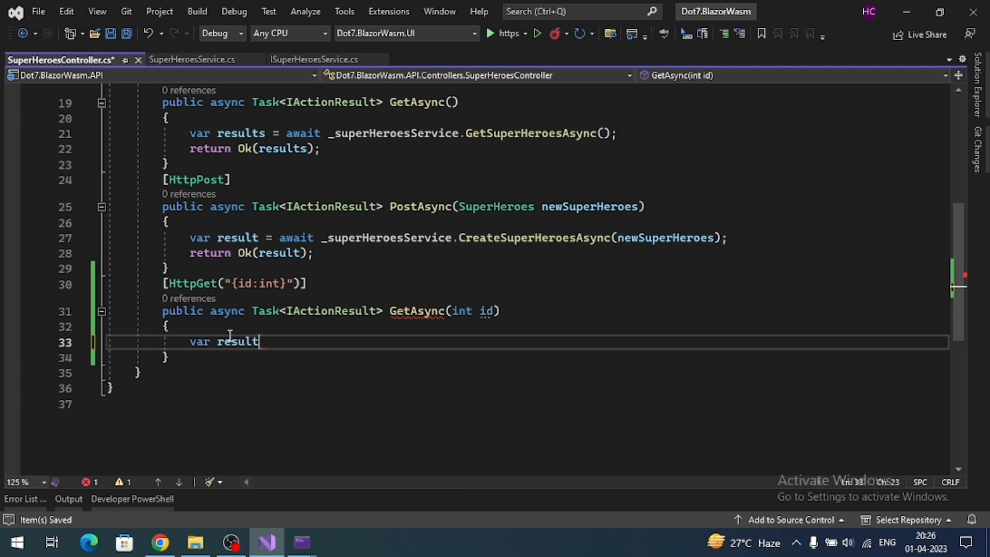
pyautogui.write('= _')
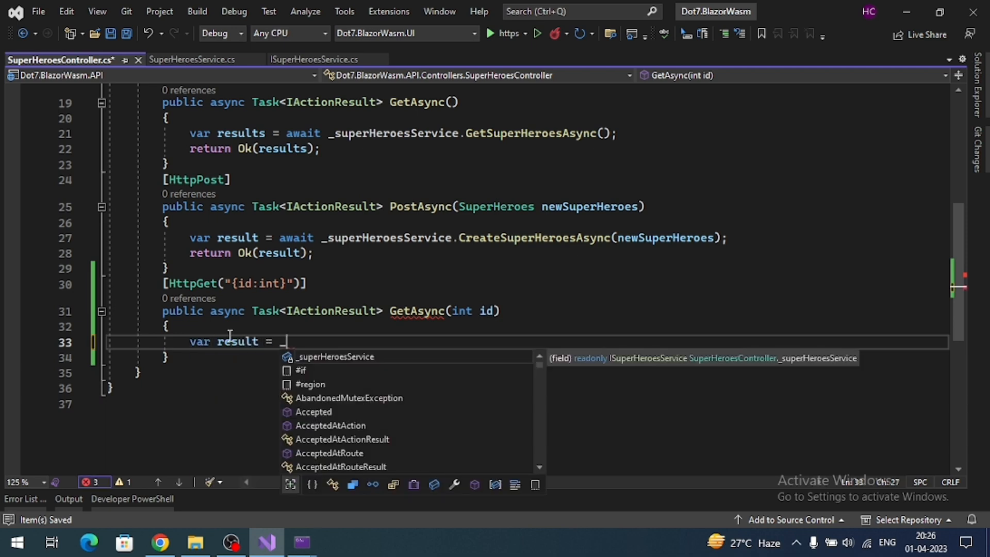
pyautogui.write('_superHeroesService.GetSuperHeroesById(id);')
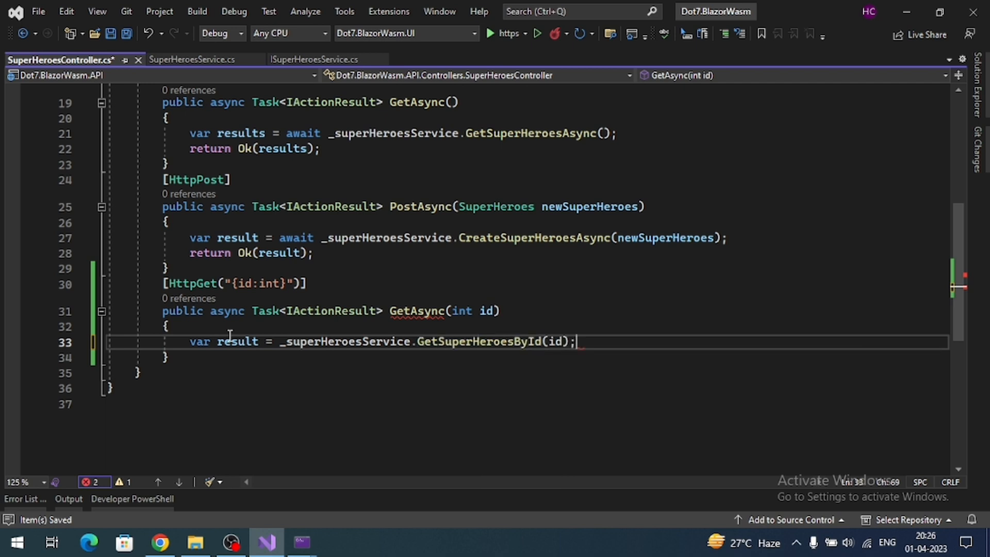
pyautogui.write('return Ok(result);')
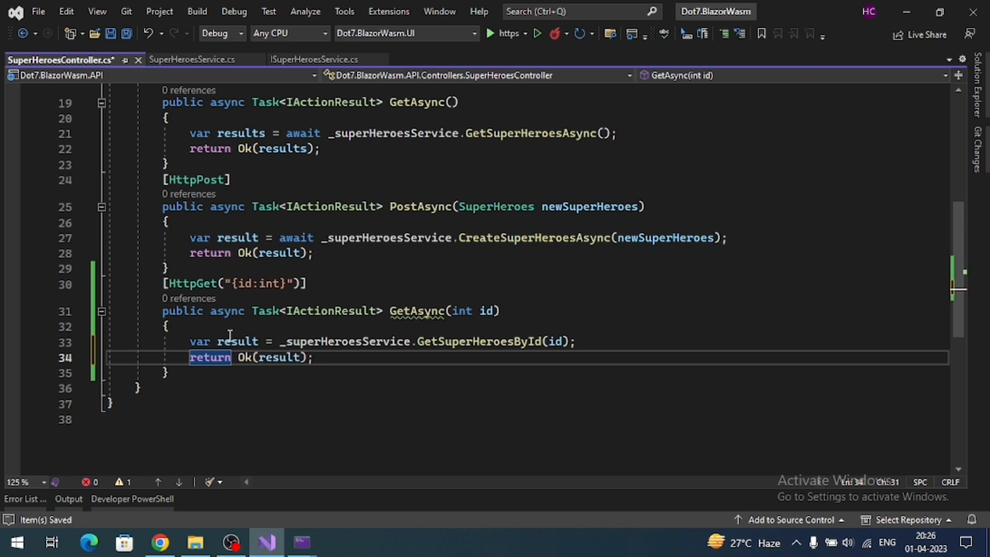
pyautogui.write('a')
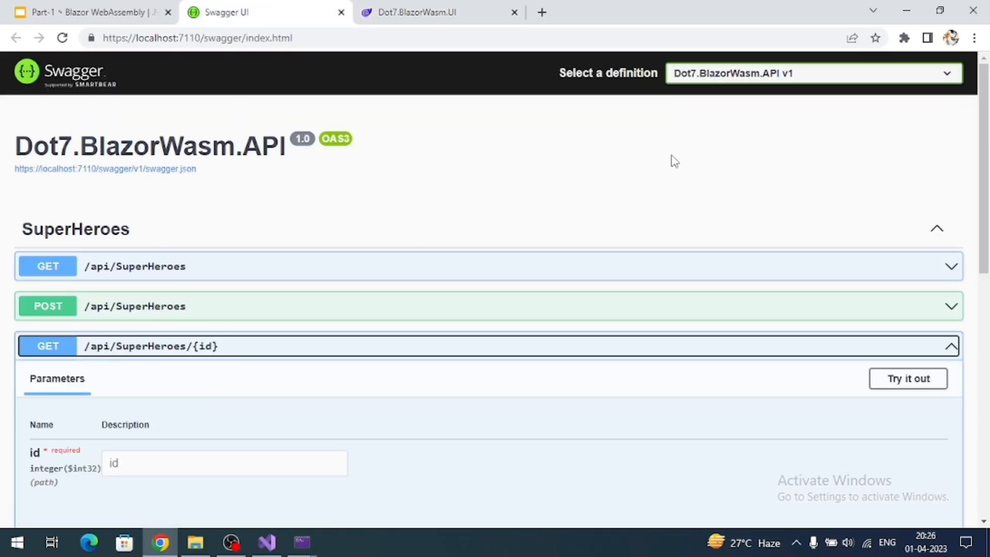
# - Execute GET /api/SuperHeroes/{id} with id 1 in Swagger and confirm Iron Man's 200 response
pyautogui.scroll(-3)
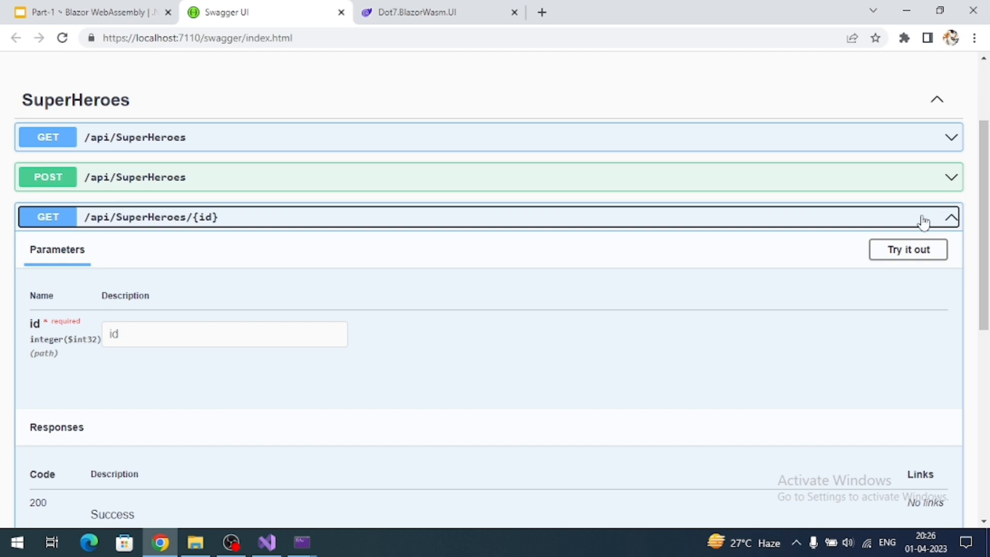
pyautogui.click(907, 249)
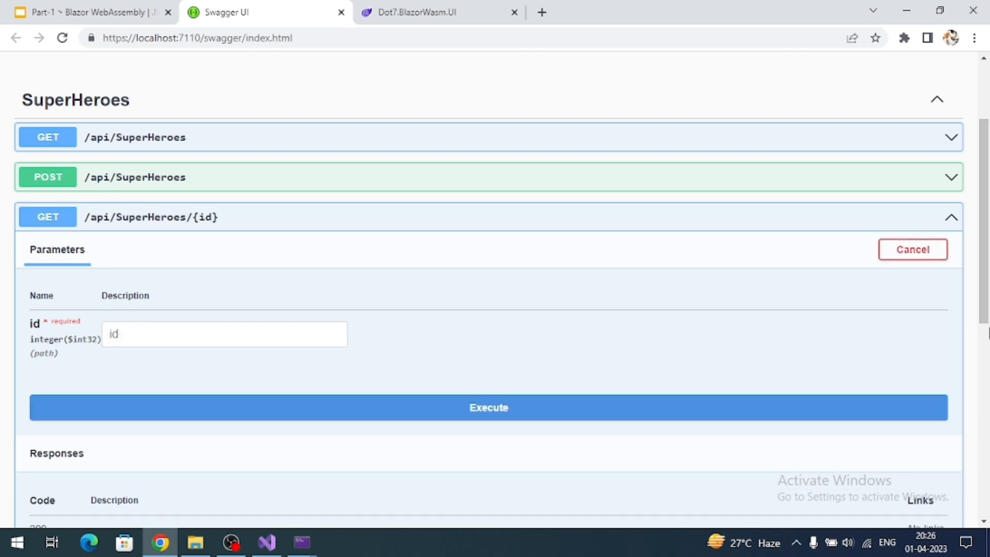
pyautogui.write('1')
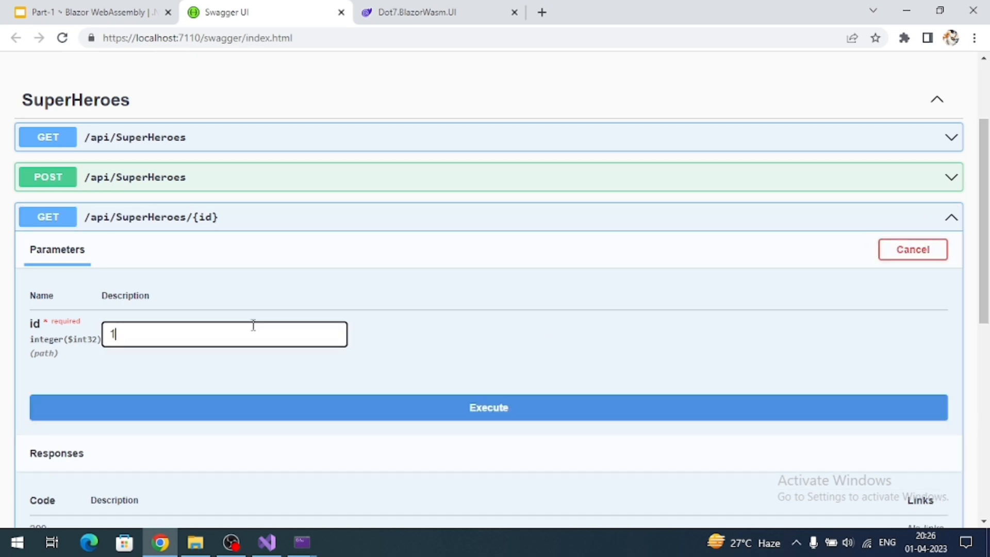
pyautogui.click(488, 408)
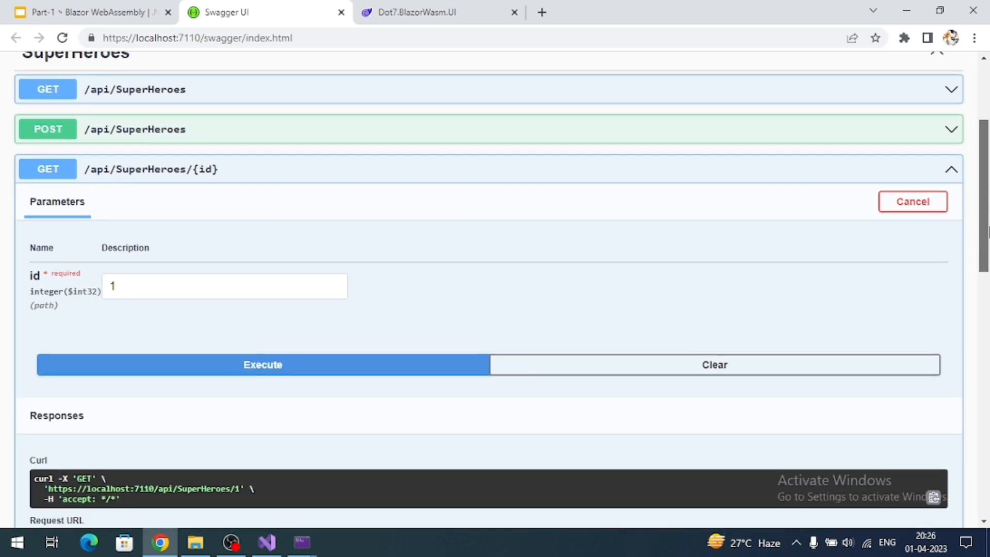
pyautogui.click(262, 365)
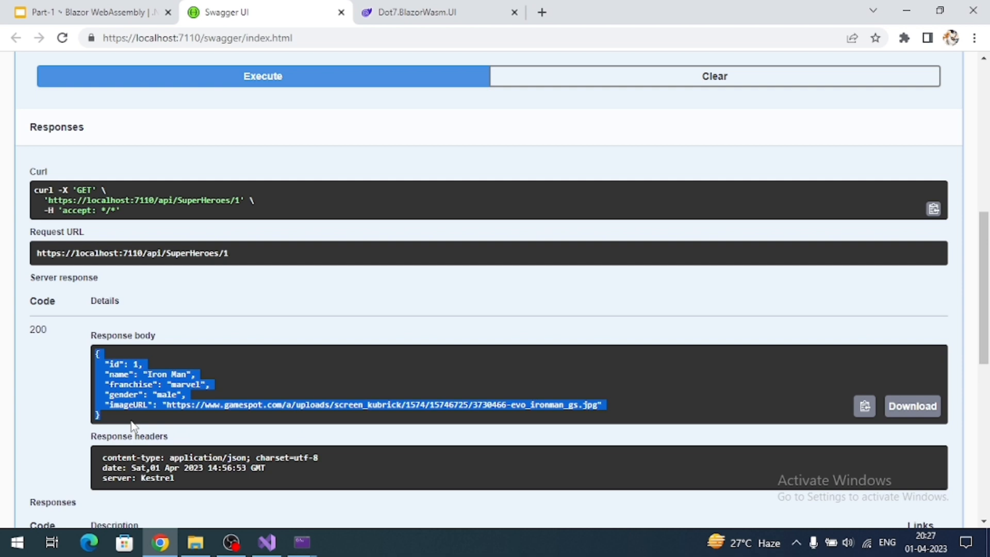
pyautogui.click(265, 543)
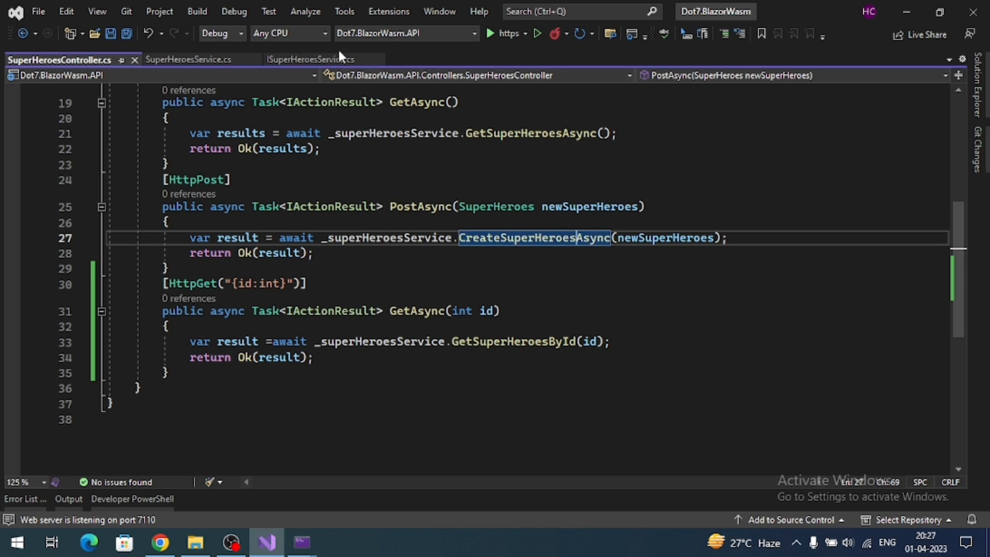
# - Declare 'Task<SuperHeroes> UpdateSuperHeroesAsync(SuperHeroes updateSuperHeroes);' in ISuperHeroesService, then return to SuperHeroesService.cs
pyautogui.click(309, 60)
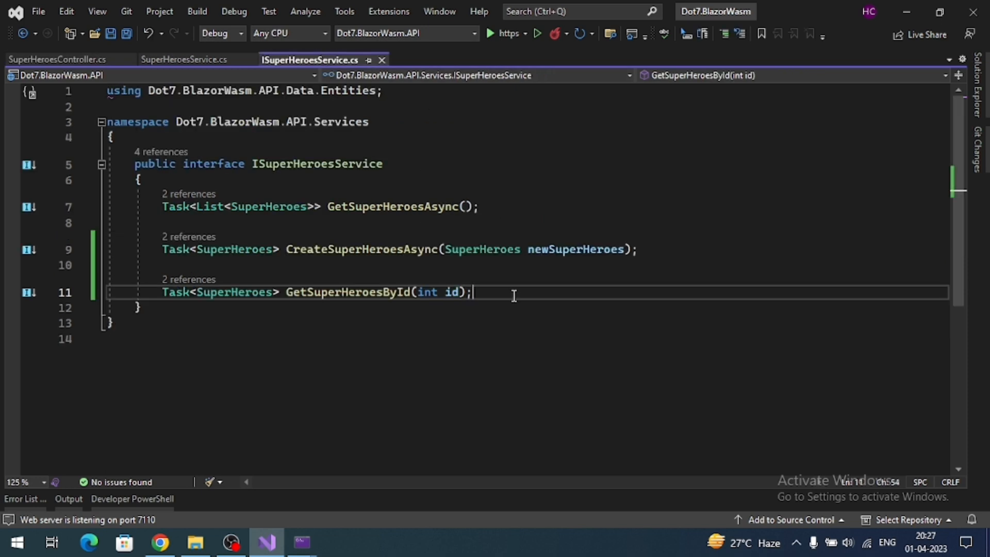
pyautogui.write('Task')
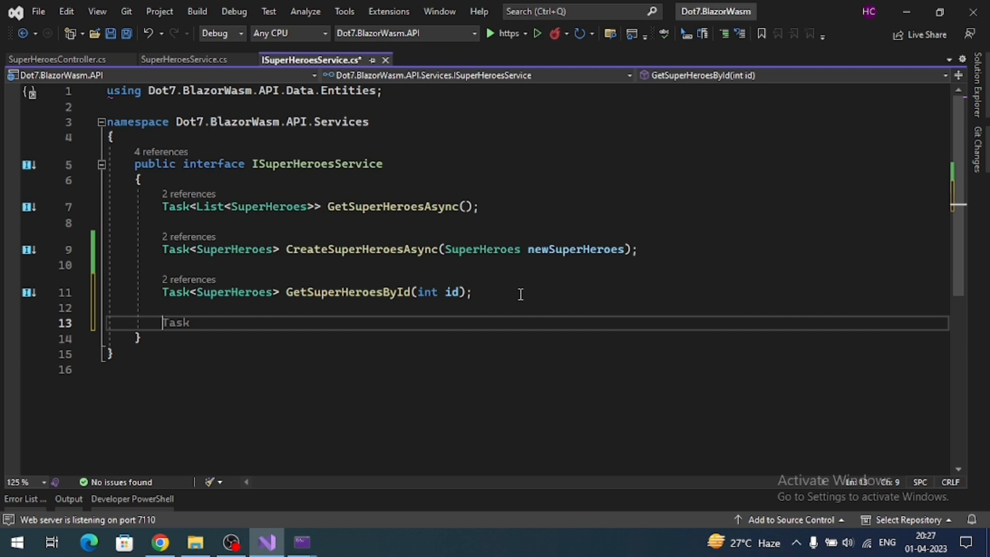
pyautogui.write('<')
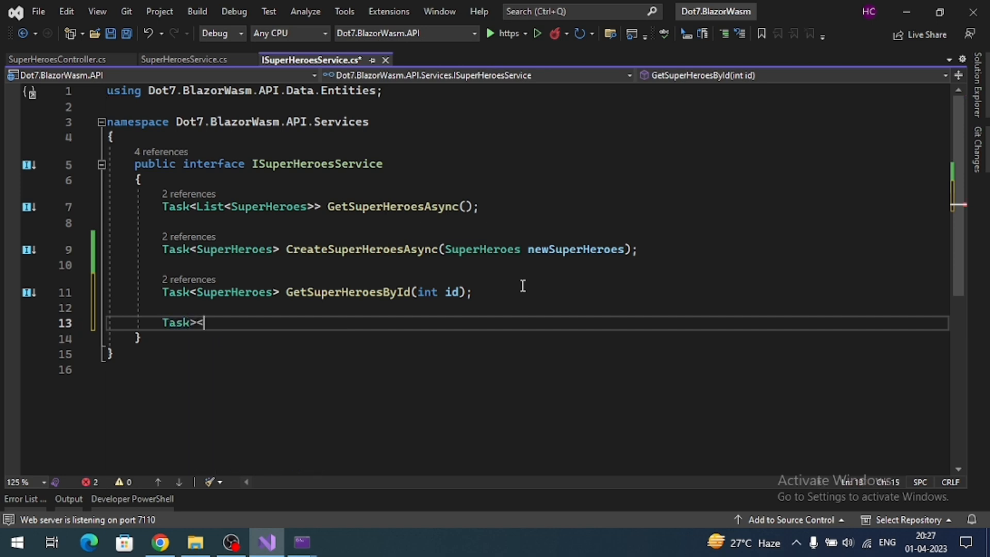
pyautogui.press('Backspace')
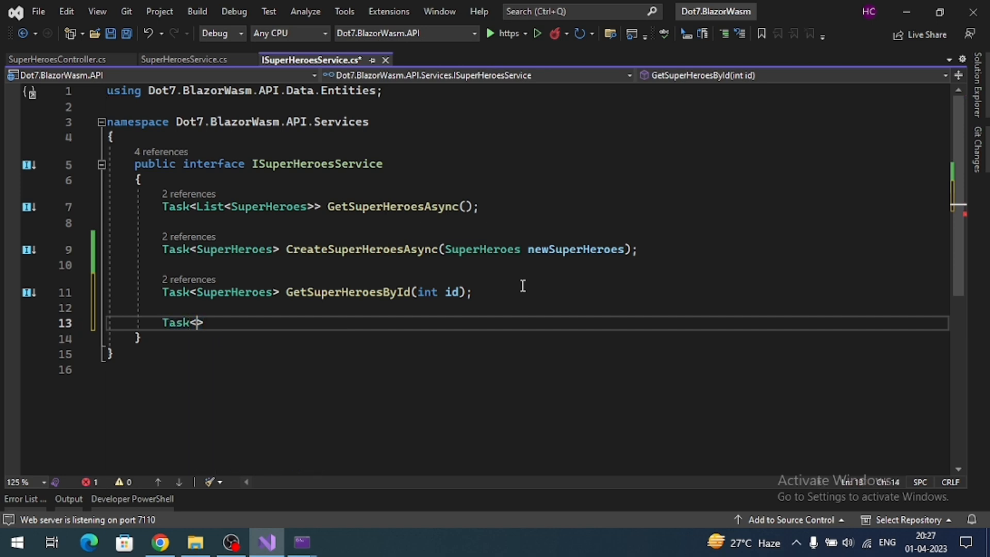
pyautogui.write('SuperHeroes>')
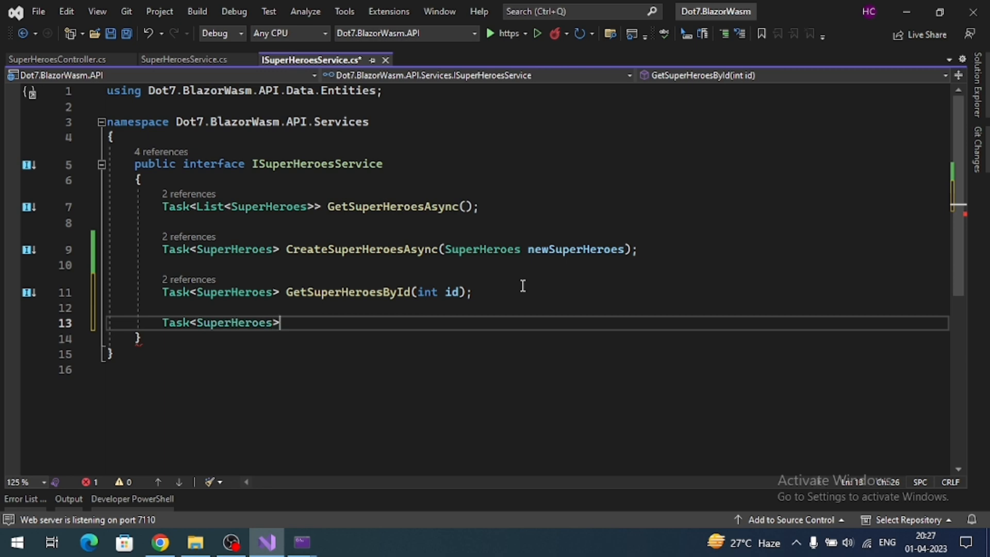
pyautogui.write('UpdateSuperHeroesAsync(SuperHeroes')
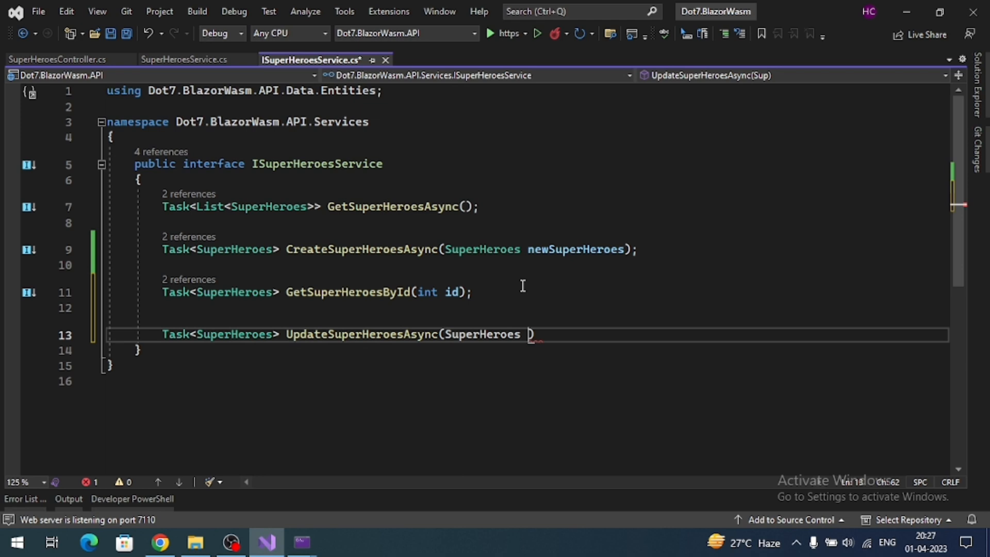
pyautogui.write('updateSuperHores')
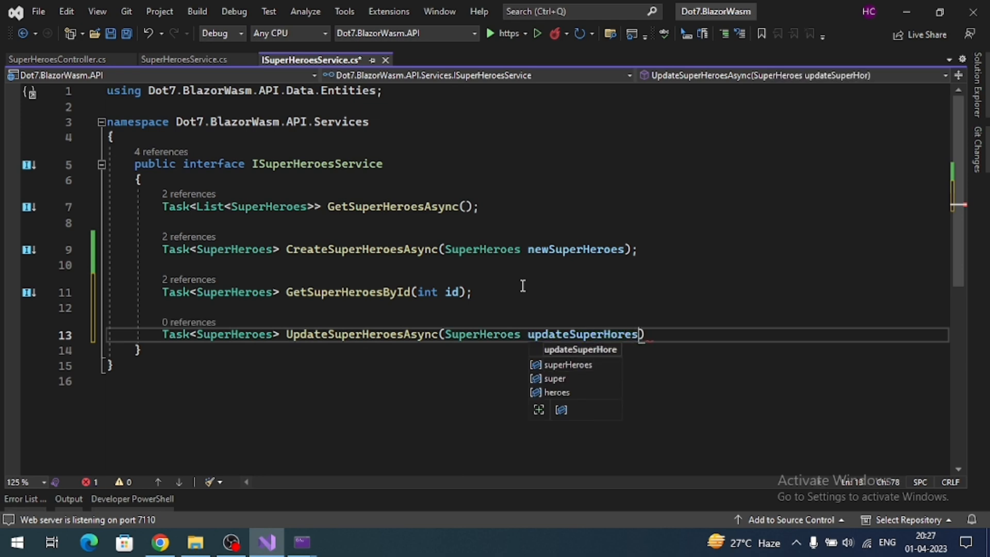
pyautogui.press('Backspace')
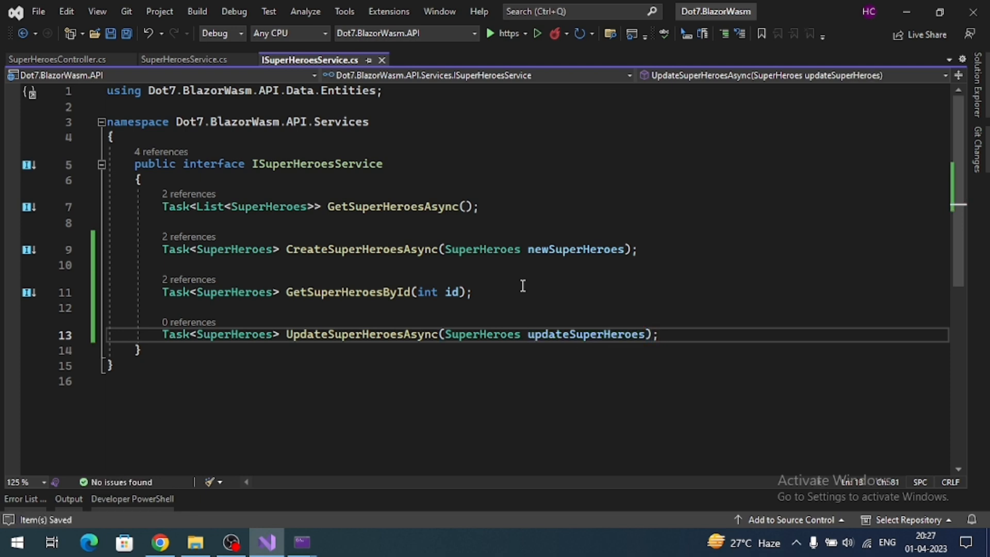
pyautogui.click(186, 60)
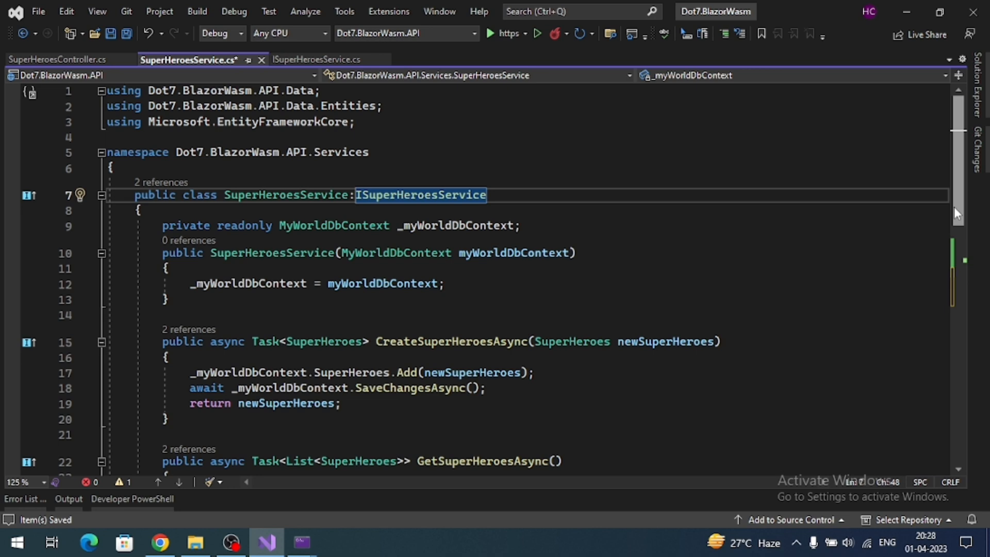
# - Make UpdateSuperHeroesAsync async, calling SuperHeroes.Update, awaiting SaveChangesAsync, returning updateSuperHeroes; save
pyautogui.scroll(-3)
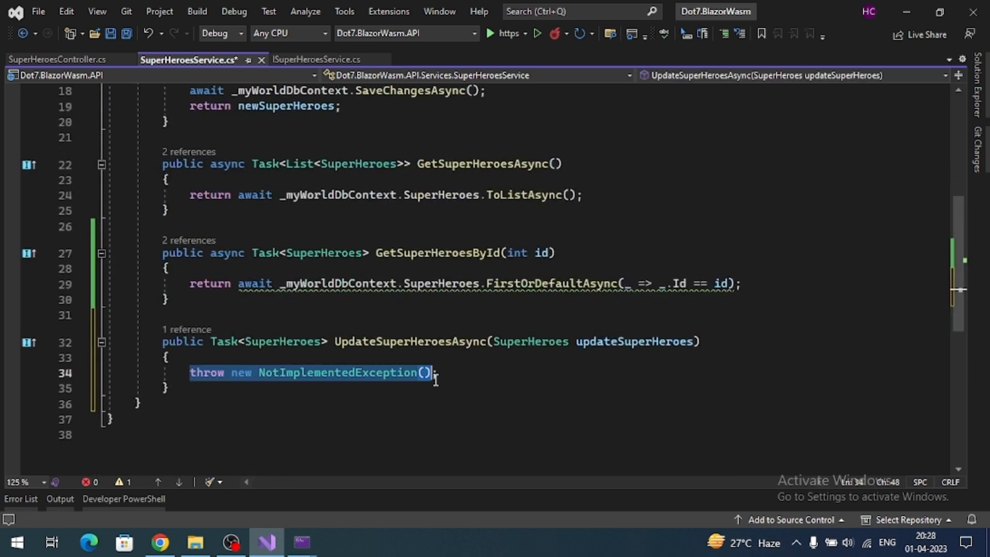
pyautogui.press('Delete')
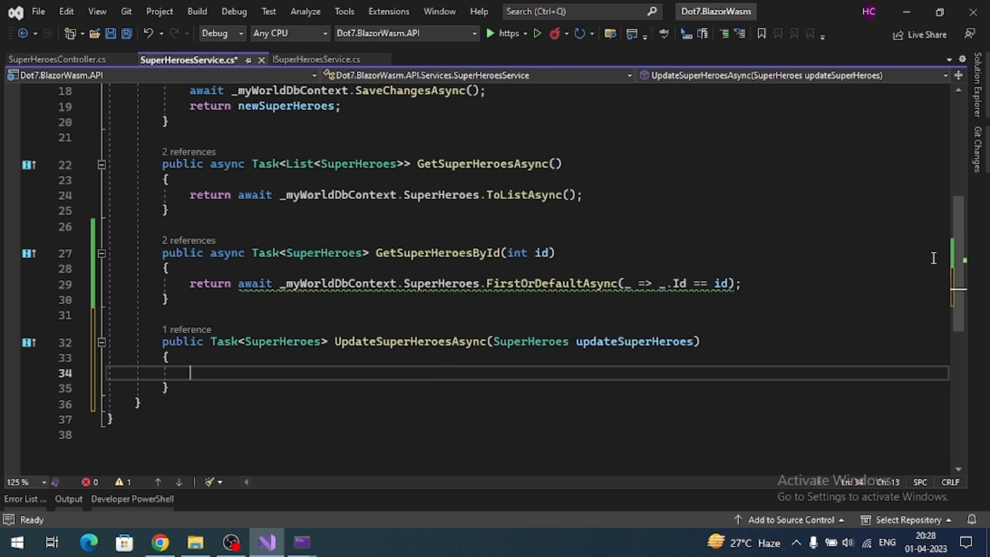
pyautogui.scroll(3)
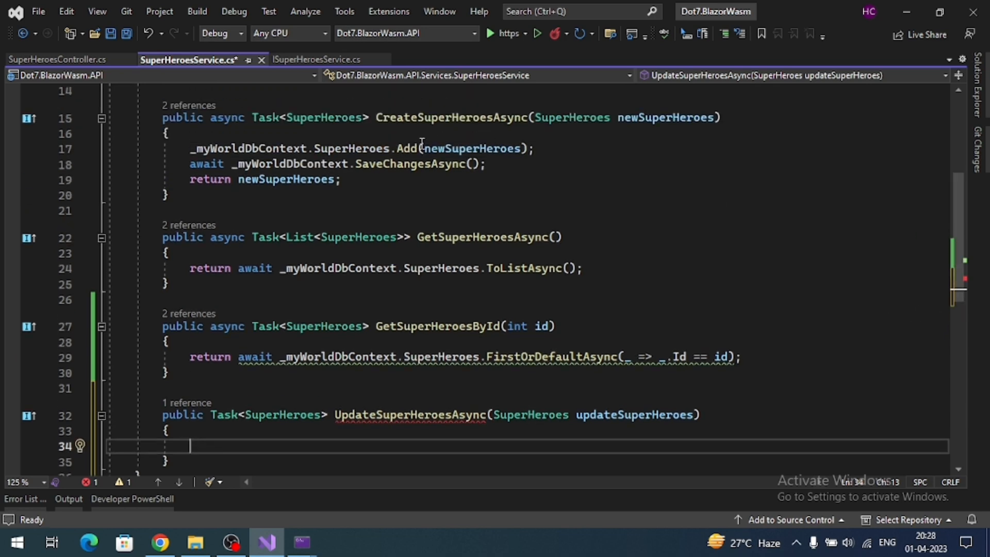
pyautogui.doubleClick(406, 148)
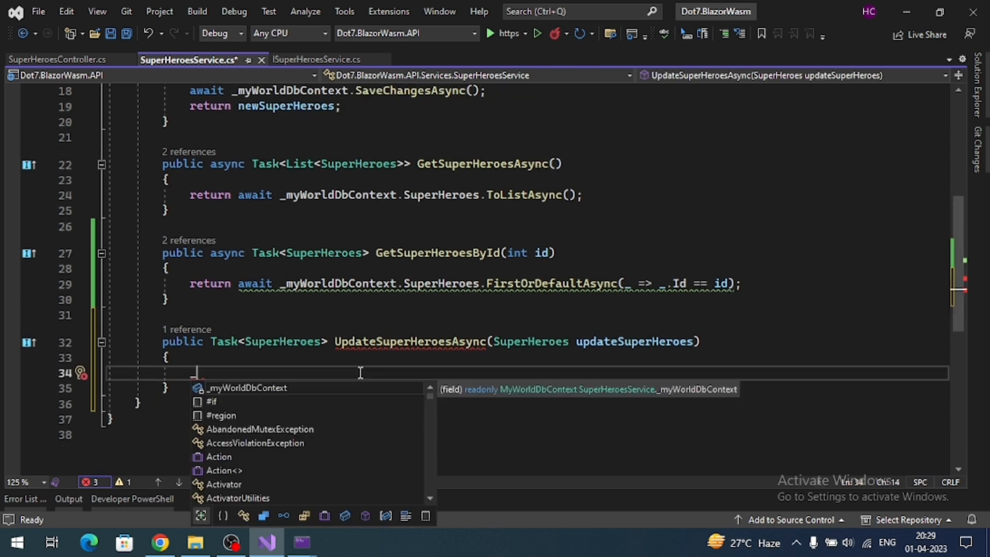
pyautogui.write('_myWorldDbContext.s')
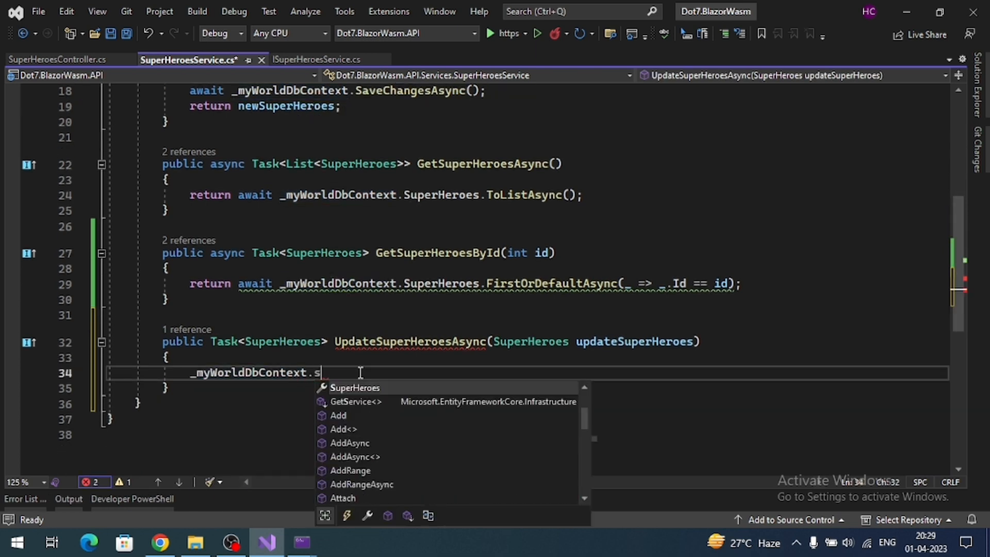
pyautogui.write('uperHeroes.up')
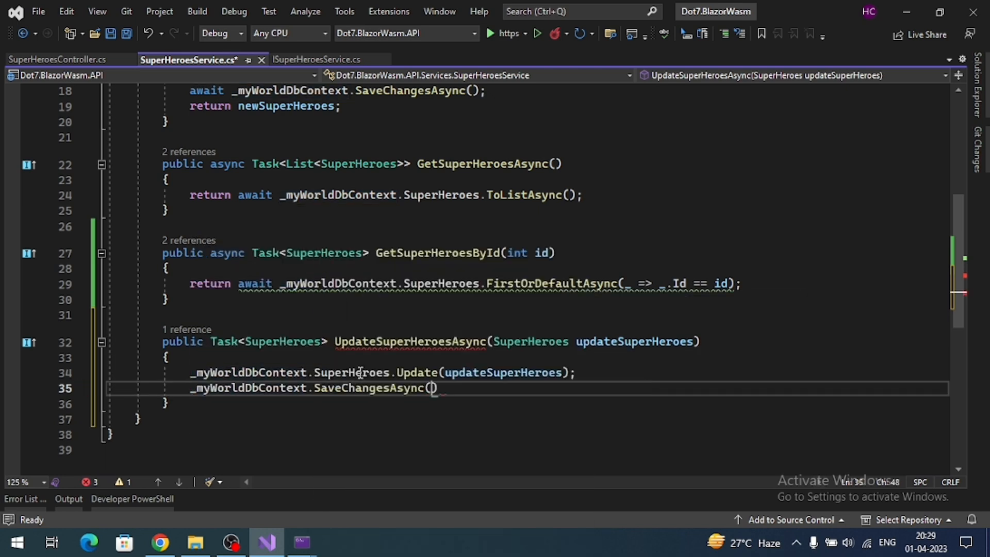
pyautogui.write(');')
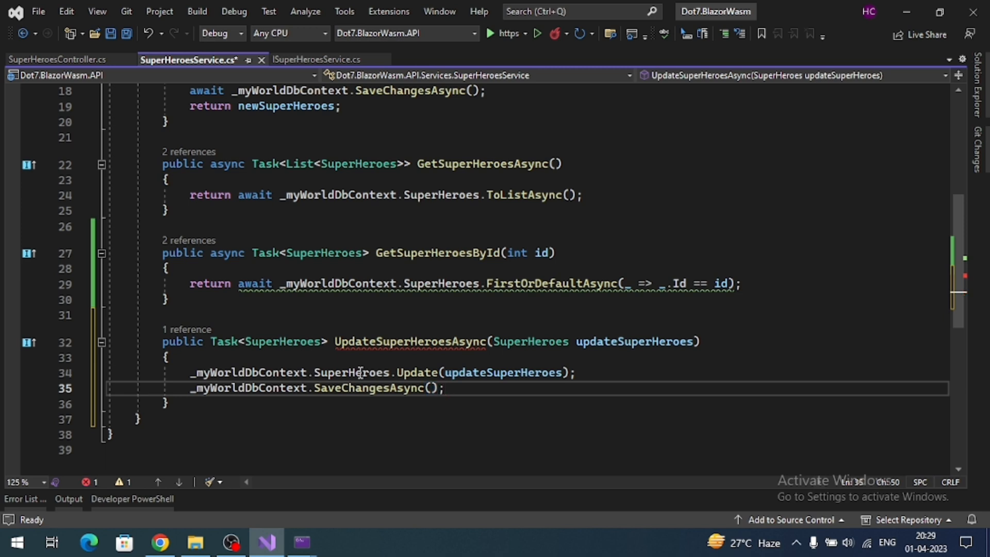
pyautogui.write('a')
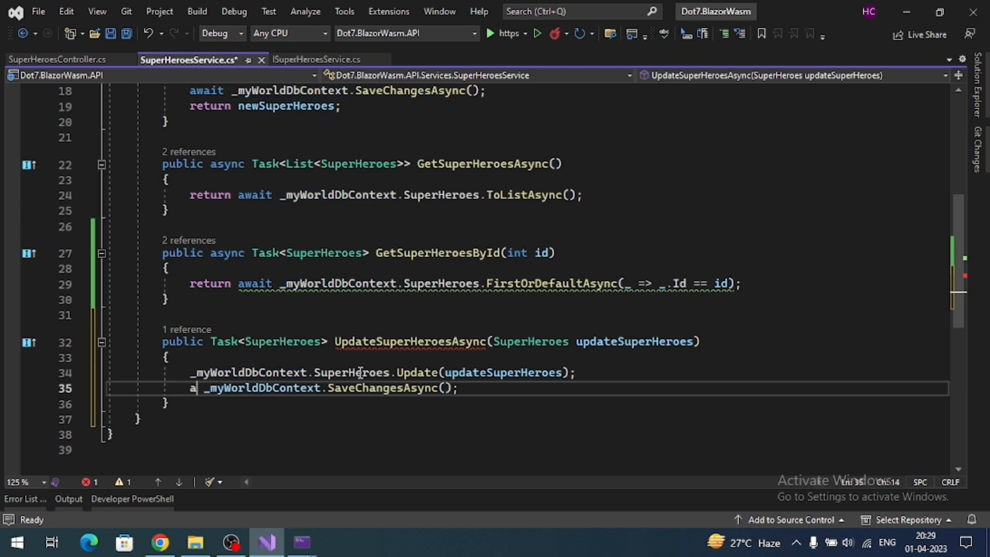
pyautogui.write('wait')
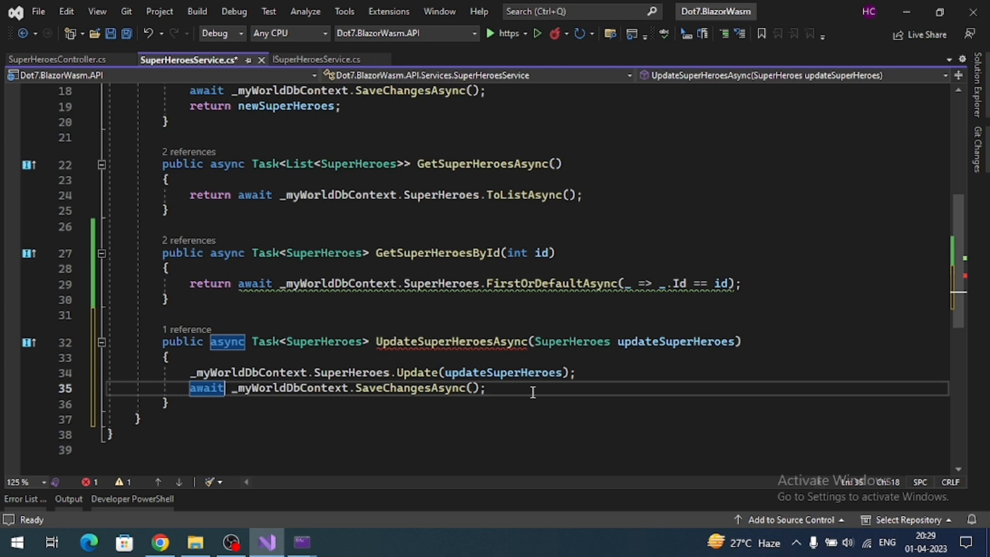
pyautogui.write('return updateSuperHeroes;')
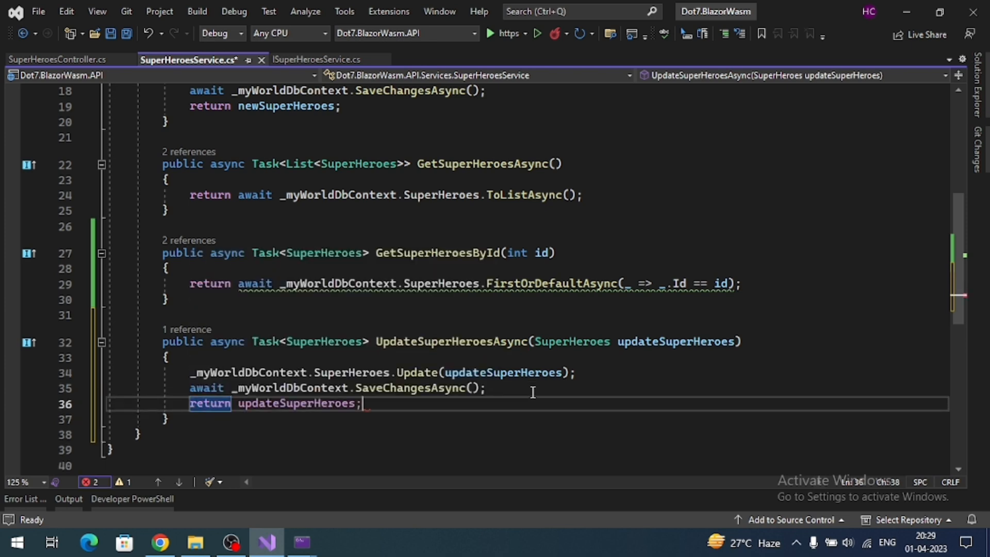
pyautogui.press('ctrl+s')
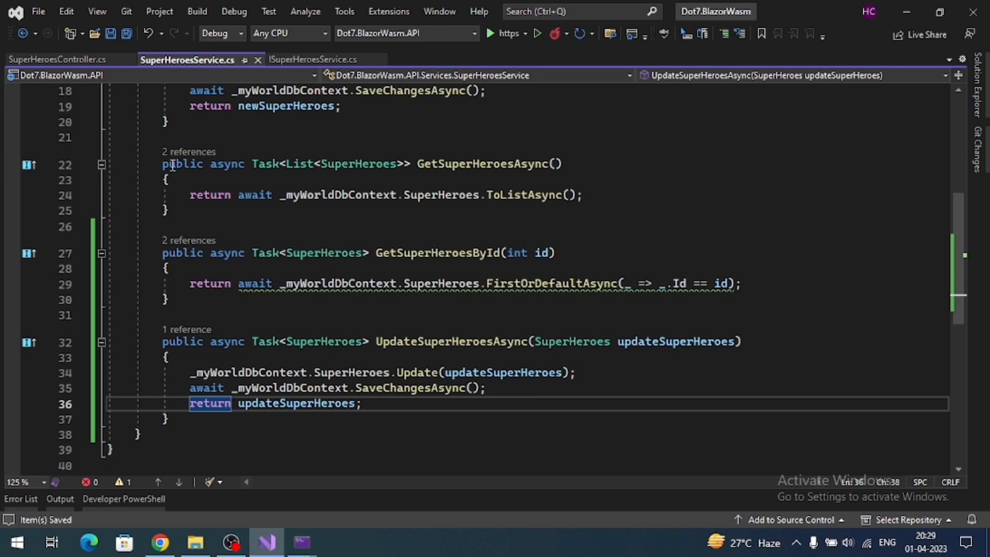
# - Add a 'public async Task<IActionResult> PutAsync(SuperHeroes updateSuperHero)' action to SuperHeroesController
pyautogui.click(59, 60)
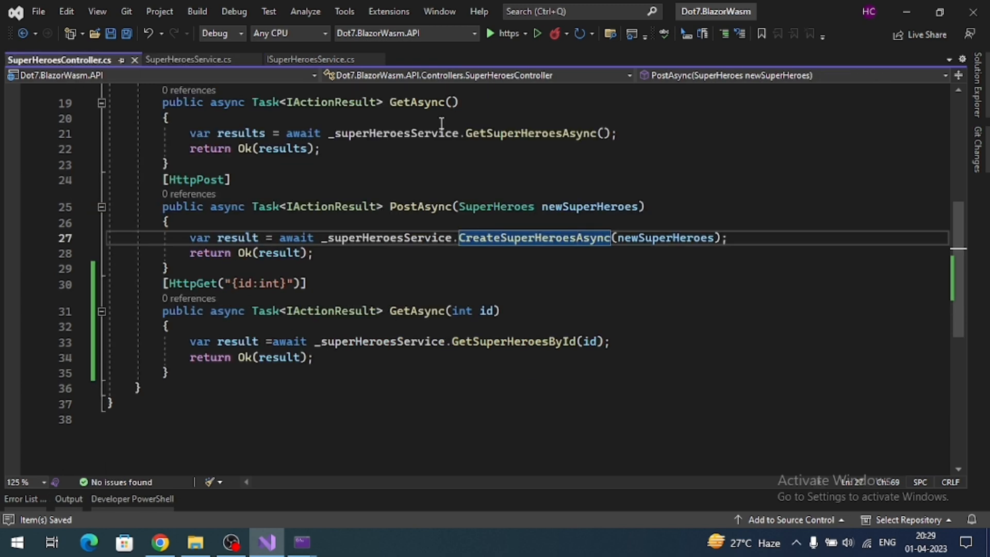
pyautogui.scroll(-3)
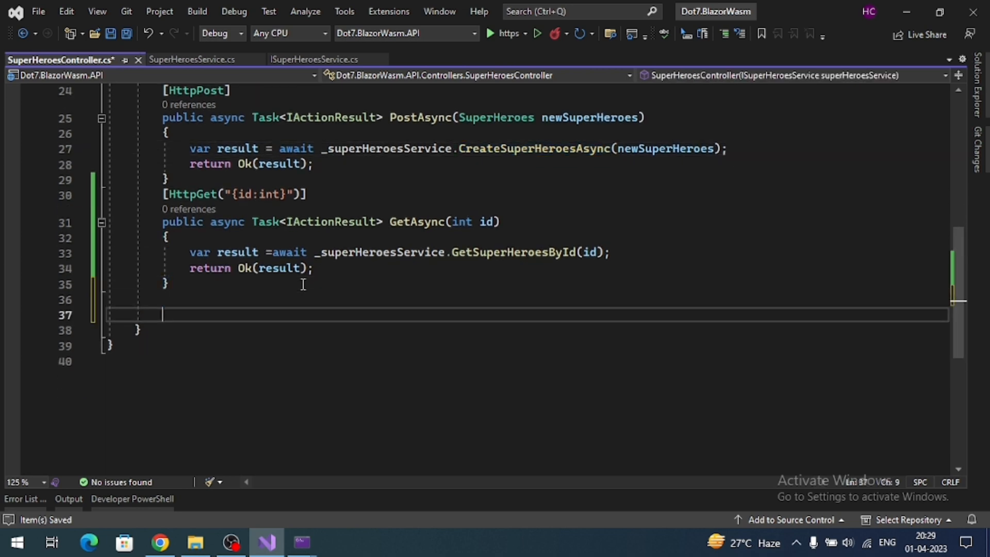
pyautogui.write('public async Task<>')
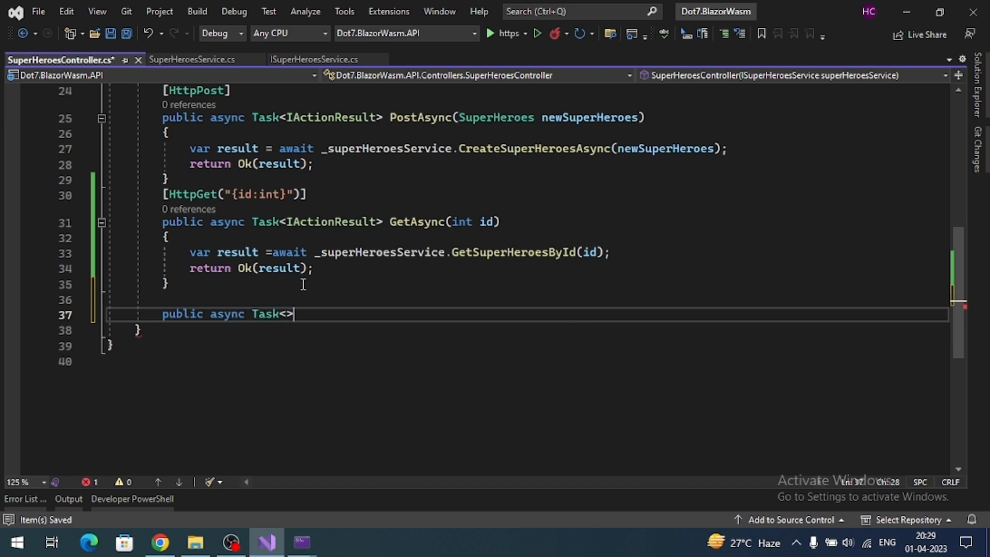
pyautogui.write('IActionResult')
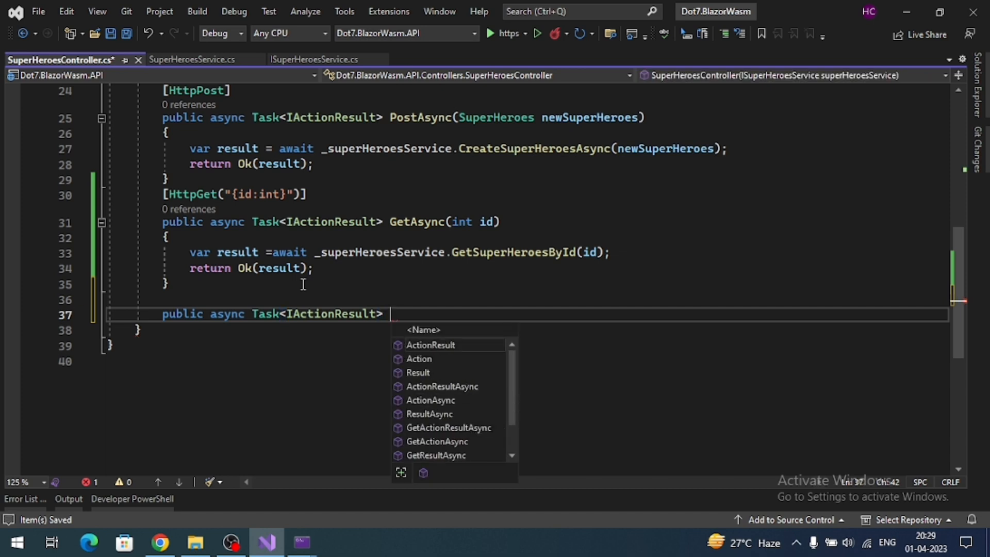
pyautogui.write('PutAsync(')
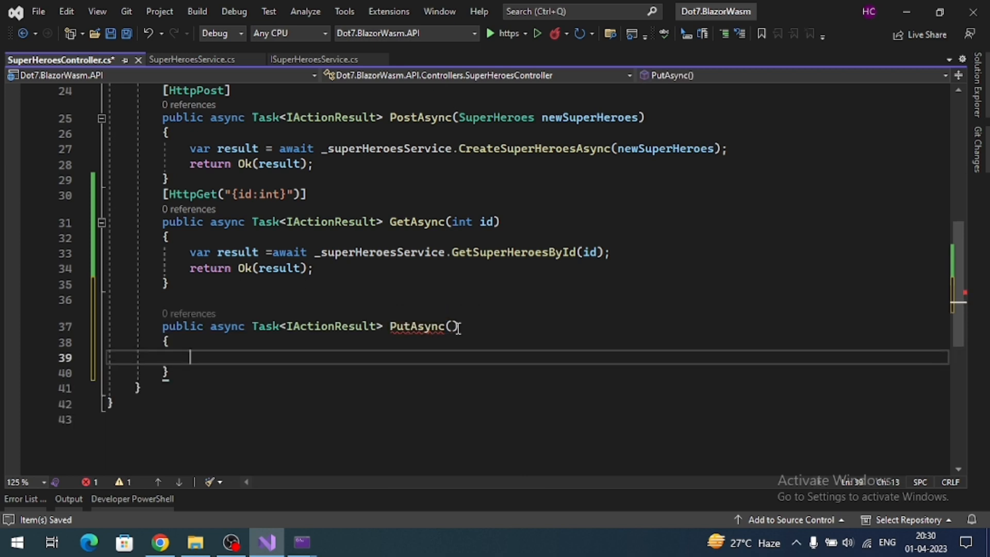
pyautogui.write('Su')
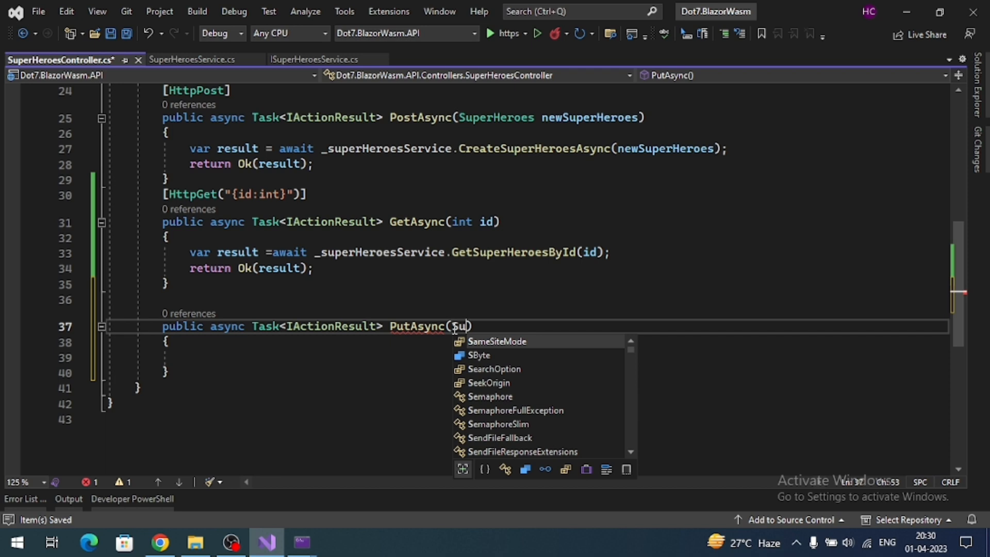
pyautogui.write('SuperHeroes u')
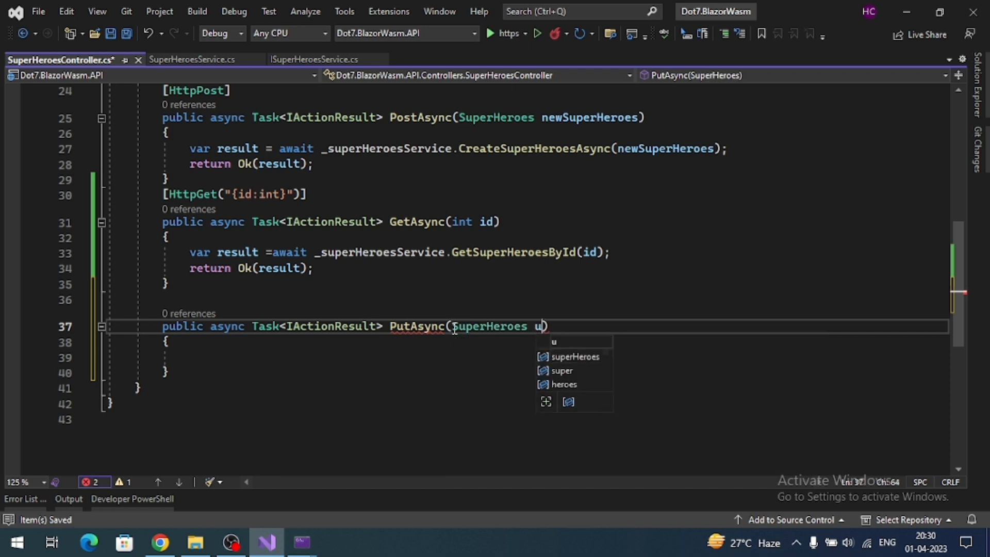
pyautogui.write('pdateSuperHero')
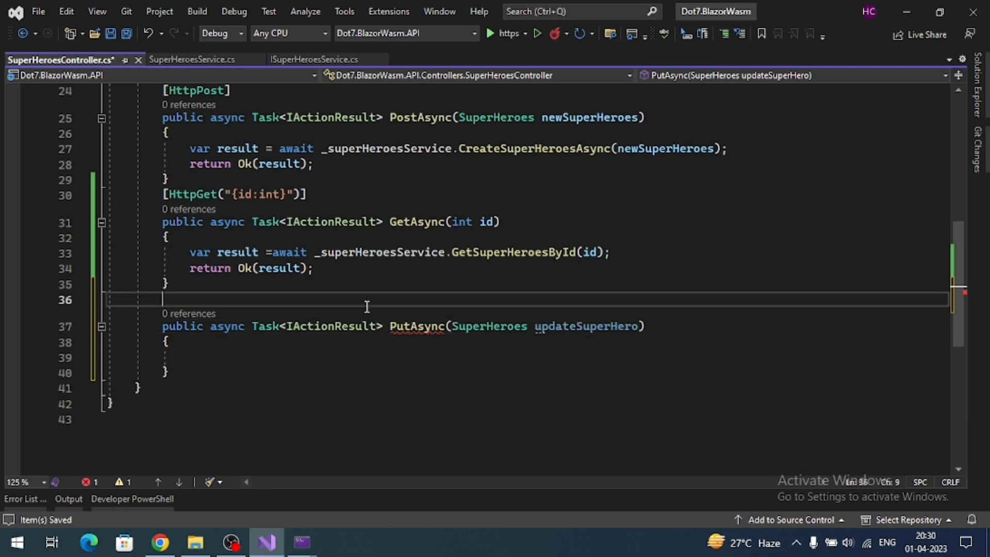
# - Mark PutAsync [HttpPut], await UpdateSuperHeroesAsync into a result, and return Ok with it
pyautogui.write('[H')
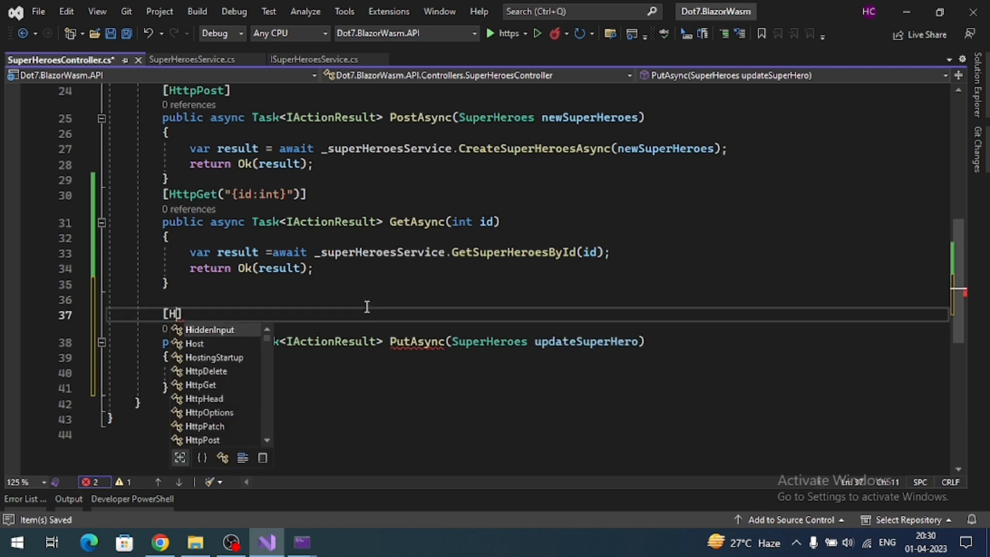
pyautogui.write('ttp')
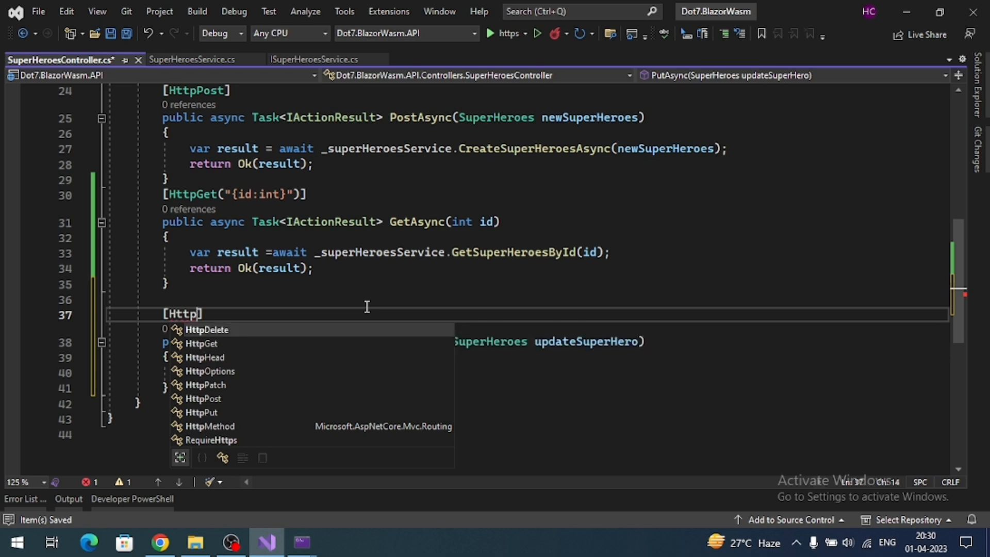
pyautogui.write('Put')
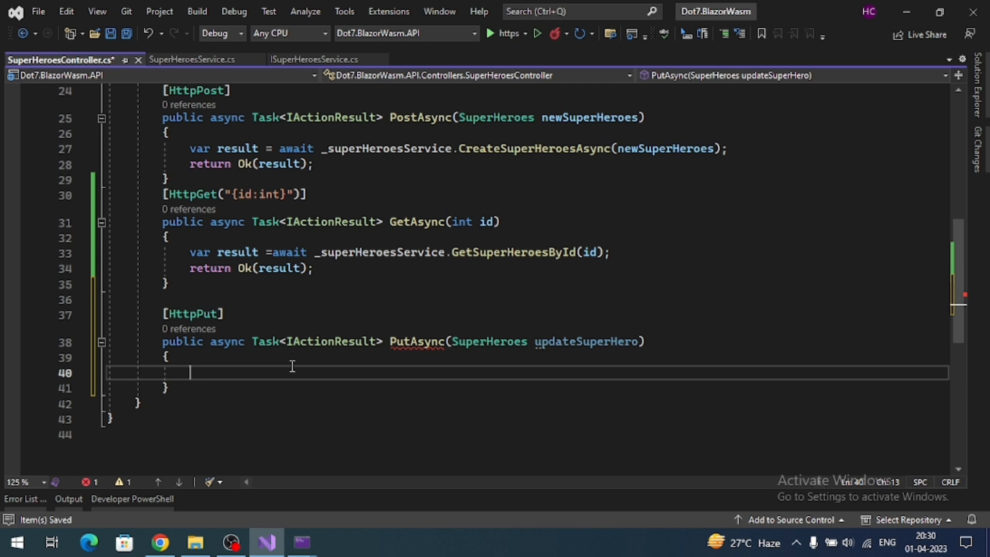
pyautogui.write('var reuslt = await')
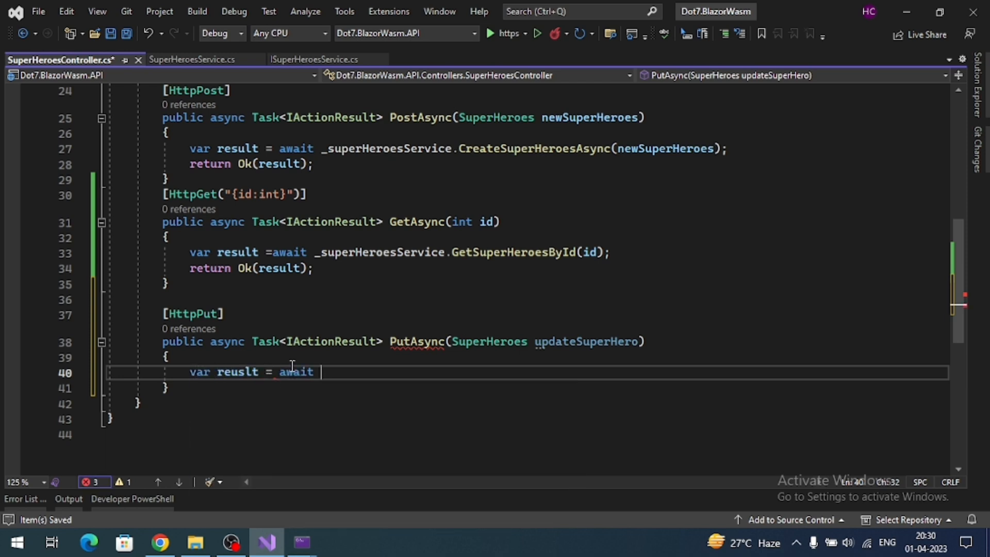
pyautogui.write('_a')
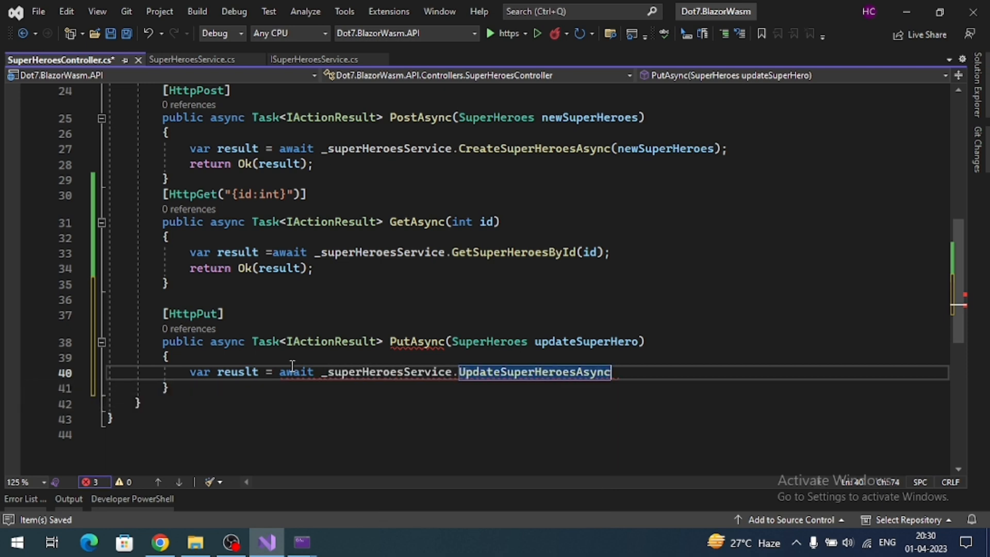
pyautogui.write('(updateSuperHero);')
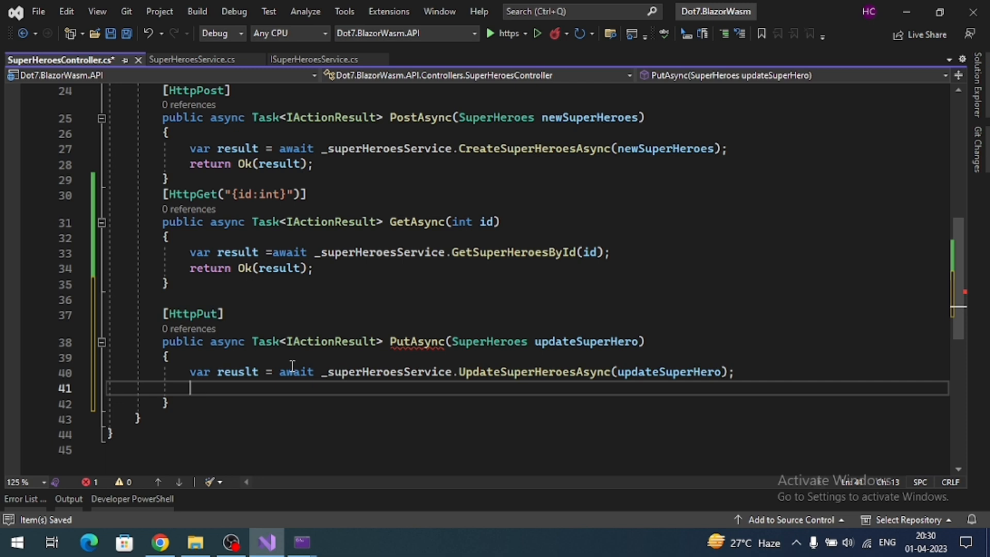
pyautogui.write('return Ok(reuslt);')
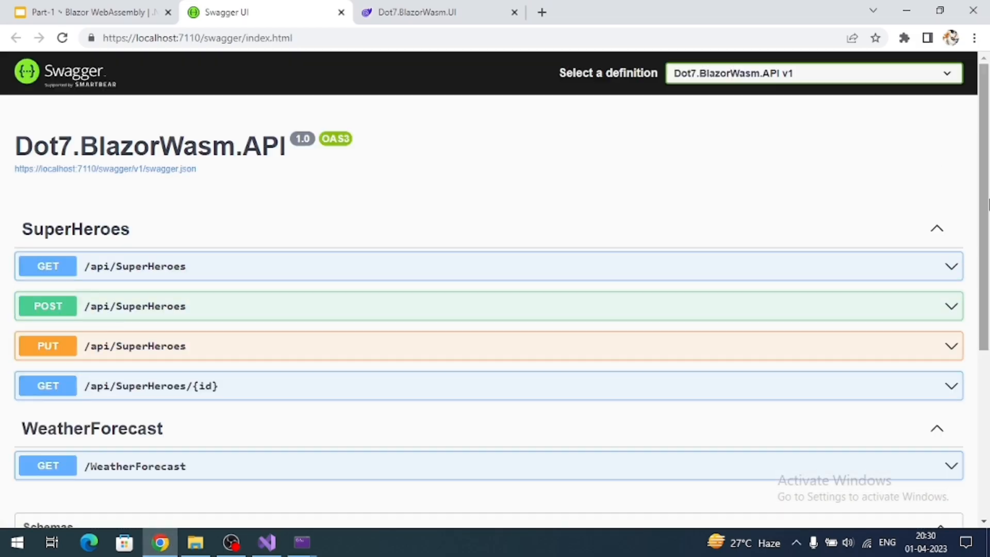
pyautogui.scroll(-3)
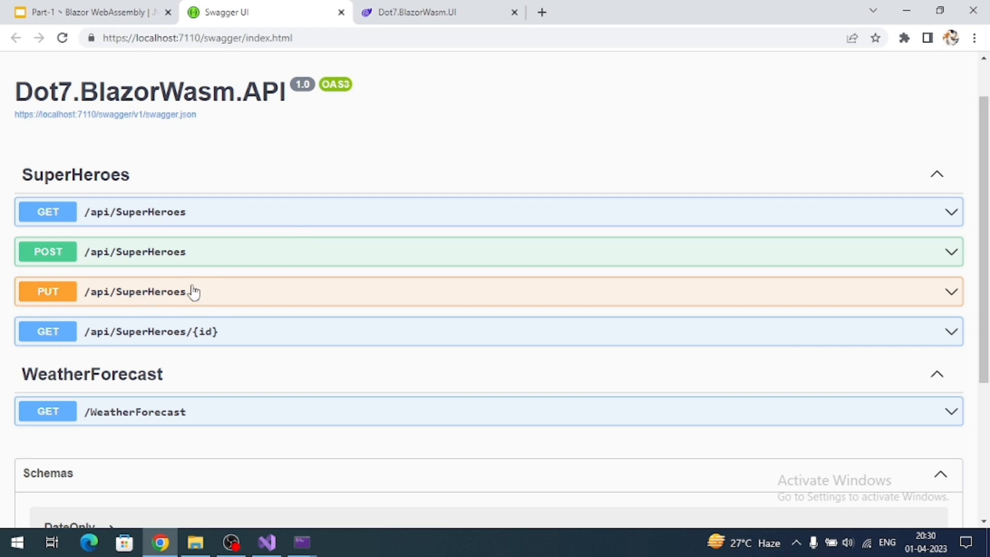
pyautogui.moveTo(267, 542)
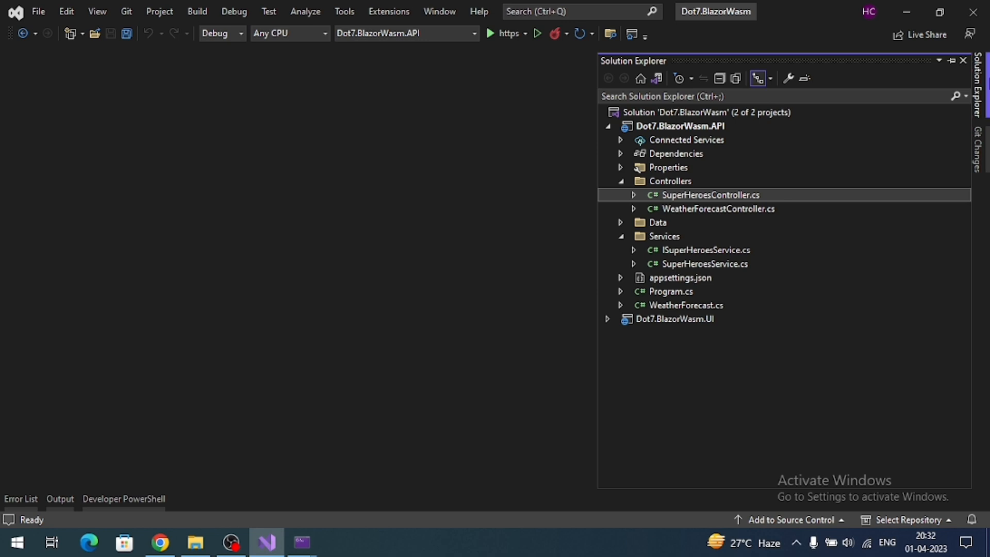
# - Create an EditSuperHeroes Razor component in the UI project's SuperHeroes folder
pyautogui.click(608, 126)
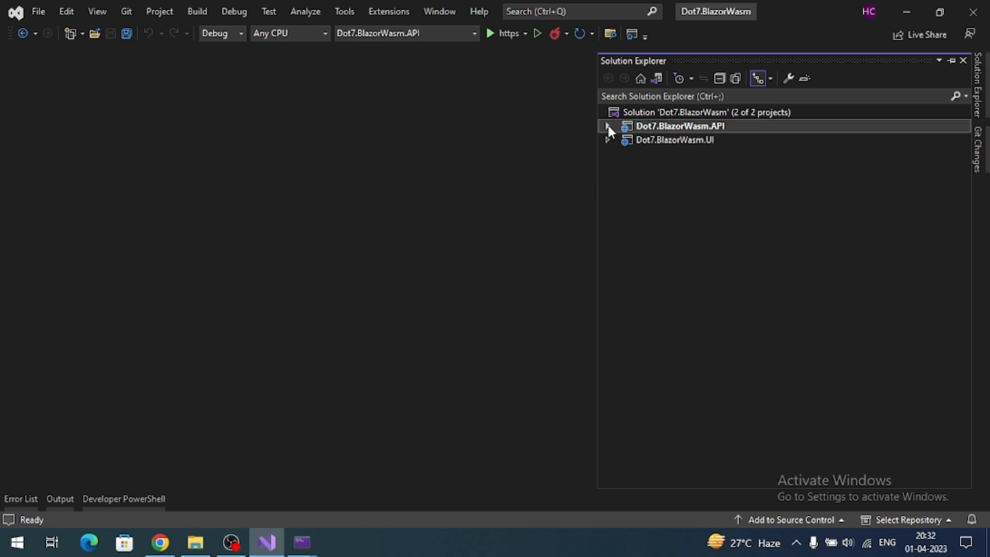
pyautogui.click(607, 140)
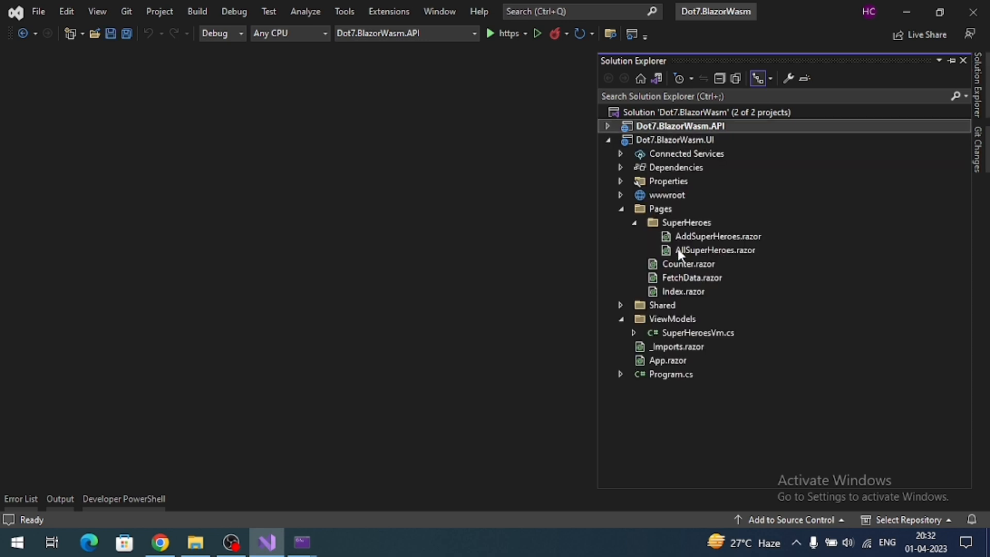
pyautogui.click(686, 222)
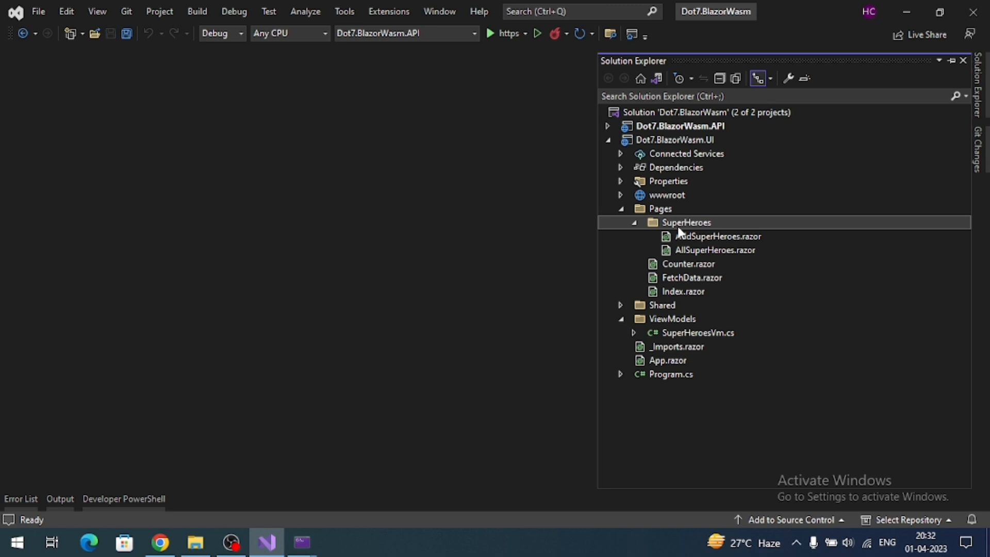
pyautogui.rightClick(687, 223)
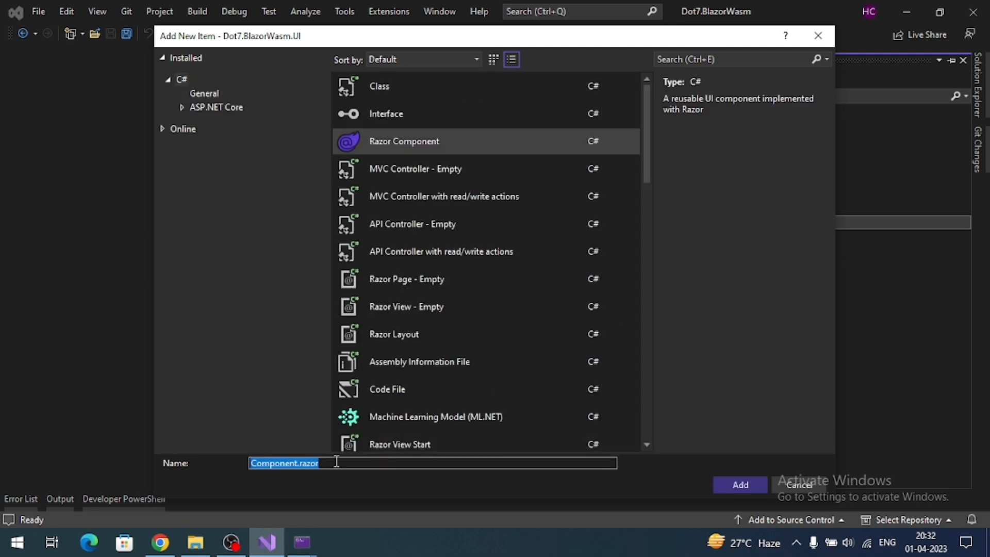
pyautogui.write('Edit')
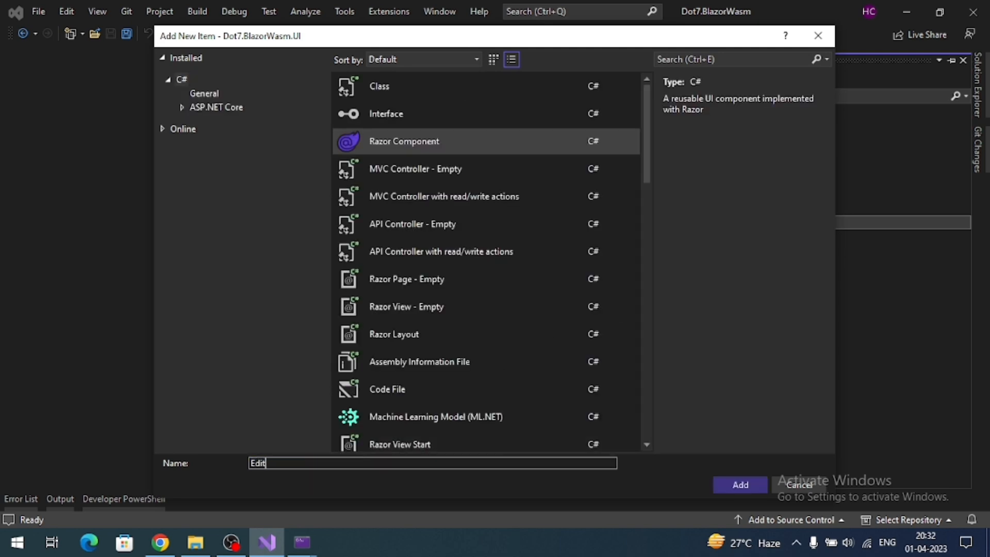
pyautogui.write('SuperH')
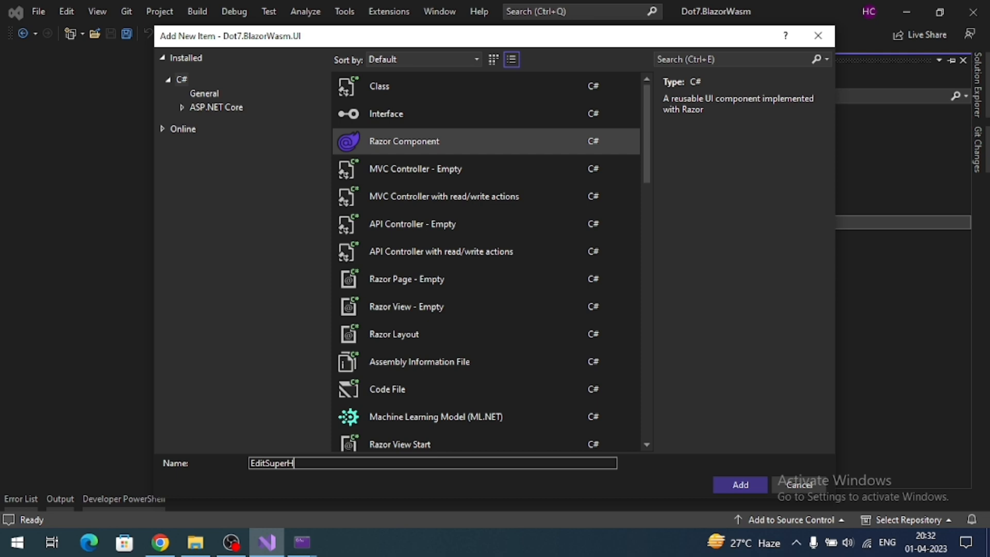
pyautogui.write('eroes')
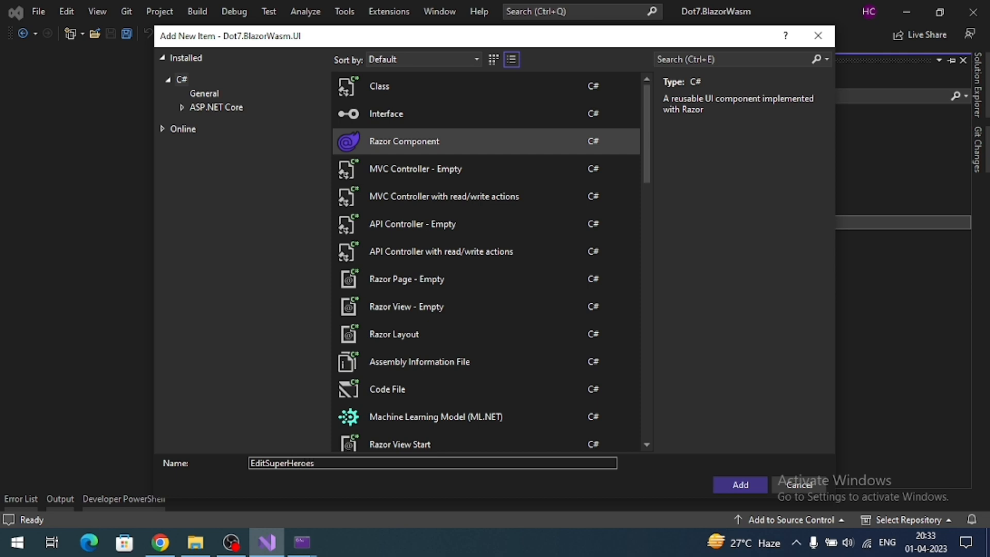
pyautogui.click(740, 485)
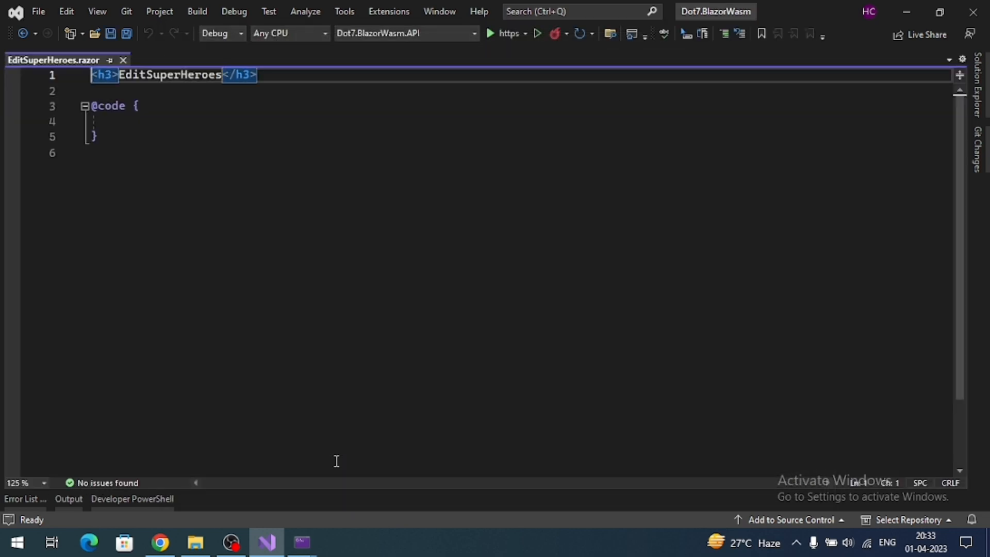
pyautogui.moveTo(357, 254)
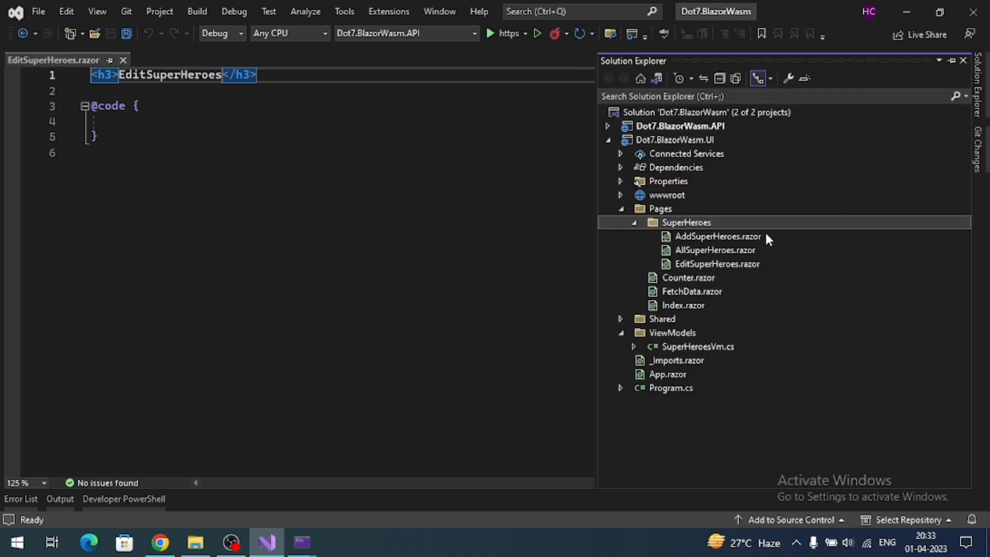
# - Copy the AddSuperHeroes form into EditSuperHeroes.razor, close the Add tab, and route it at /superheroes/edit
pyautogui.doubleClick(718, 236)
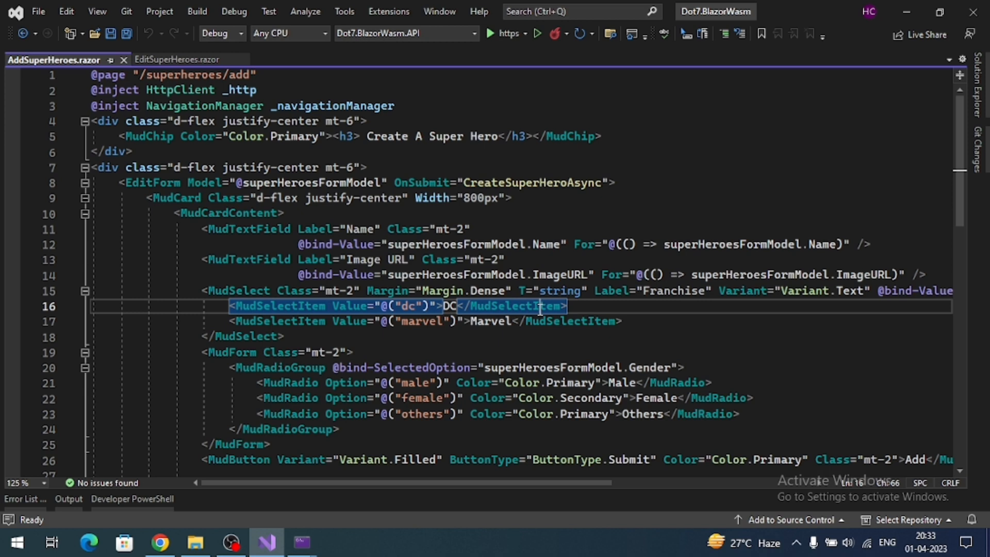
pyautogui.scroll(-3)
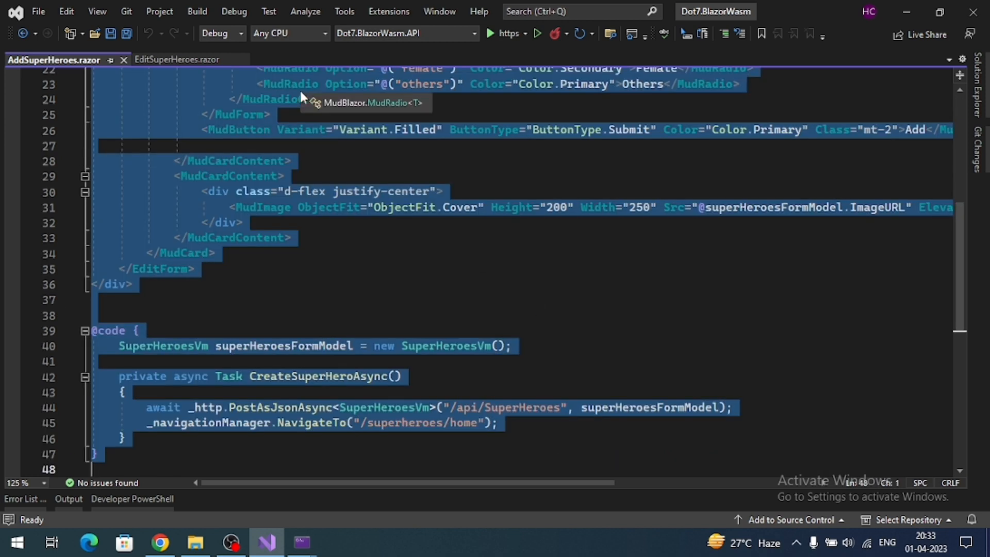
pyautogui.click(175, 59)
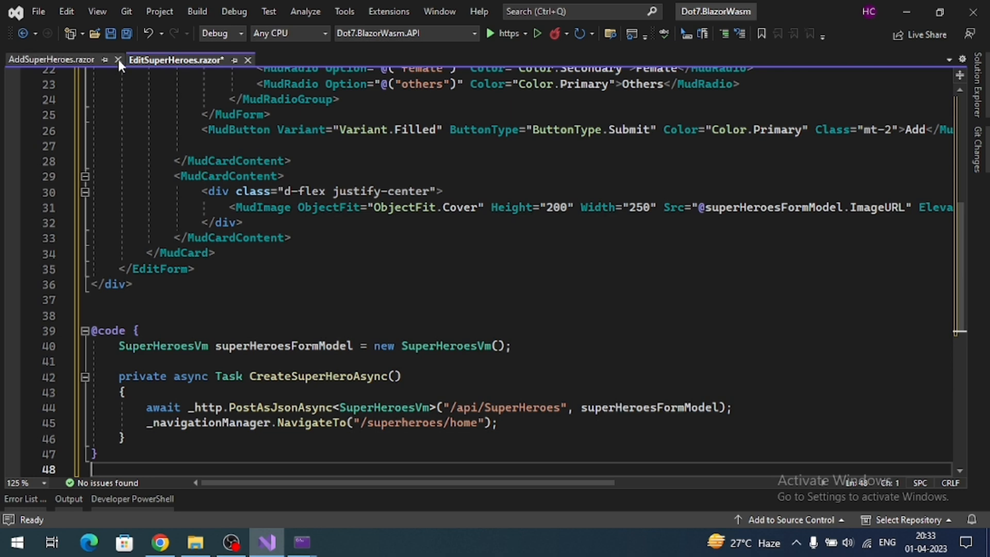
pyautogui.click(118, 59)
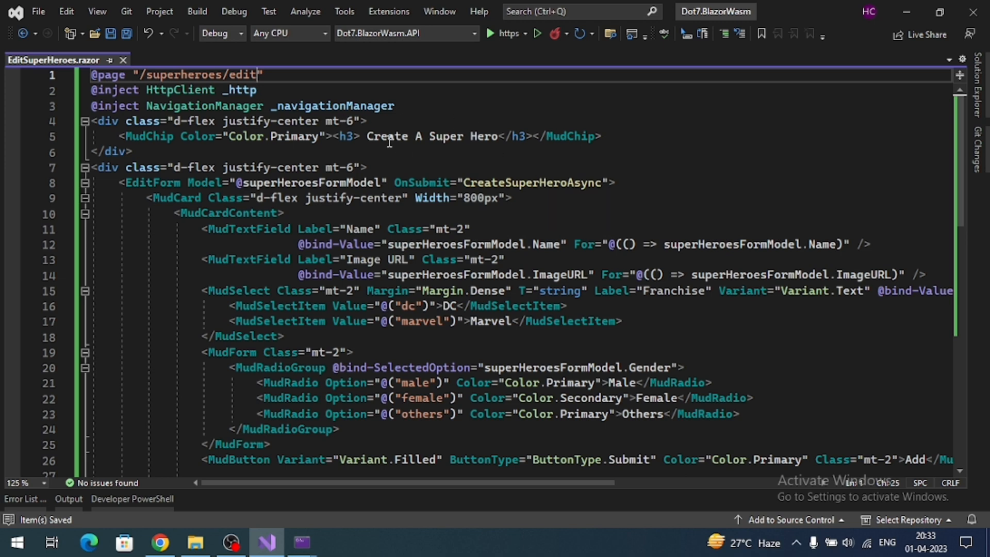
# - Change the form heading from Create to 'Update A Super Hero'
pyautogui.doubleClick(387, 136)
pyautogui.write('U')
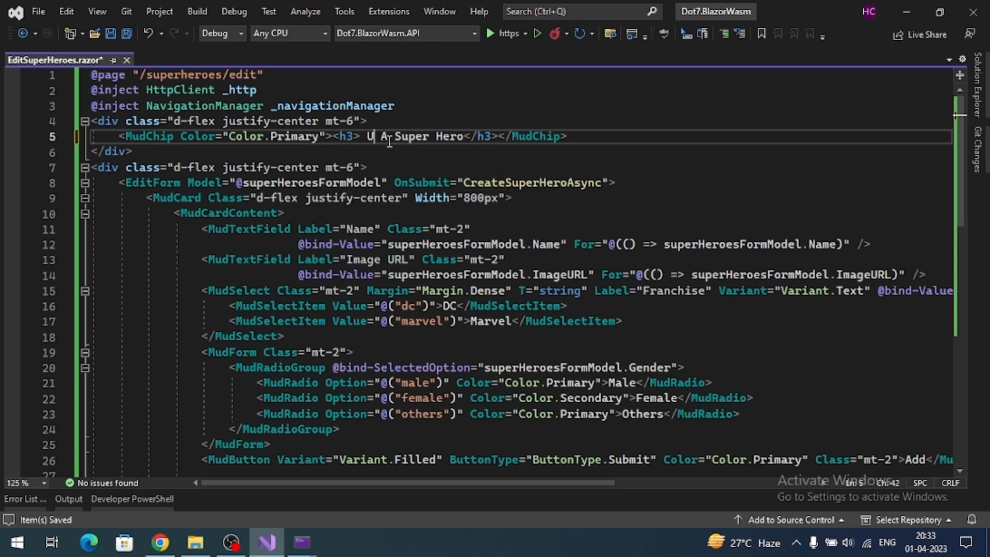
pyautogui.write('pdate')
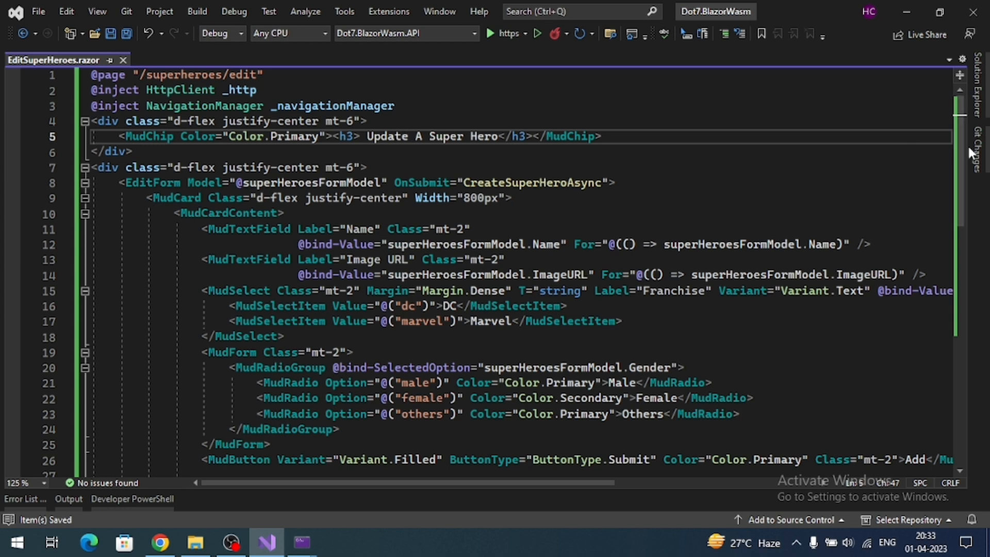
pyautogui.scroll(-3)
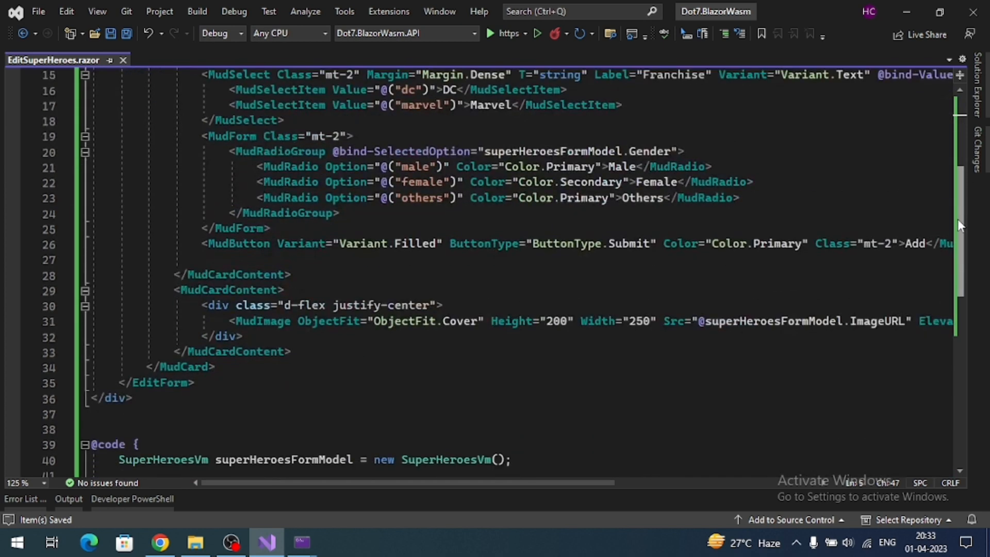
pyautogui.scroll(-3)
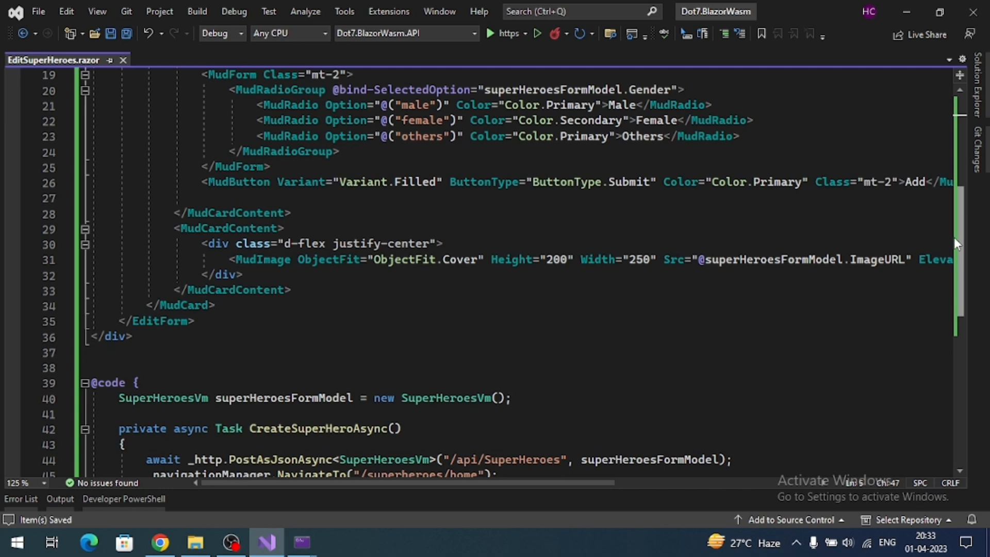
pyautogui.moveTo(735, 487)
pyautogui.write('Update')
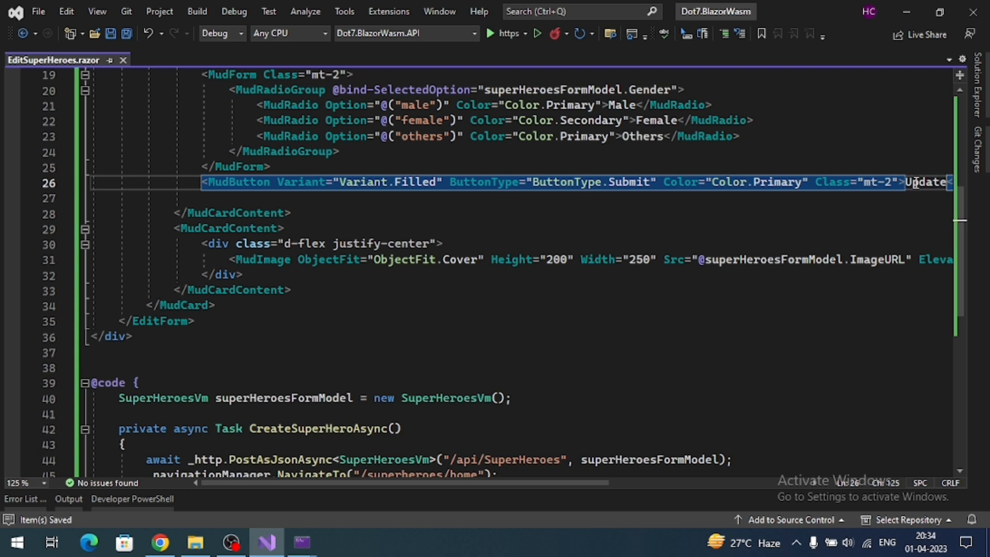
pyautogui.scroll(-3)
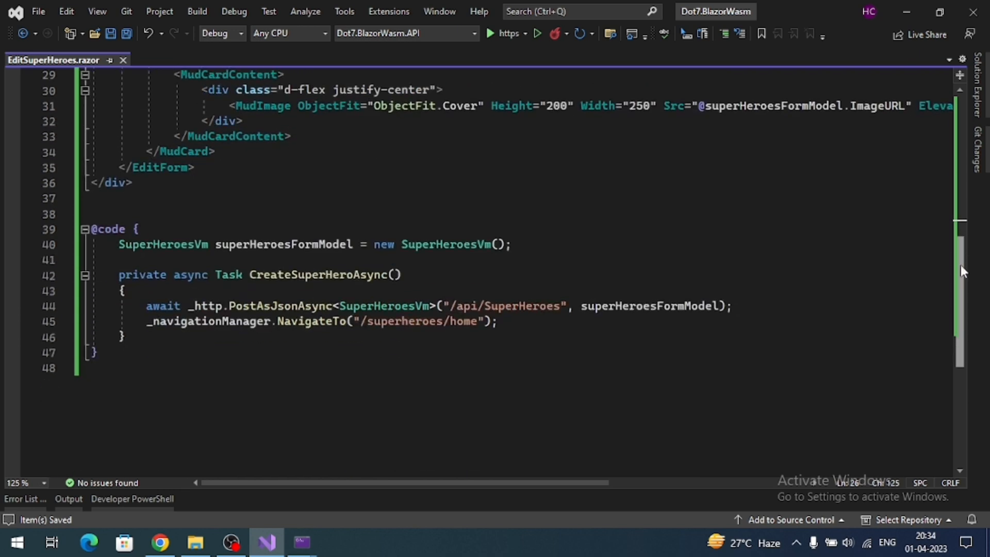
# - Rename the method to UpdateSuperHeroAsync using PutAsJsonAsync, and point OnSubmit at it
pyautogui.click(292, 274)
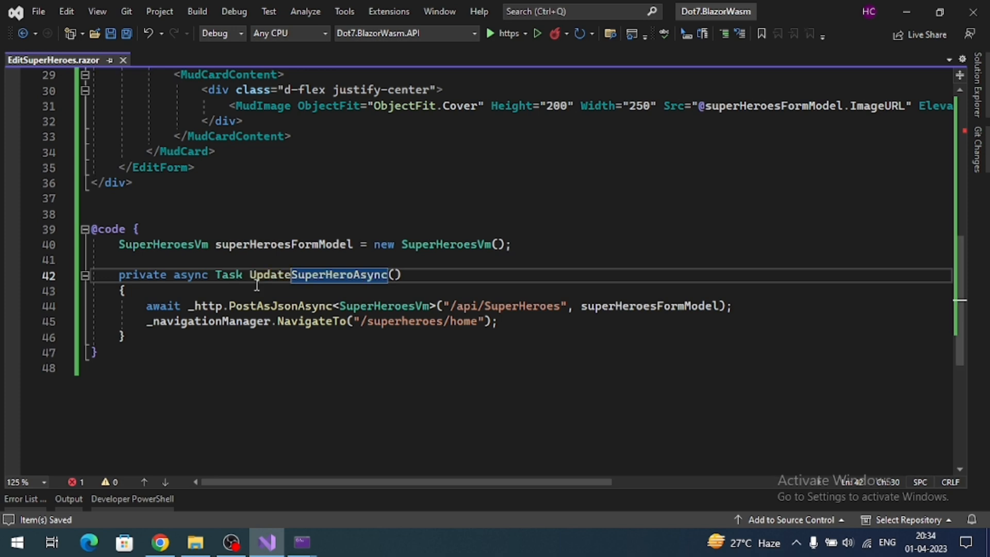
pyautogui.write('pu')
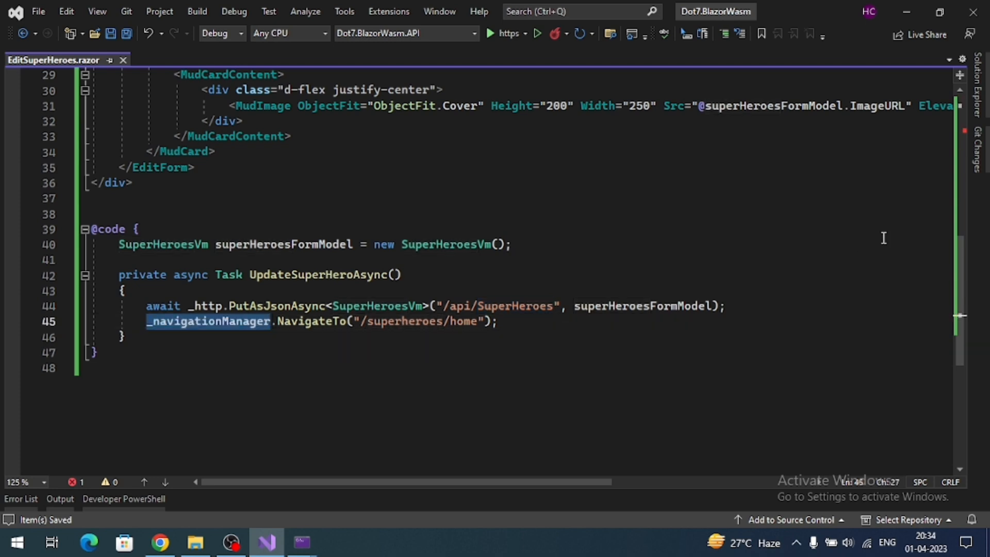
pyautogui.scroll(3)
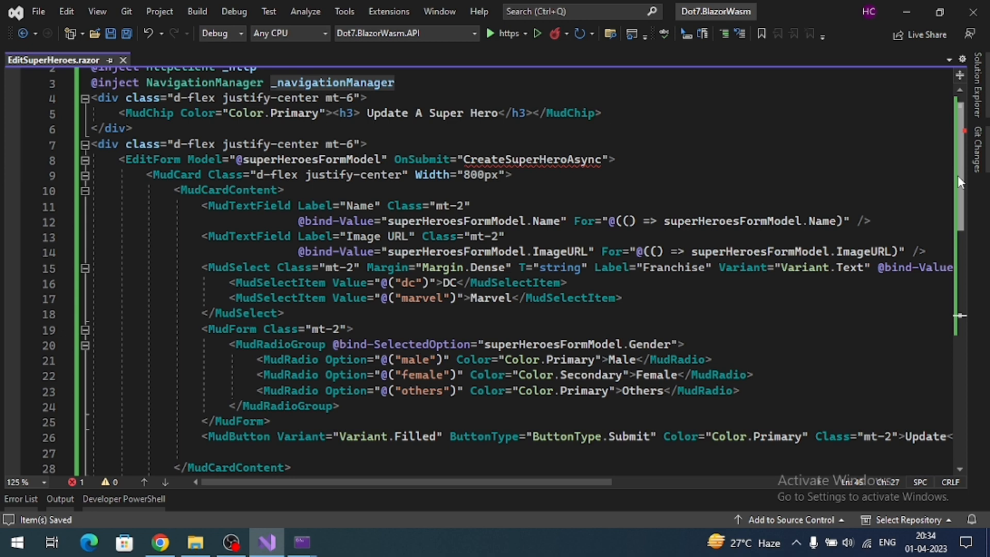
pyautogui.scroll(-3)
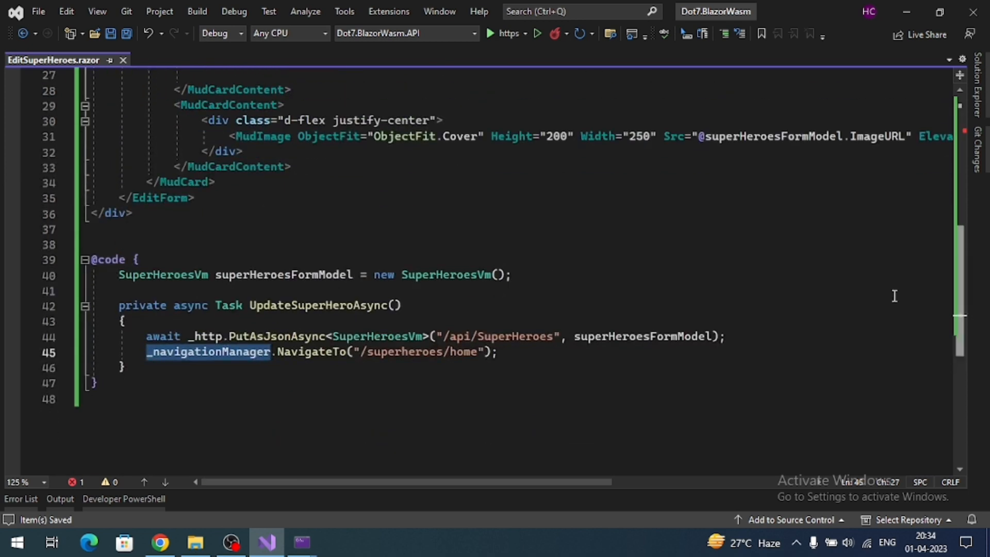
pyautogui.doubleClick(319, 305)
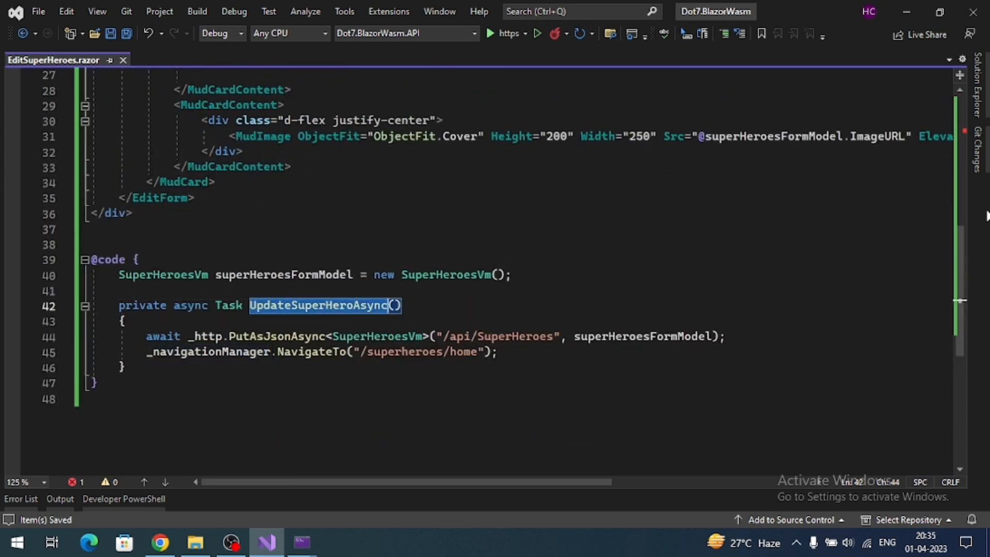
pyautogui.scroll(3)
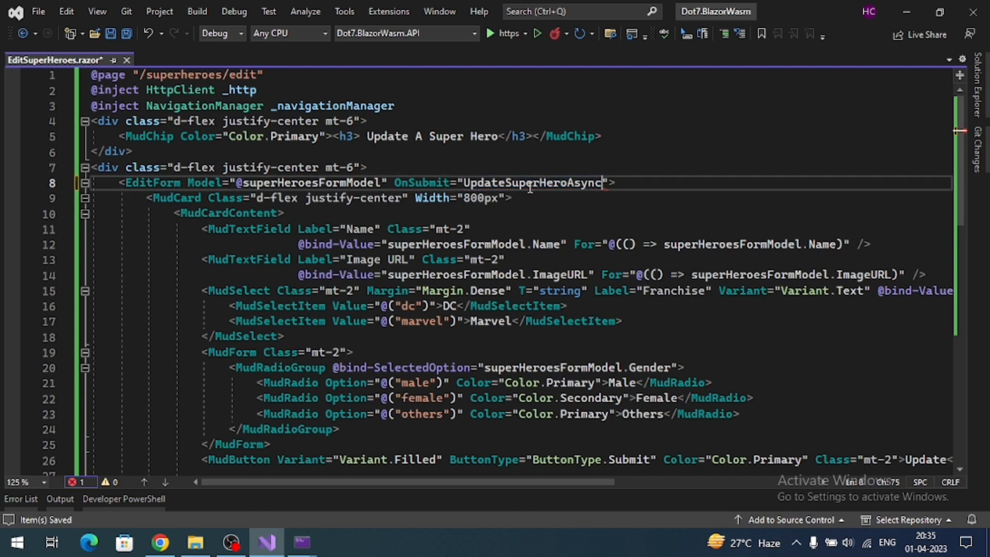
pyautogui.doubleClick(533, 183)
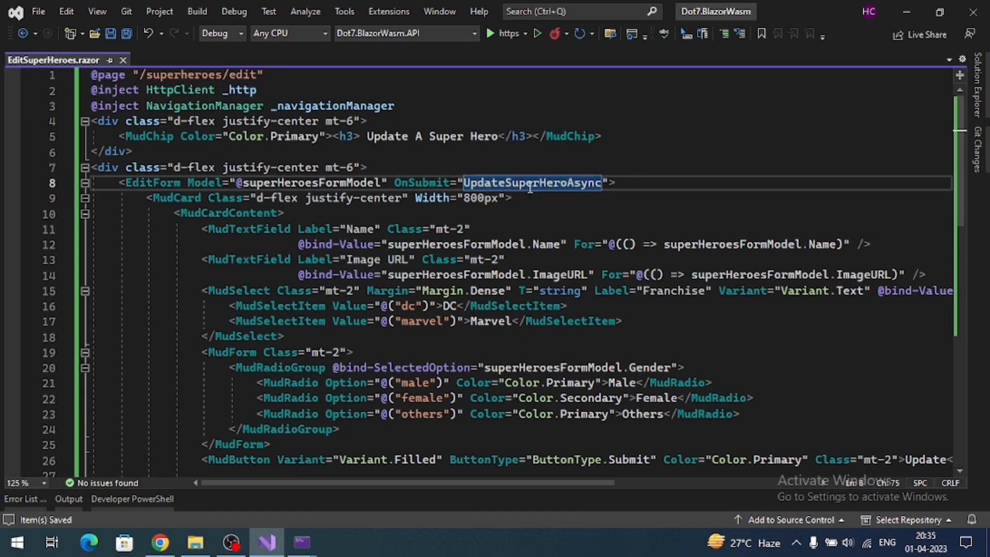
pyautogui.scroll(-3)
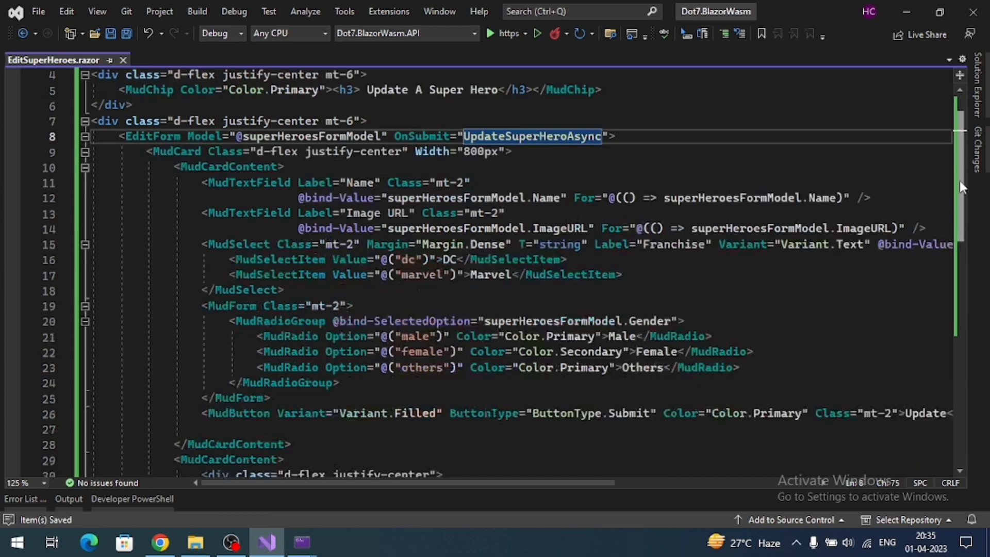
pyautogui.scroll(-3)
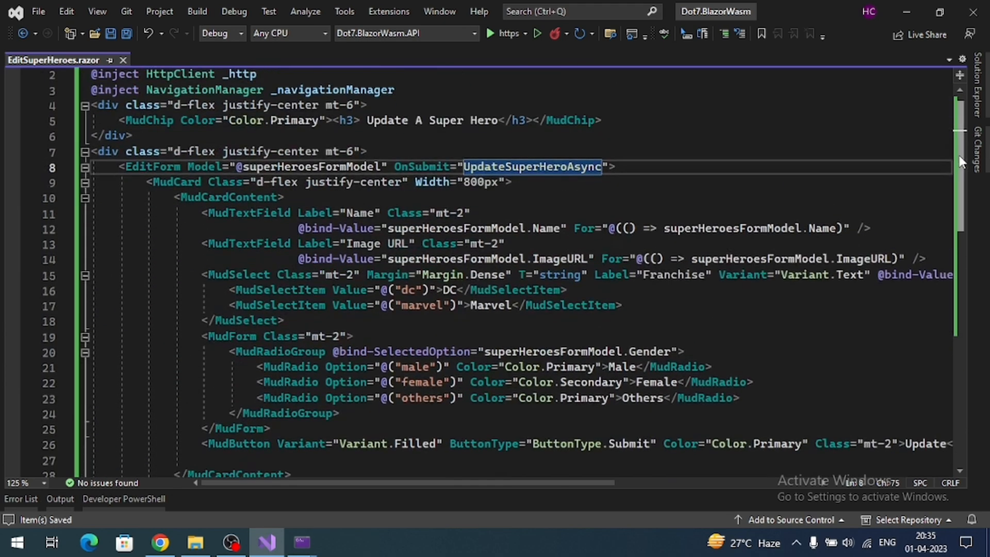
pyautogui.scroll(-3)
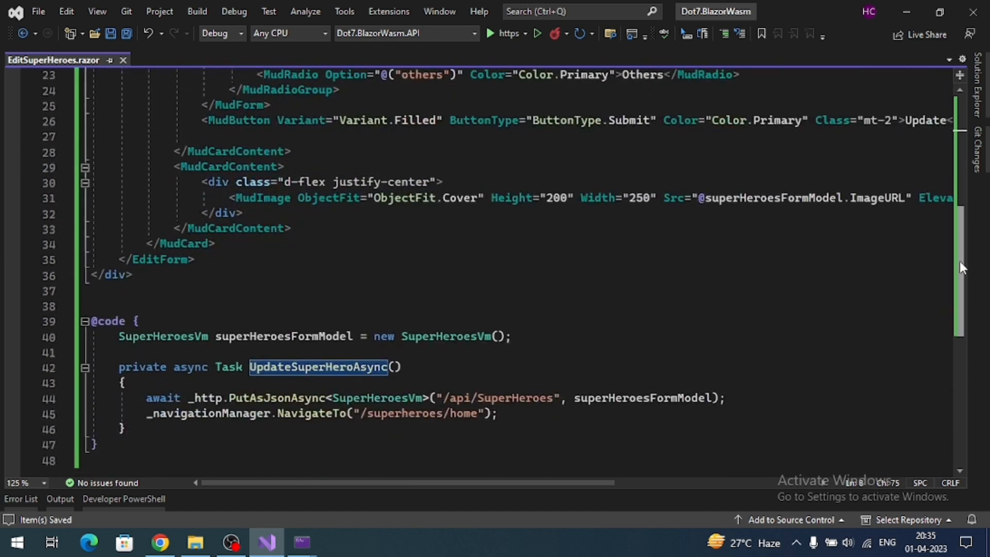
pyautogui.scroll(3)
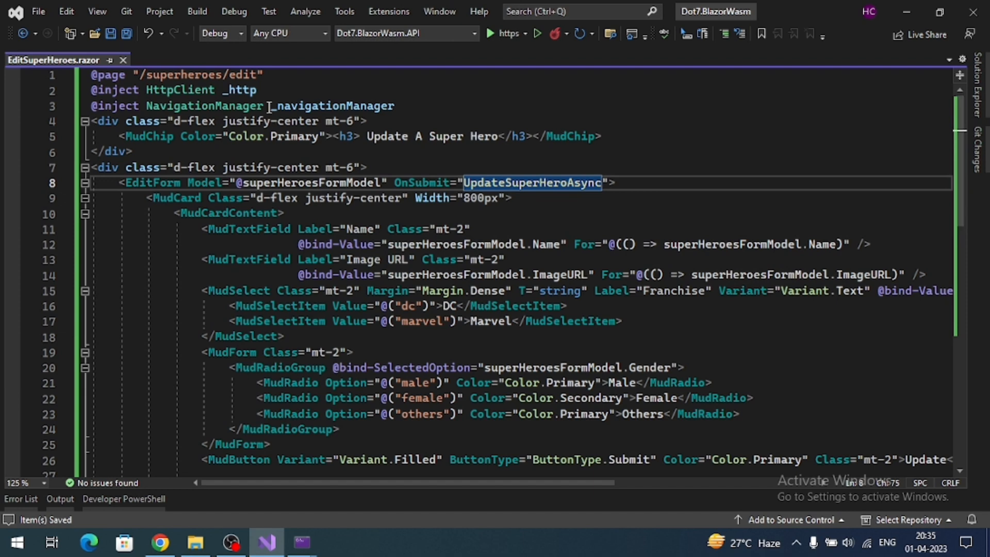
# - Change the page route to /superheroes/edit/{id:int}
pyautogui.click(255, 75)
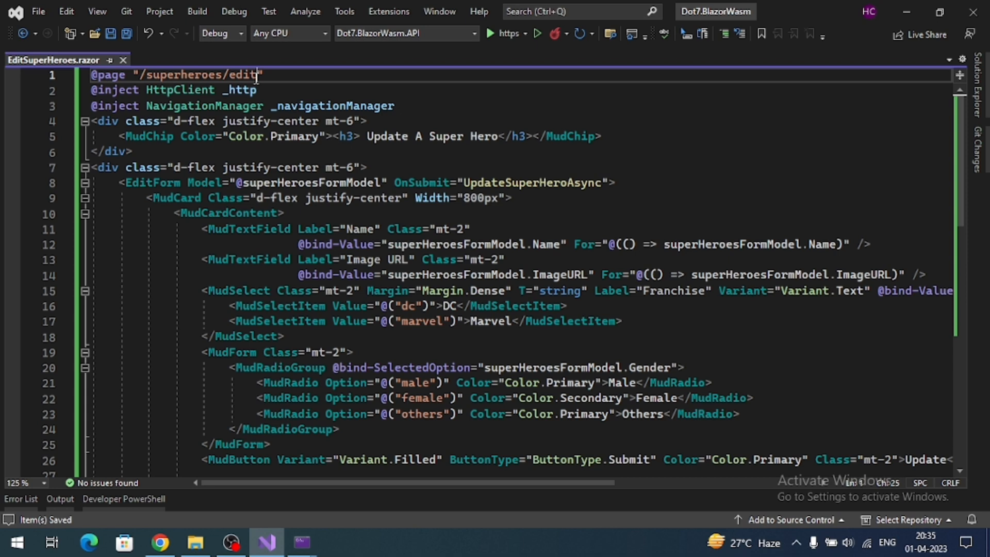
pyautogui.write('/{')
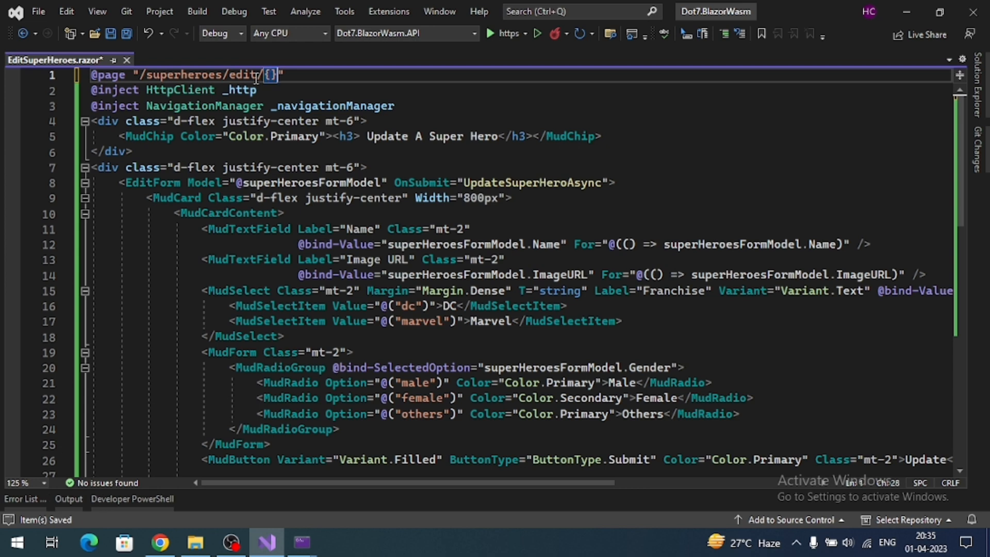
pyautogui.write('id:')
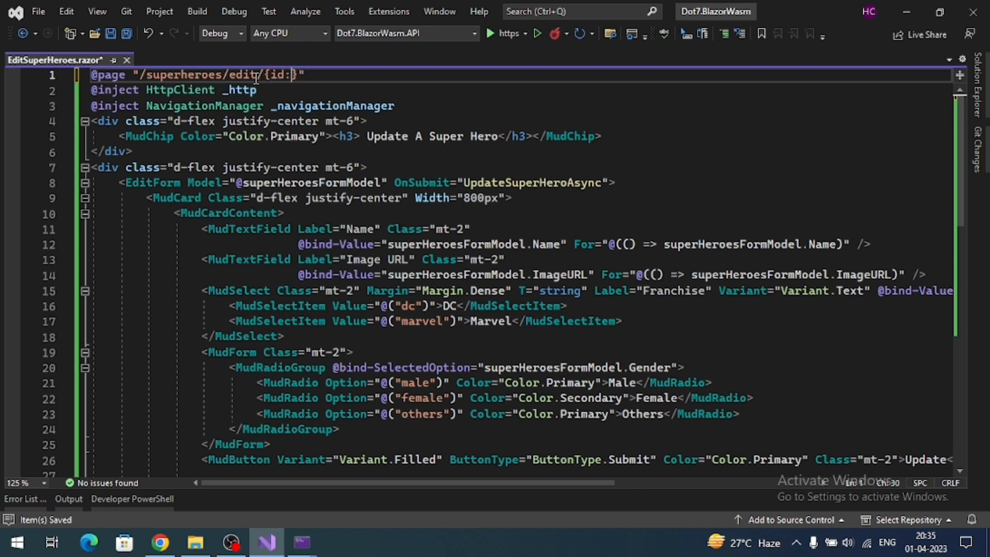
pyautogui.write('int')
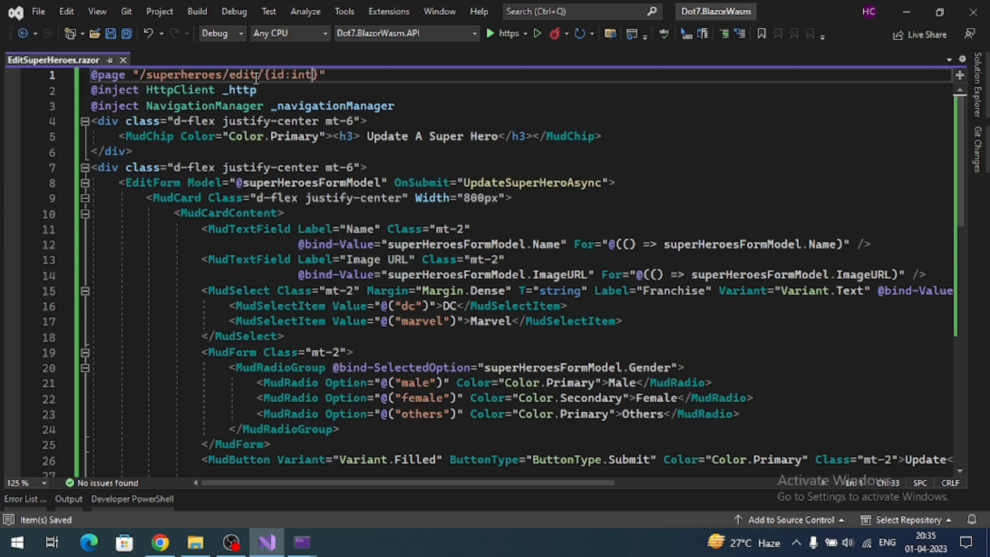
pyautogui.moveTo(969, 164)
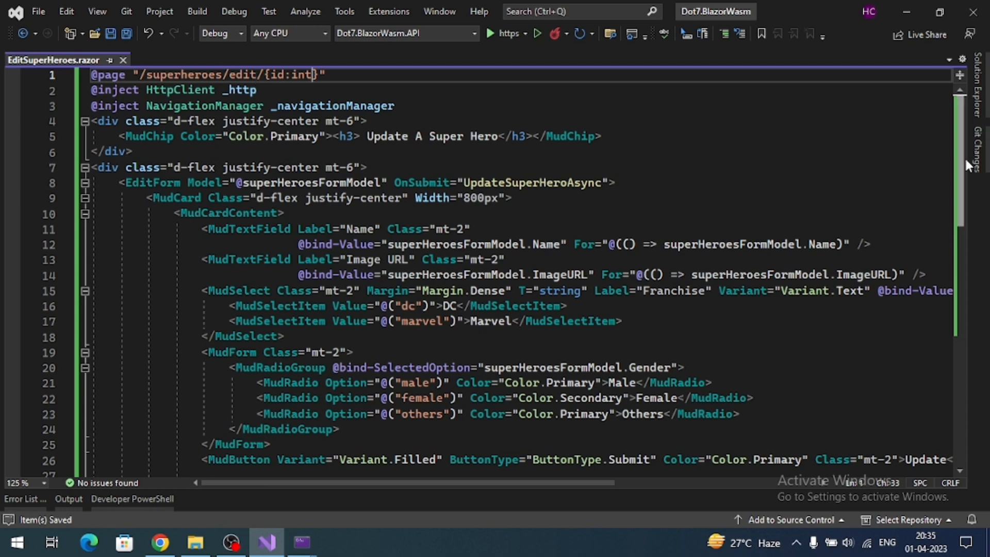
pyautogui.scroll(-3)
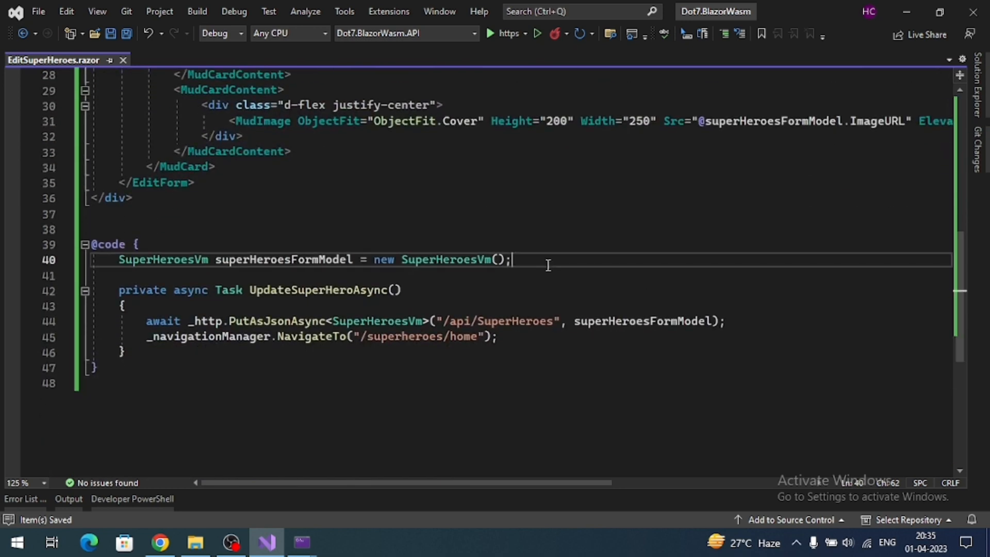
pyautogui.write('P')
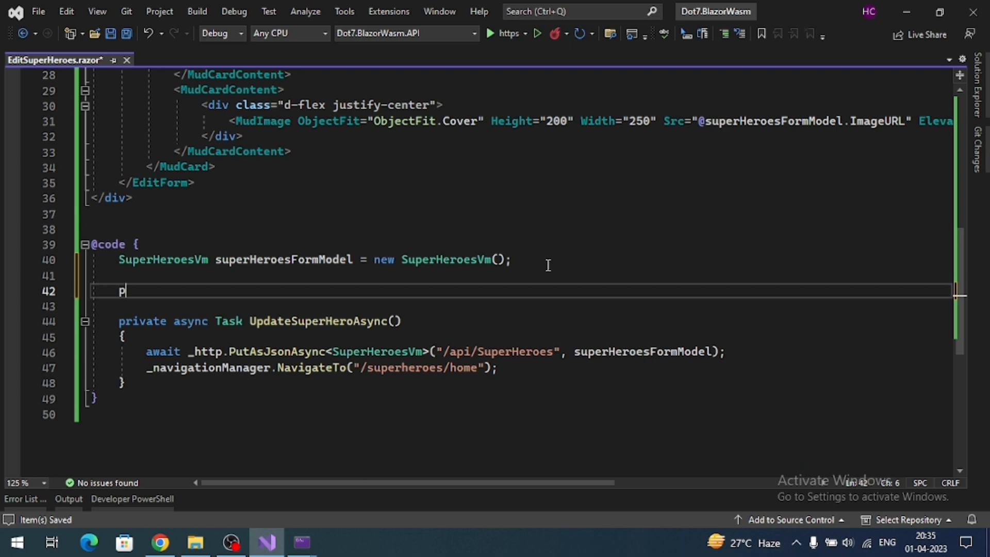
pyautogui.write('ub')
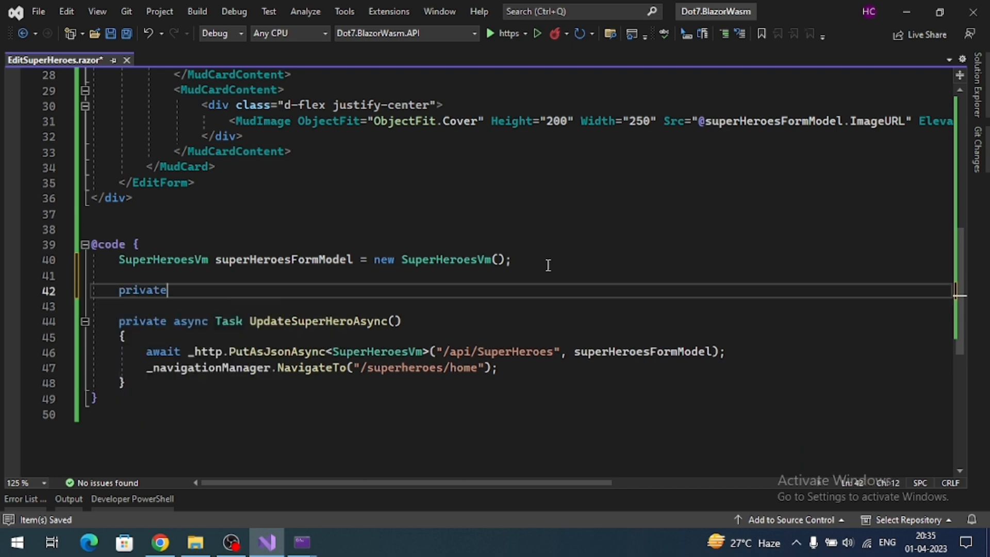
pyautogui.write('int Id')
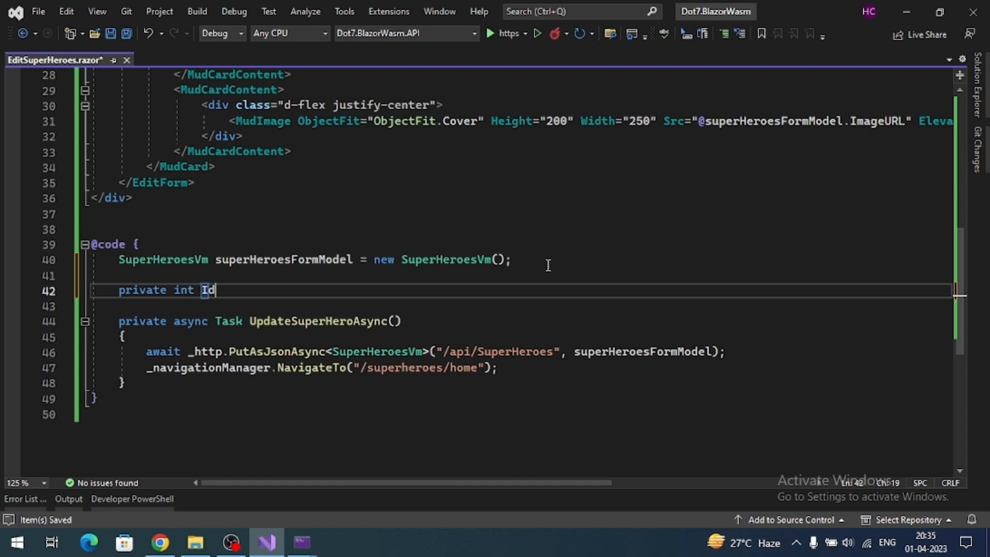
pyautogui.write('{get;set')
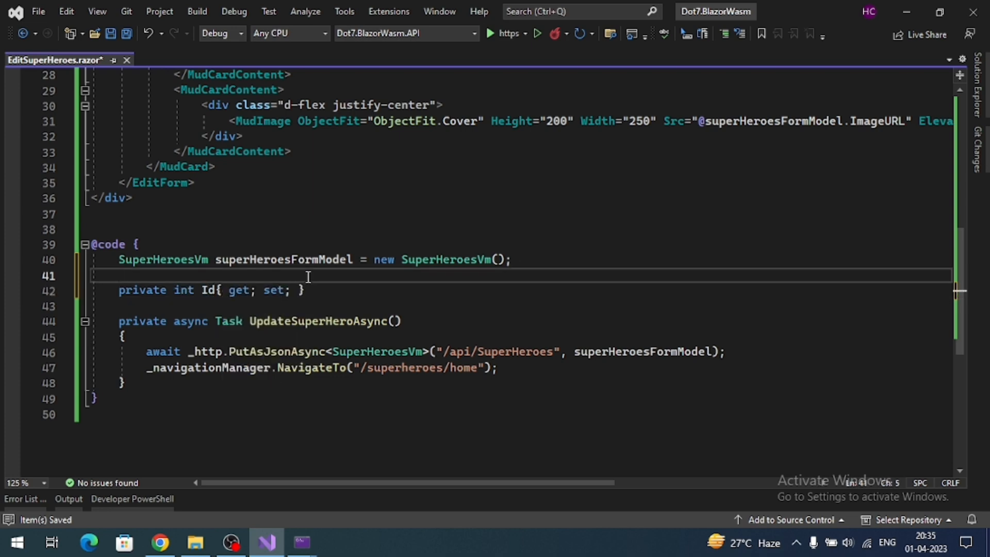
pyautogui.write('[Par]')
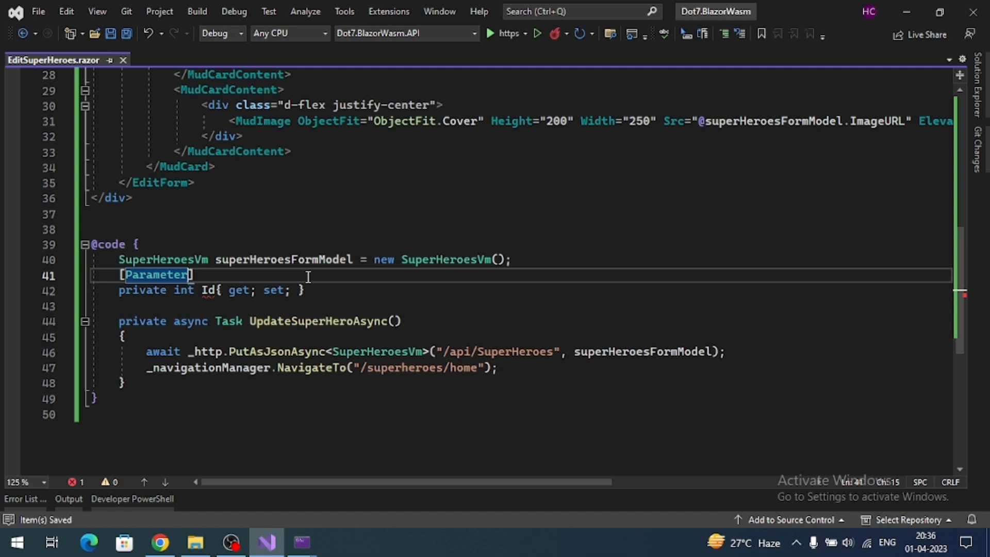
pyautogui.click(126, 290)
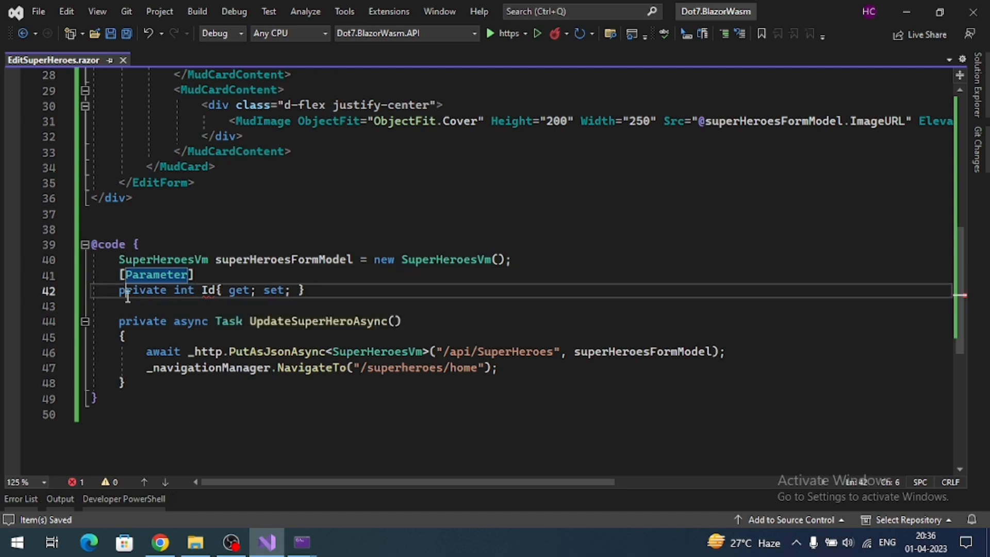
pyautogui.write('public')
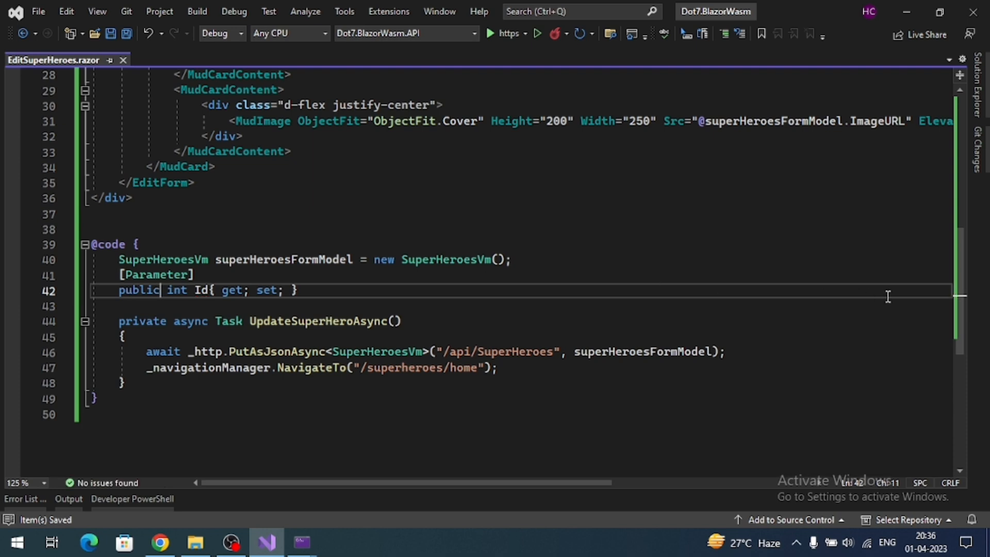
pyautogui.scroll(3)
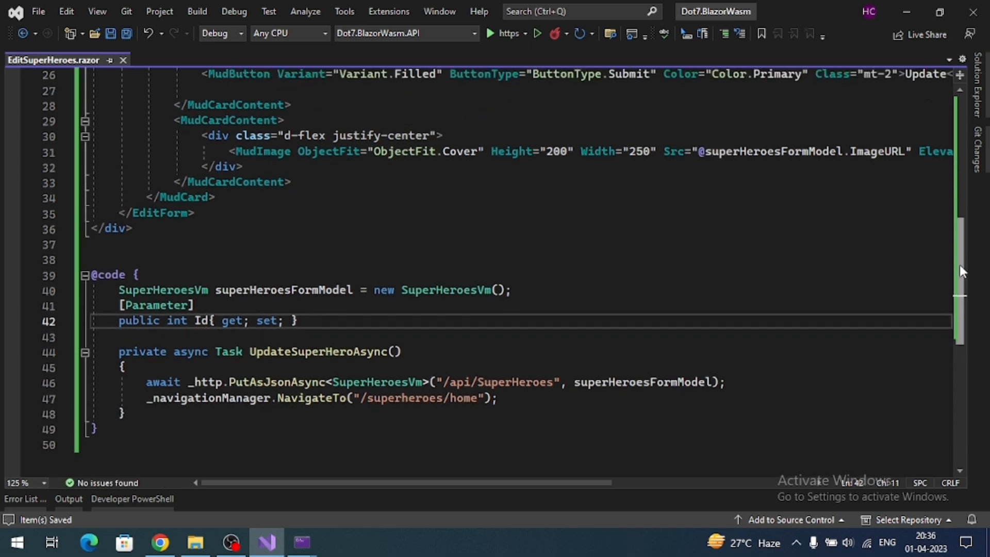
pyautogui.moveTo(859, 293)
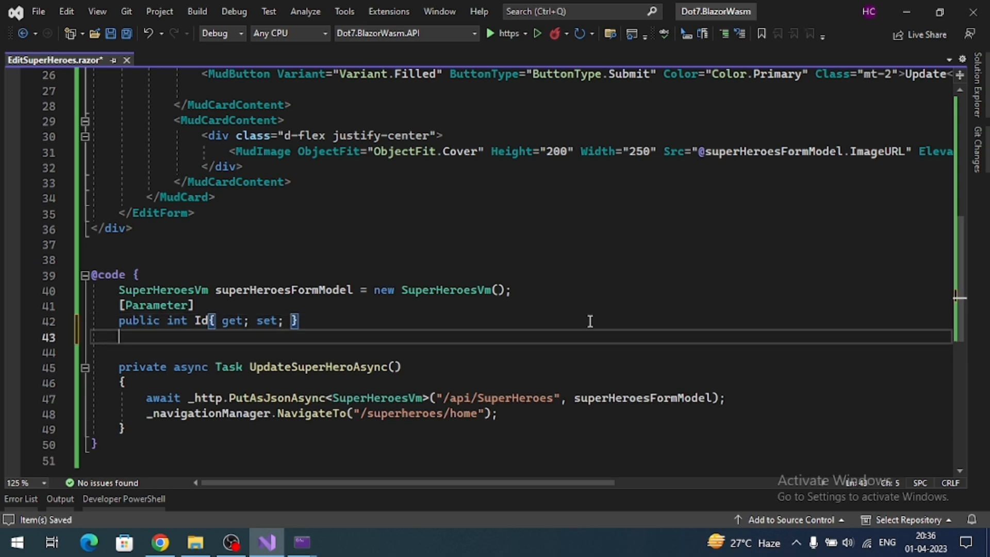
# - Override OnInitializedAsync as async, assigning superHeroesFormModel from an await call
pyautogui.write('oni')
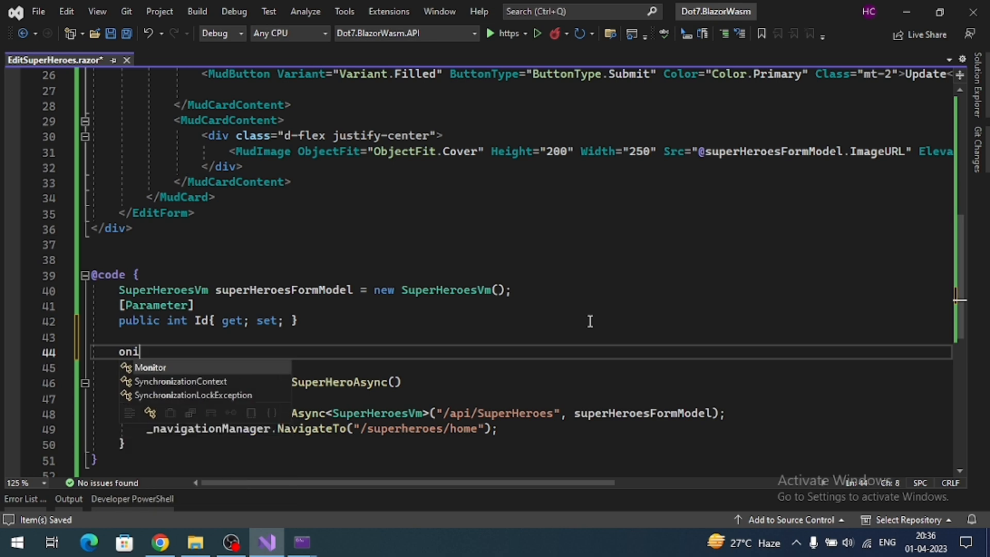
pyautogui.write('override')
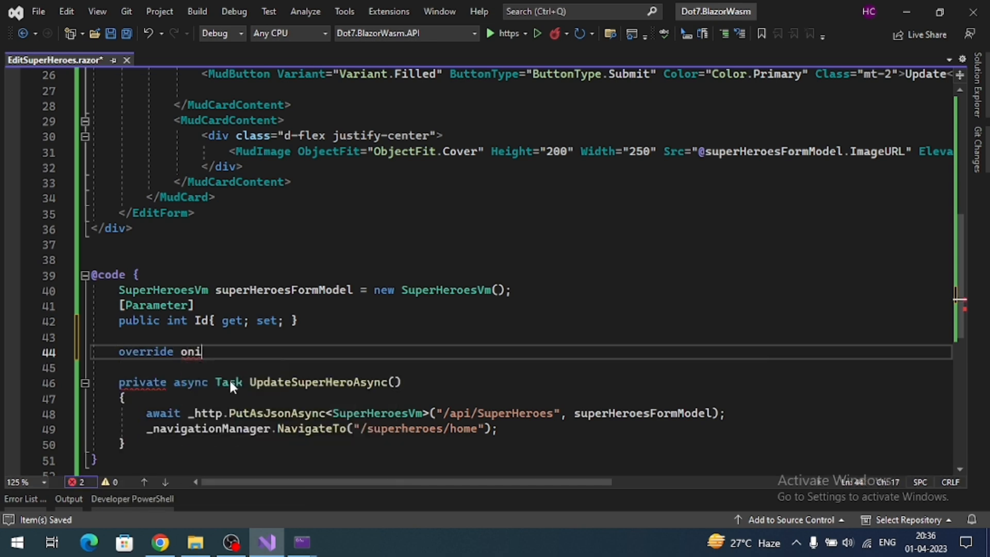
pyautogui.press('Tab')
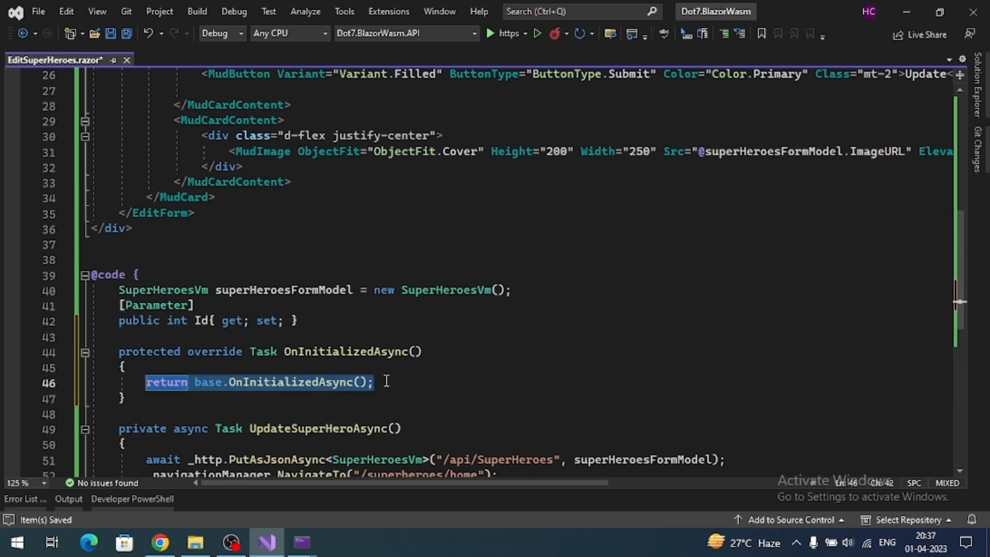
pyautogui.press('Delete')
pyautogui.write('superHeroesFormModel')
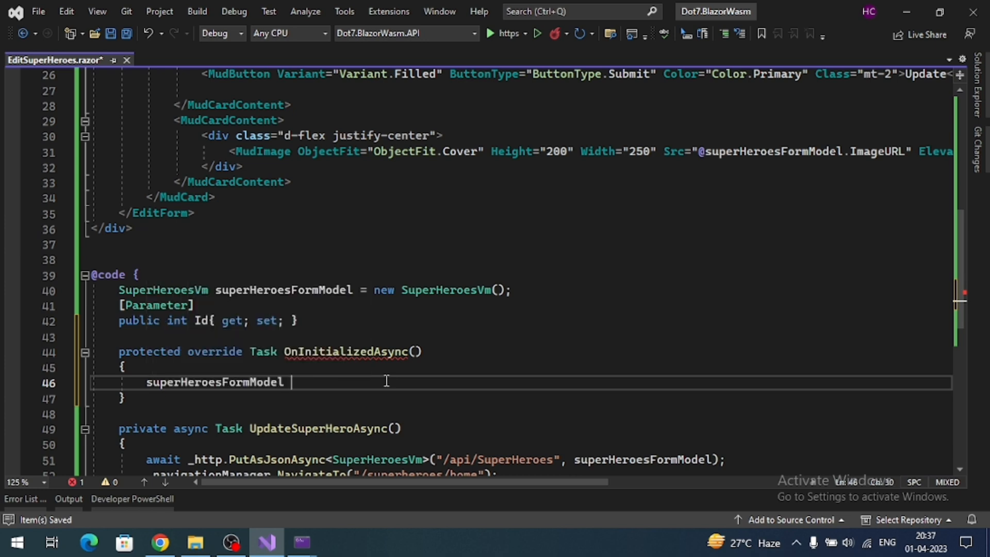
pyautogui.write('=')
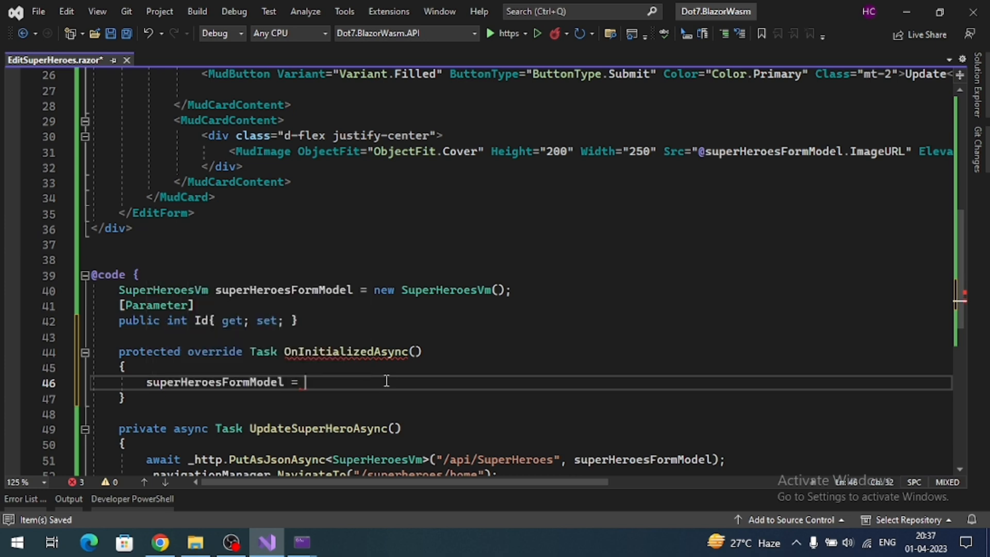
pyautogui.write('awai')
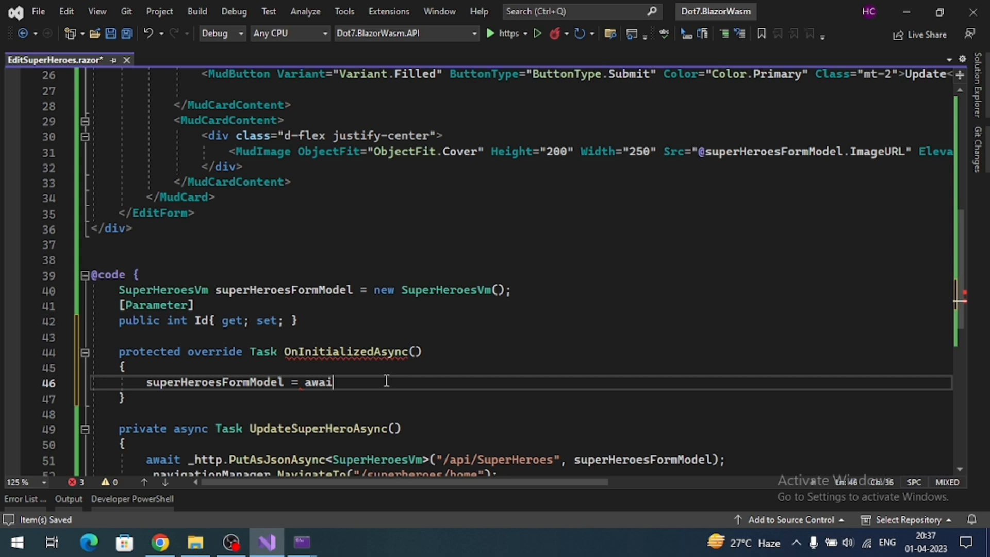
pyautogui.write('t')
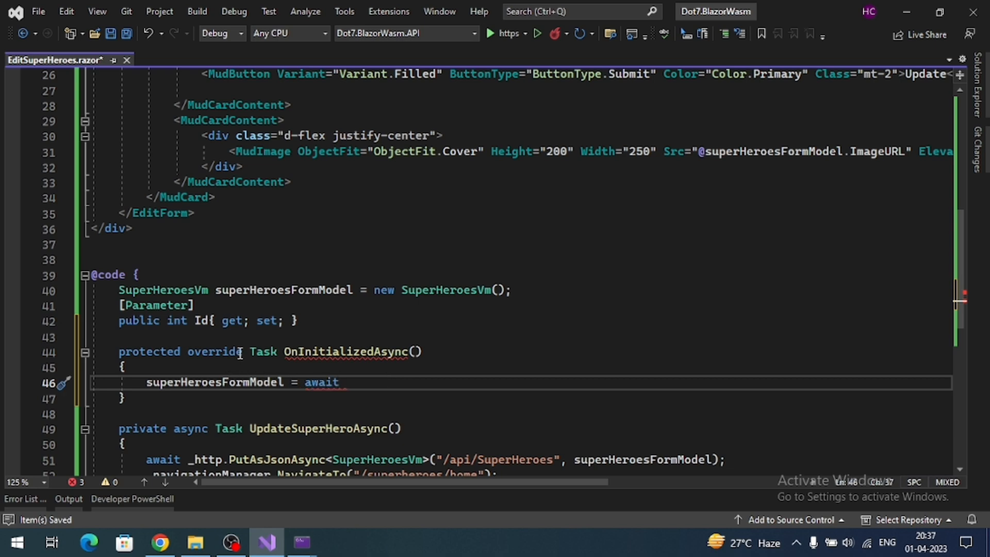
pyautogui.doubleClick(263, 351)
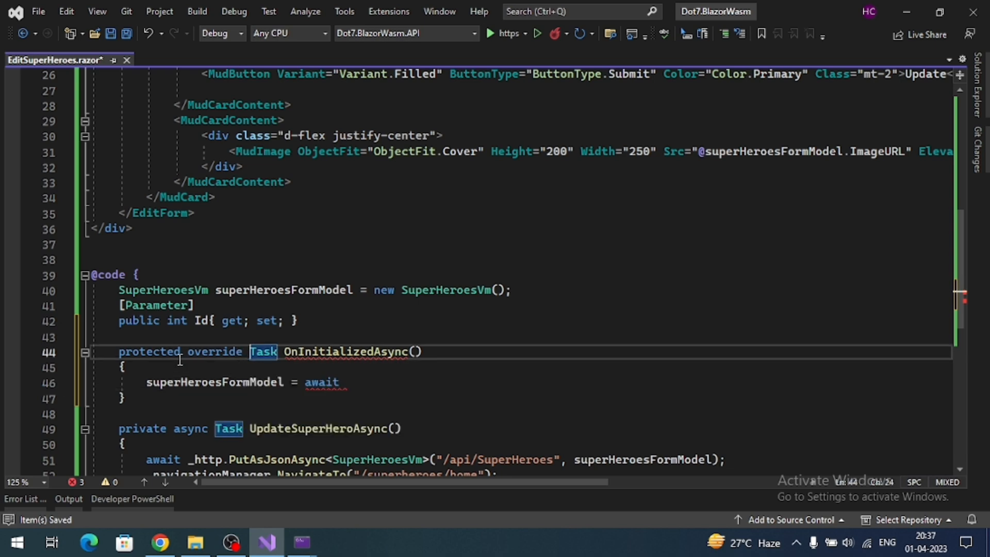
pyautogui.moveTo(264, 351)
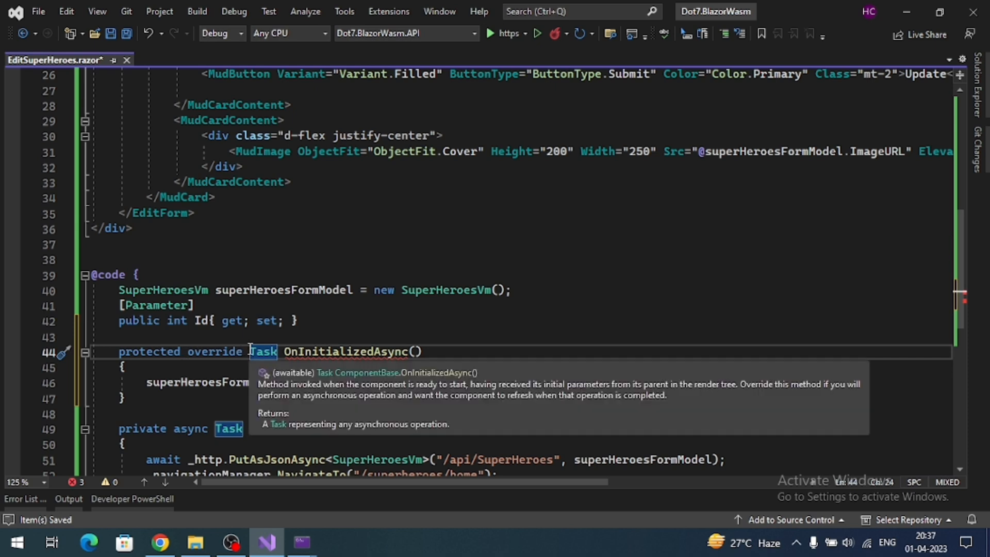
pyautogui.write('async')
pyautogui.click(521, 382)
pyautogui.write(' await')
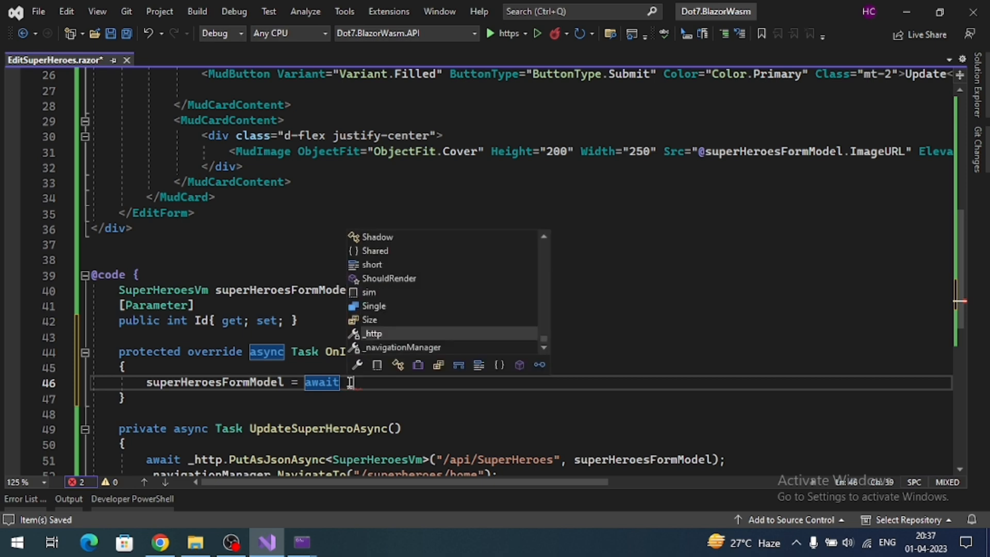
# - Complete the call as _http.GetFromJsonAsync<SuperHeroesVm>($"/api/SuperHeroes/{Id}");
pyautogui.write('_http.')
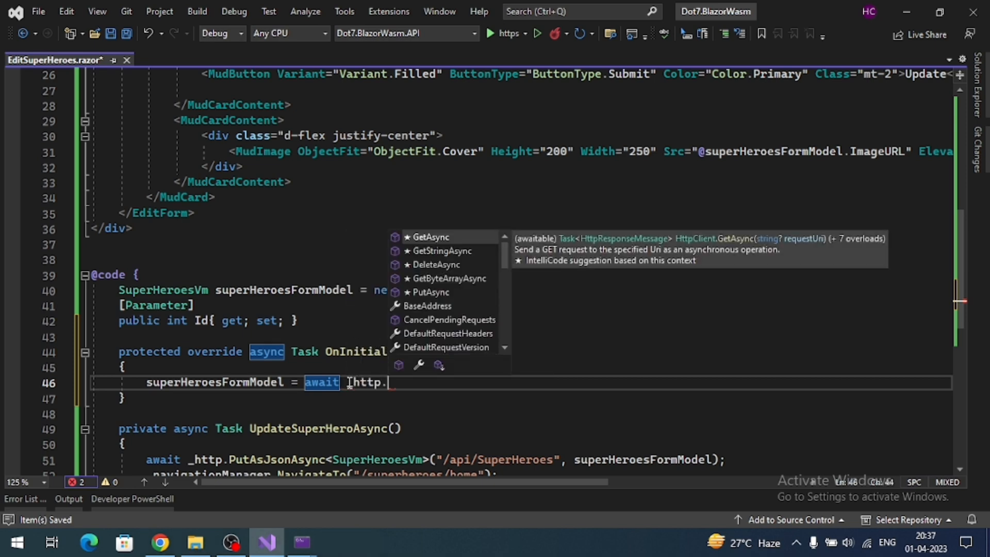
pyautogui.write('getj')
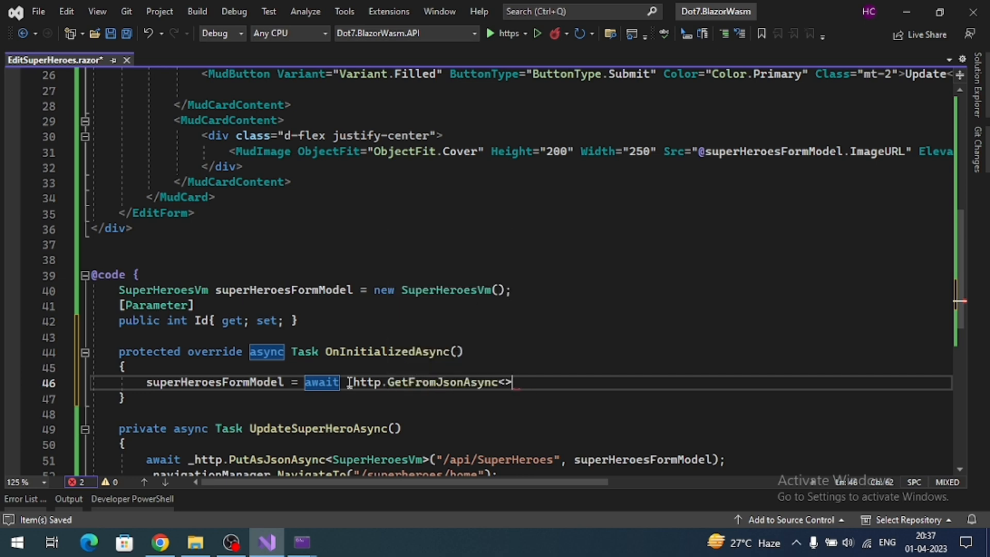
pyautogui.write('Sue')
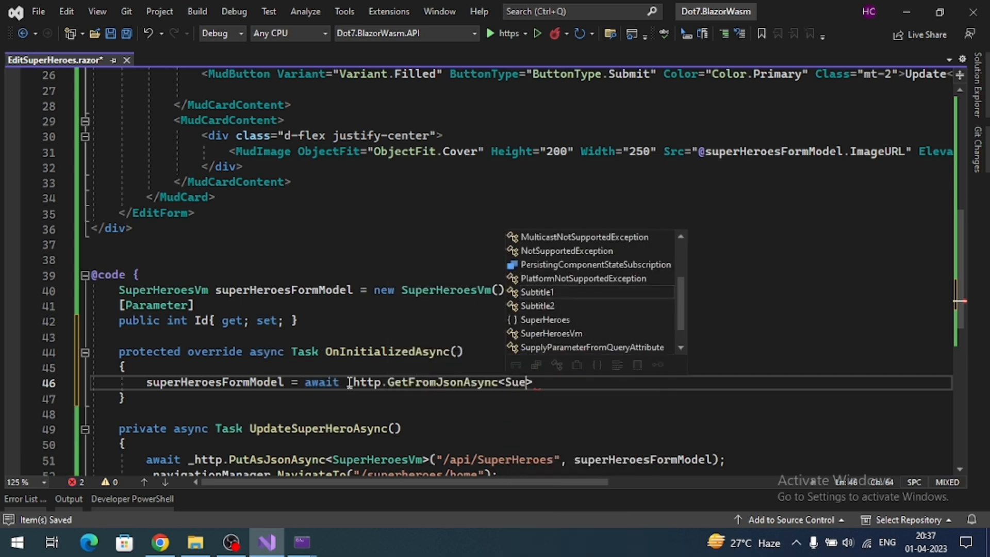
pyautogui.write('perHeroesVm')
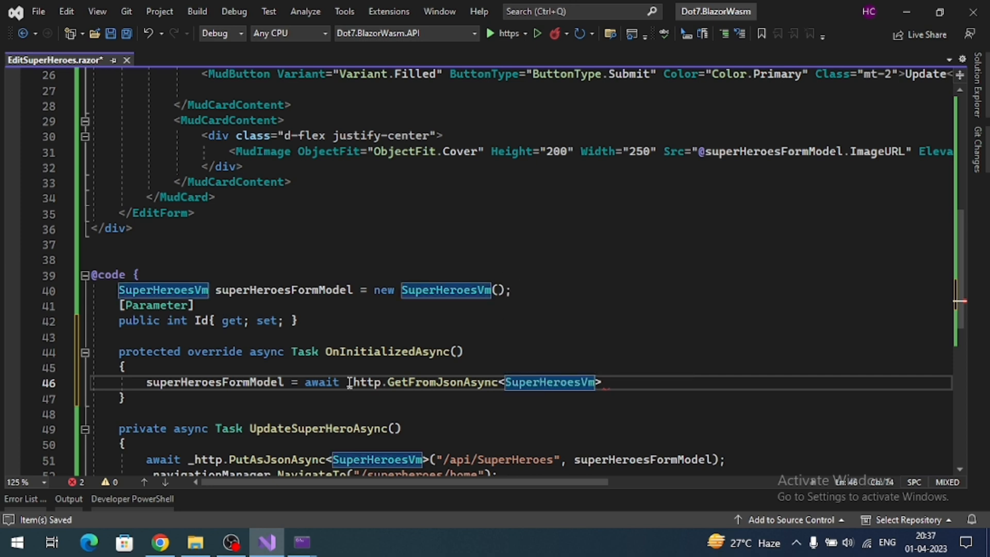
pyautogui.write('()')
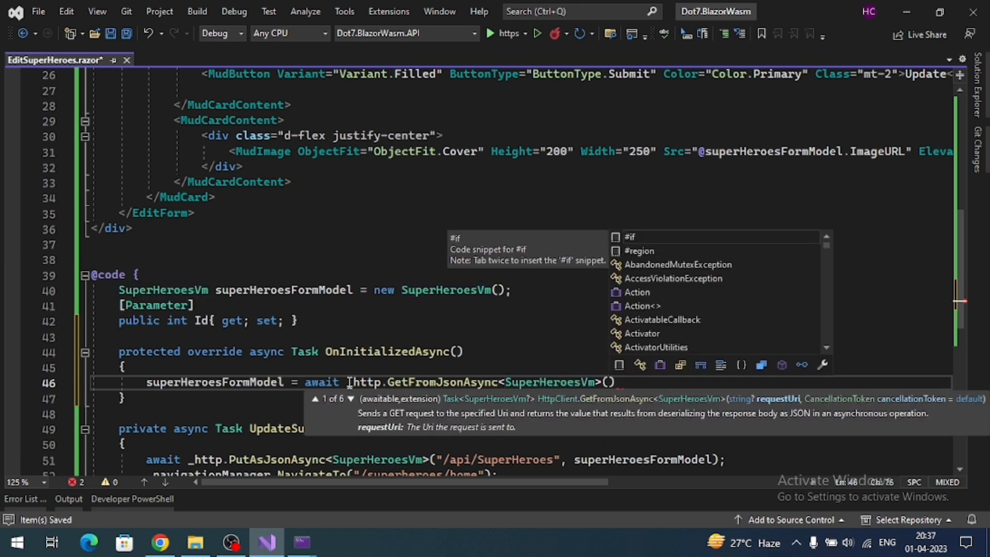
pyautogui.write('$')
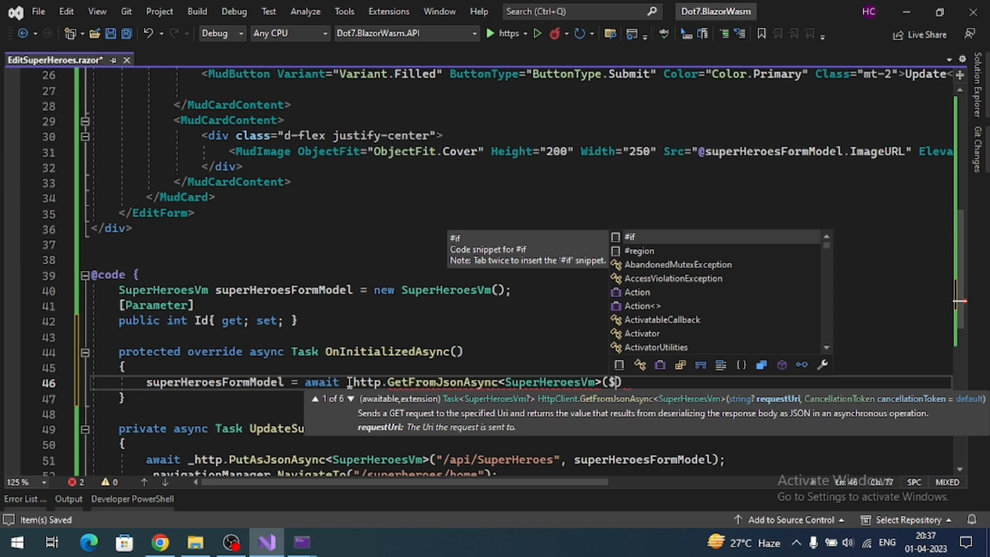
pyautogui.press('Backspace')
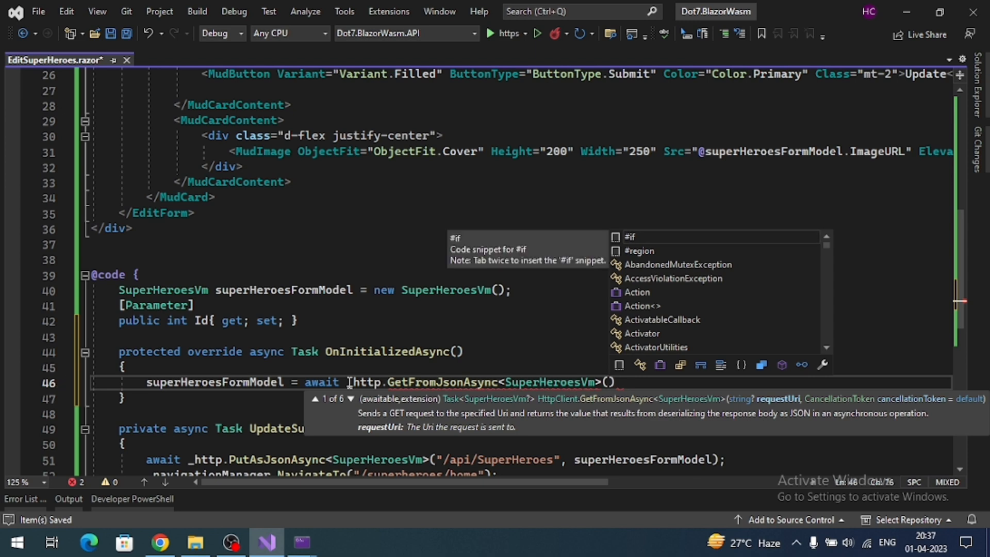
pyautogui.write('"')
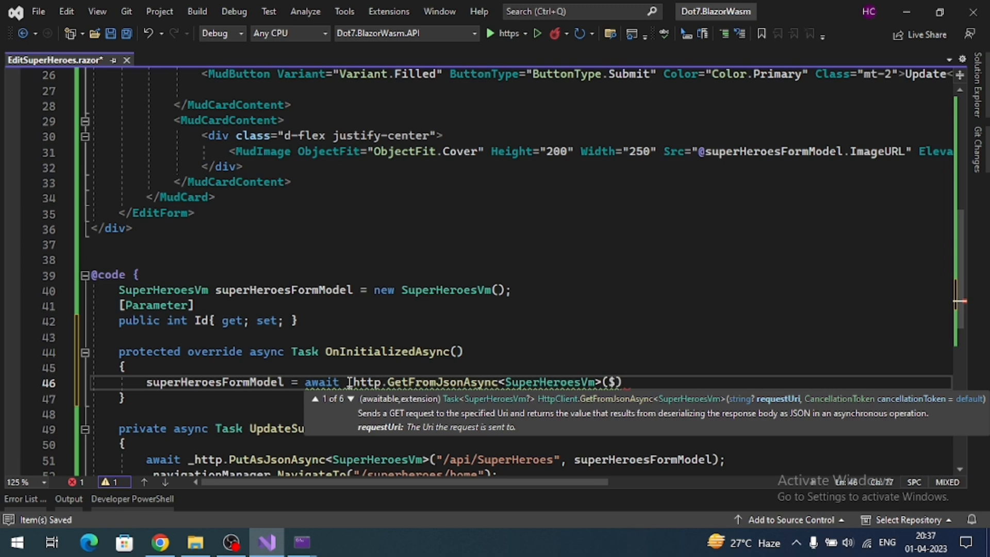
pyautogui.write('""')
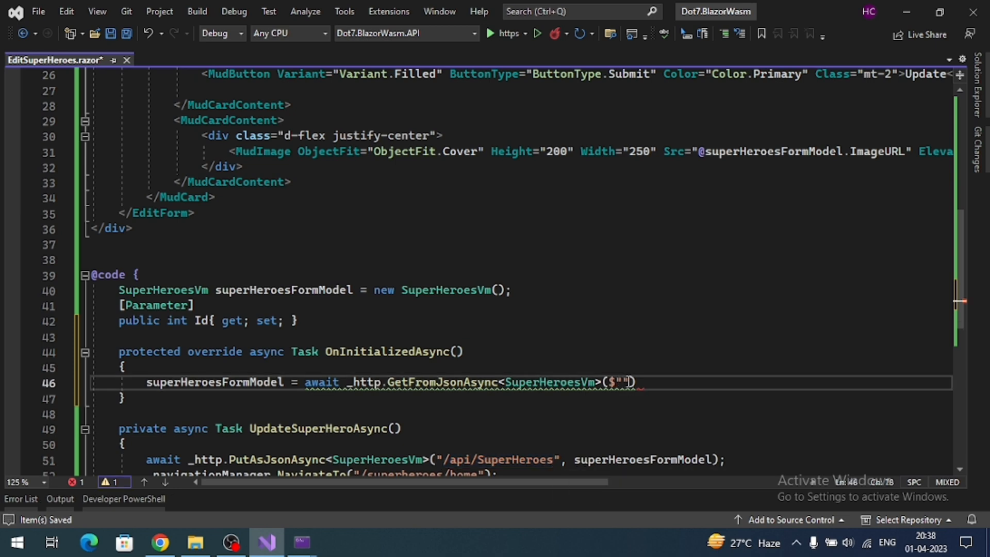
pyautogui.write('/api/SuperHeroes/')
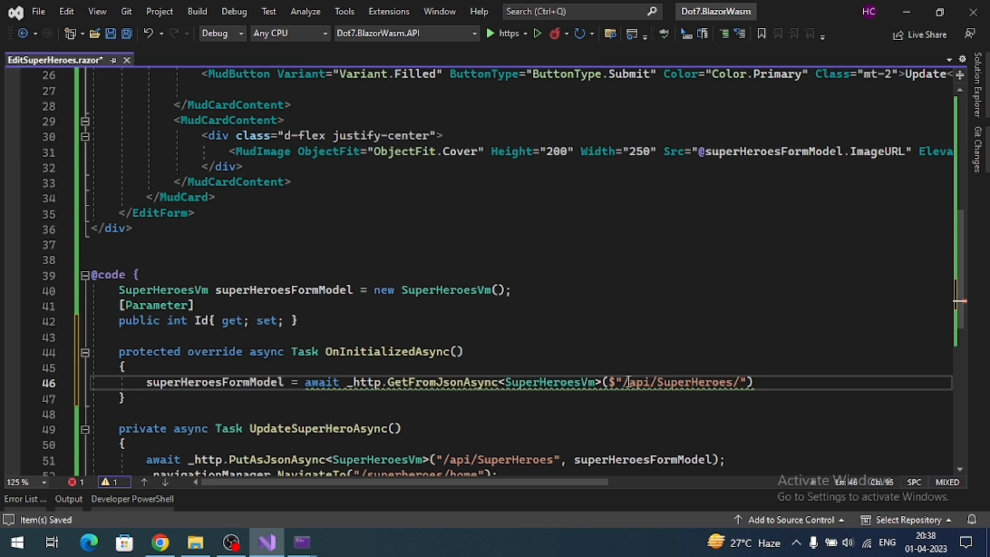
pyautogui.write('{}')
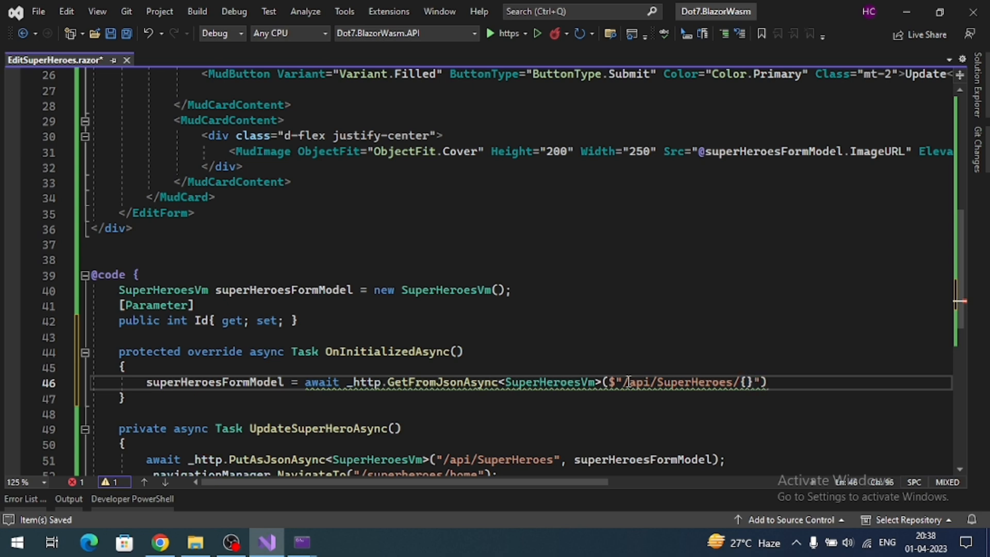
pyautogui.write('Id')
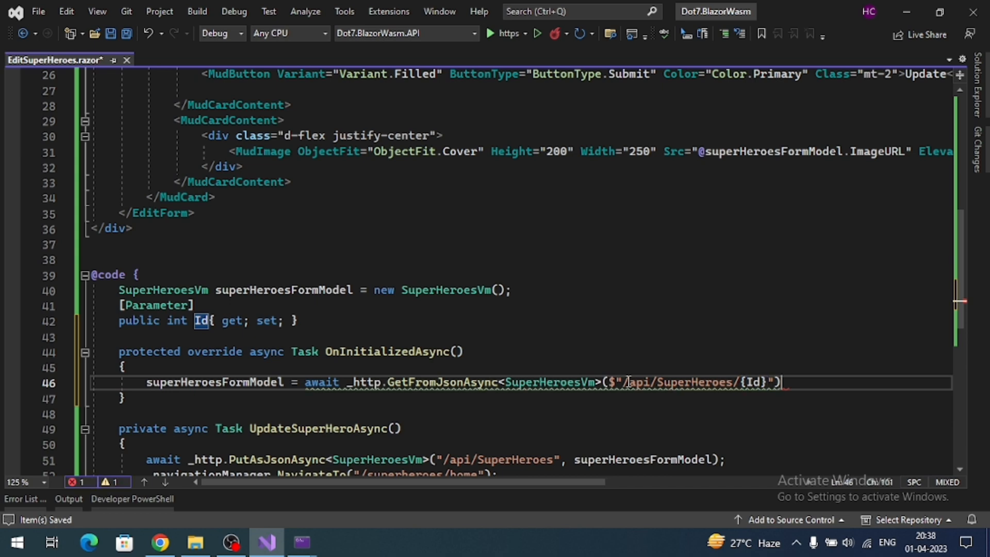
pyautogui.write(';')
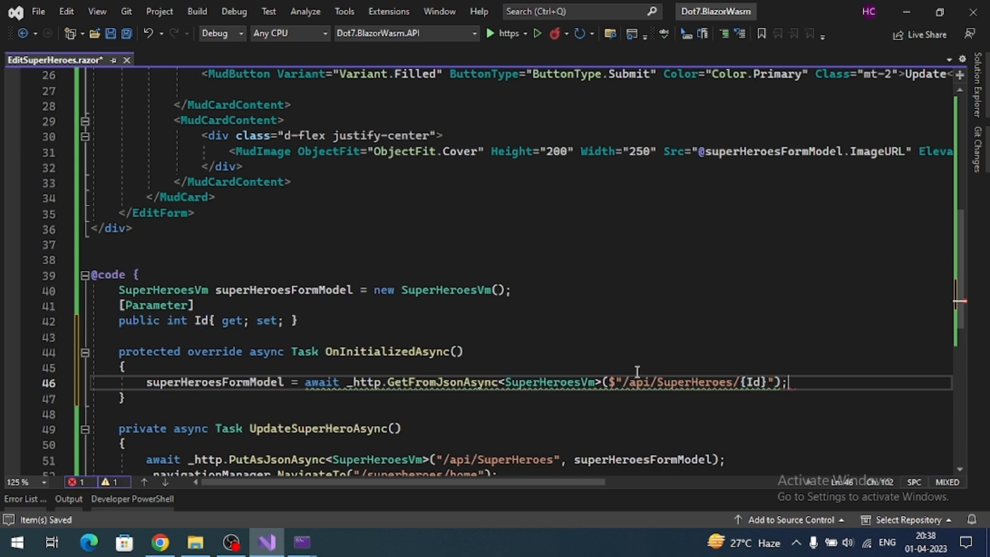
pyautogui.scroll(-3)
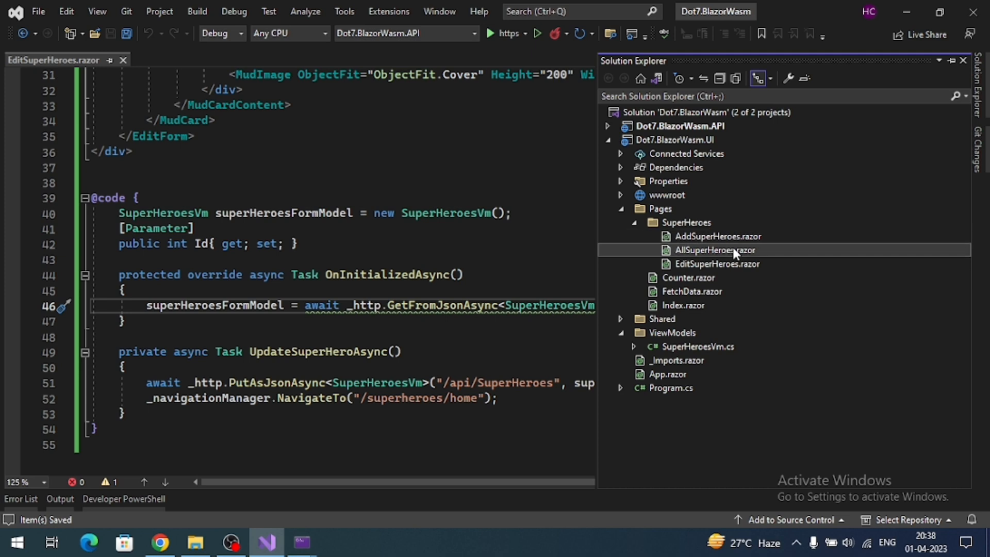
# - Open AllSuperHeroes.razor and add <MudCardActions></MudCardActions> below </MudCardContent>
pyautogui.doubleClick(714, 250)
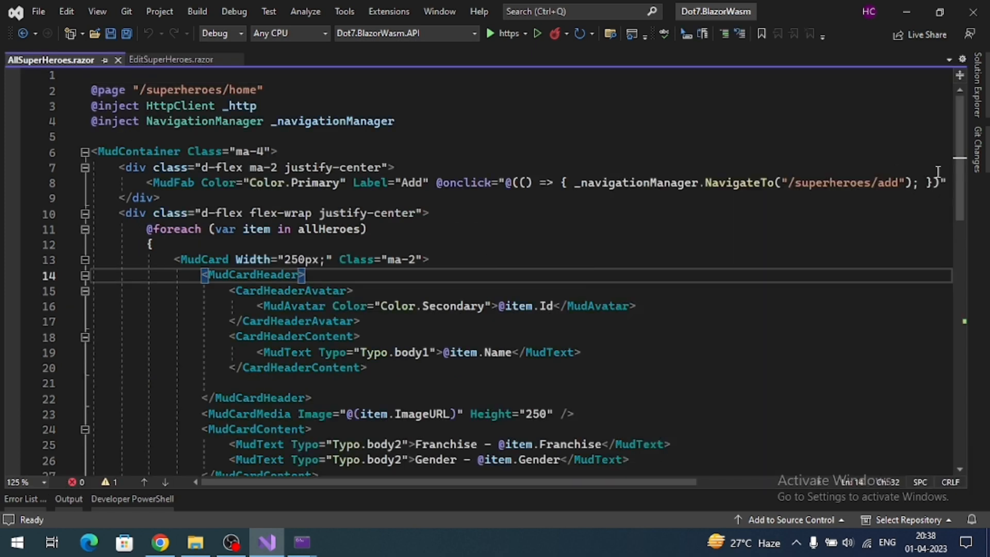
pyautogui.scroll(-3)
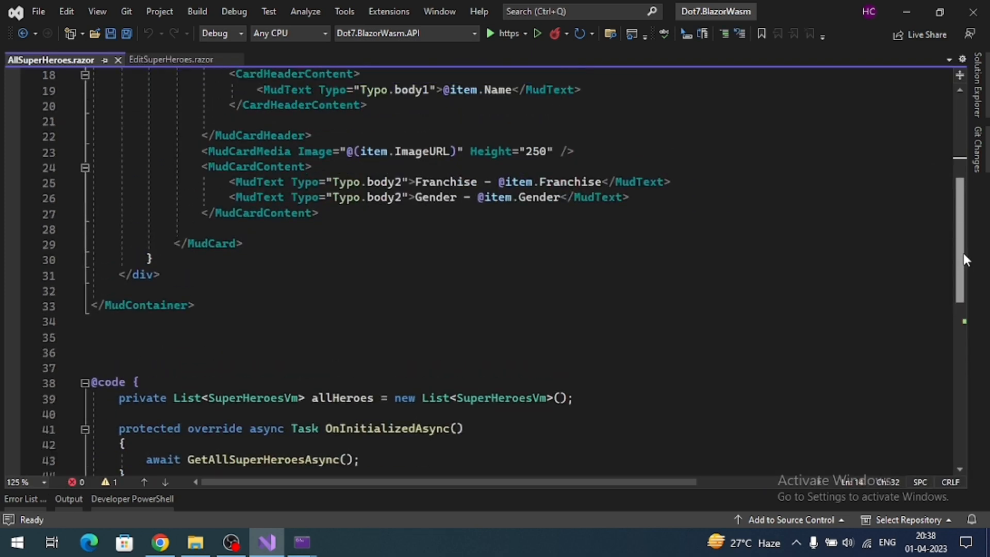
pyautogui.scroll(3)
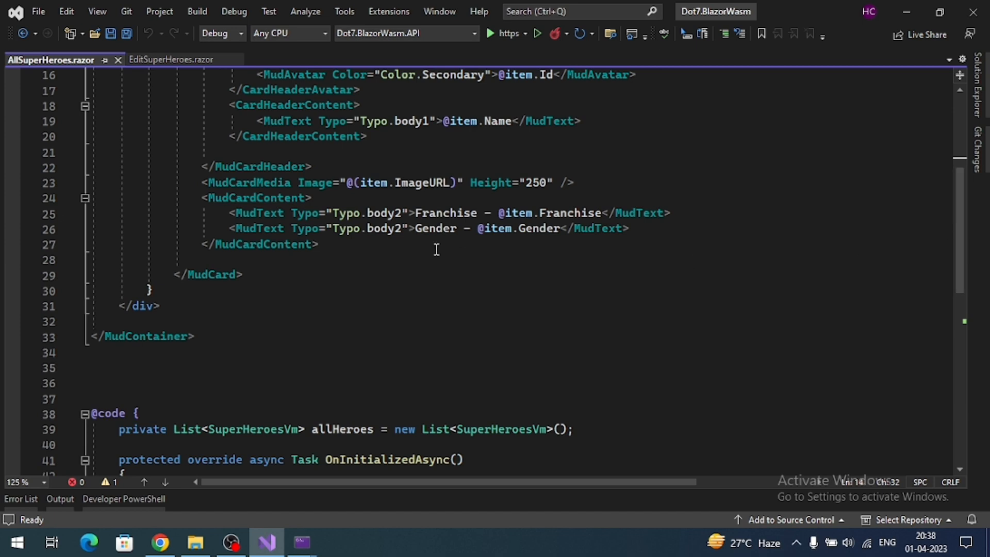
pyautogui.click(391, 260)
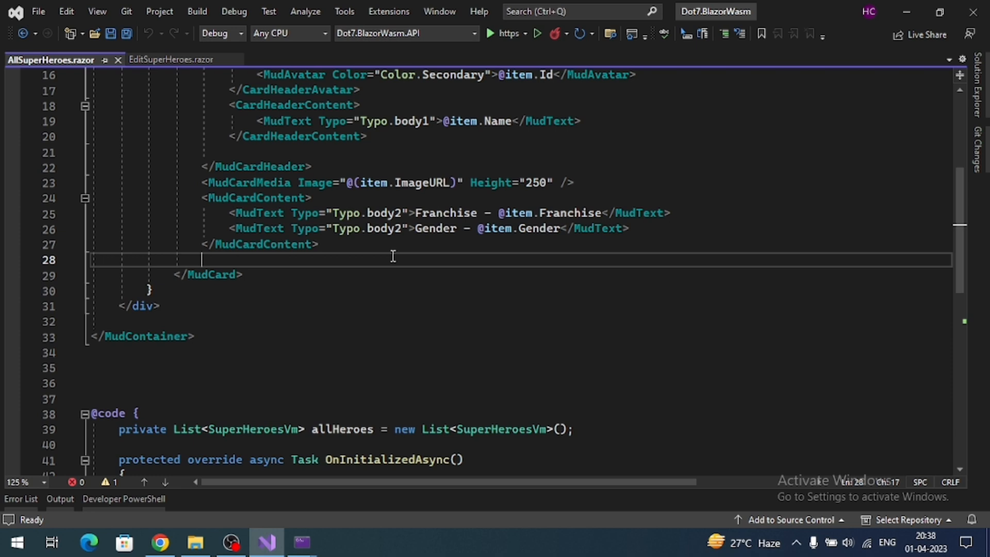
pyautogui.write('<')
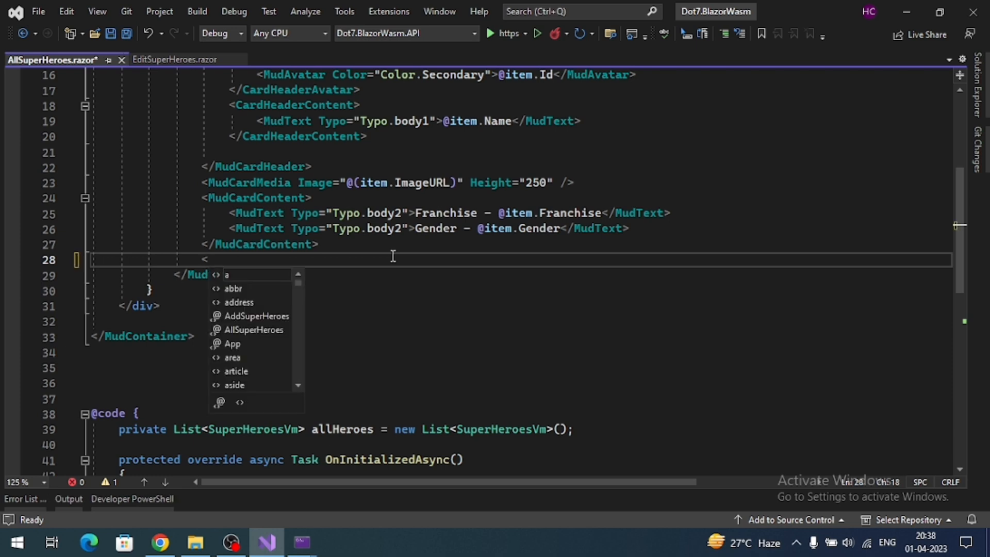
pyautogui.write('Mud')
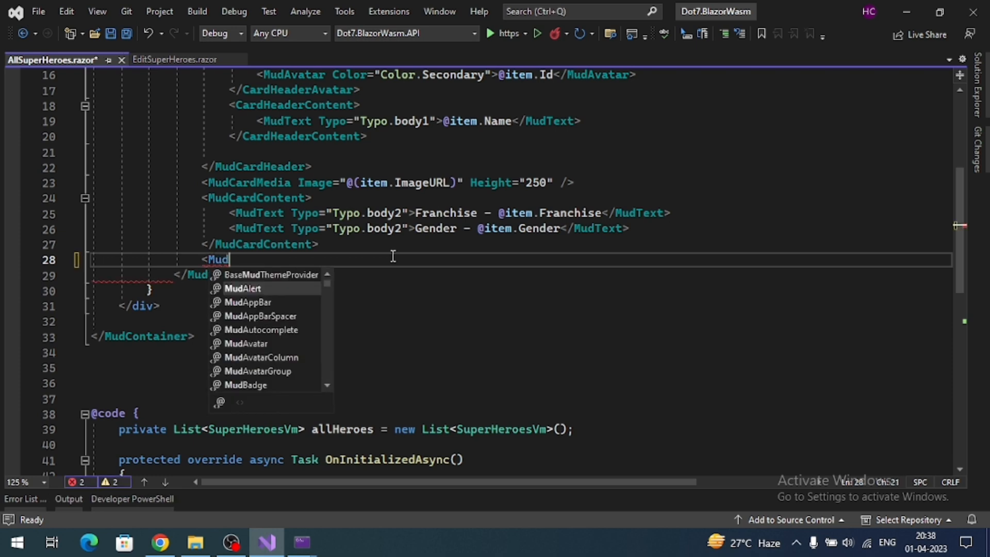
pyautogui.write('CardActions>')
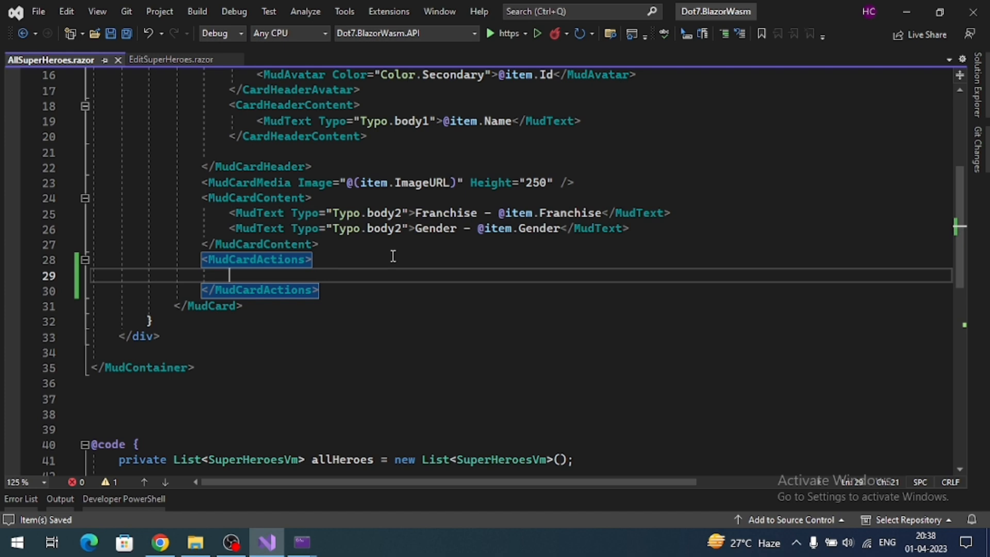
pyautogui.moveTo(297, 372)
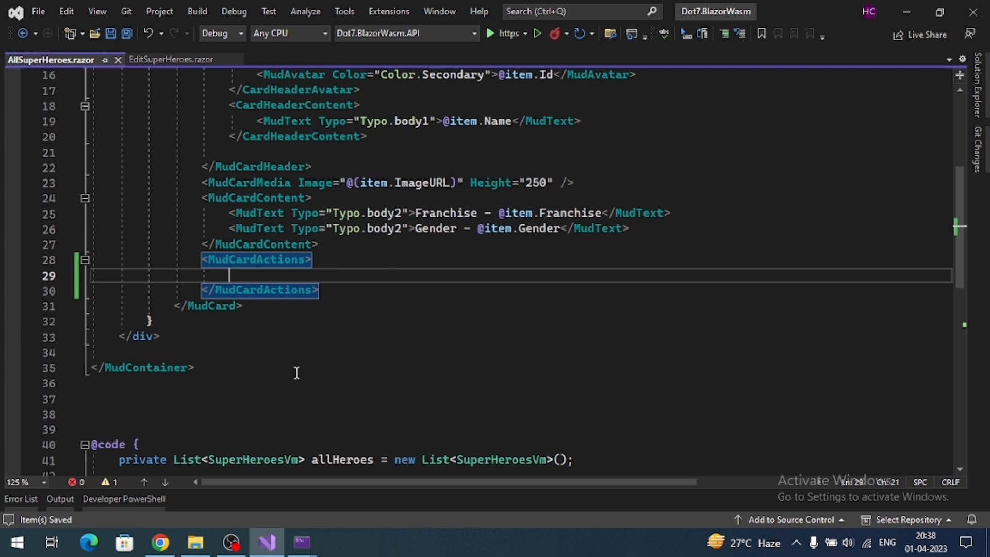
# - Open the Icons page under Components in the MudBlazor docs sidebar
pyautogui.click(159, 542)
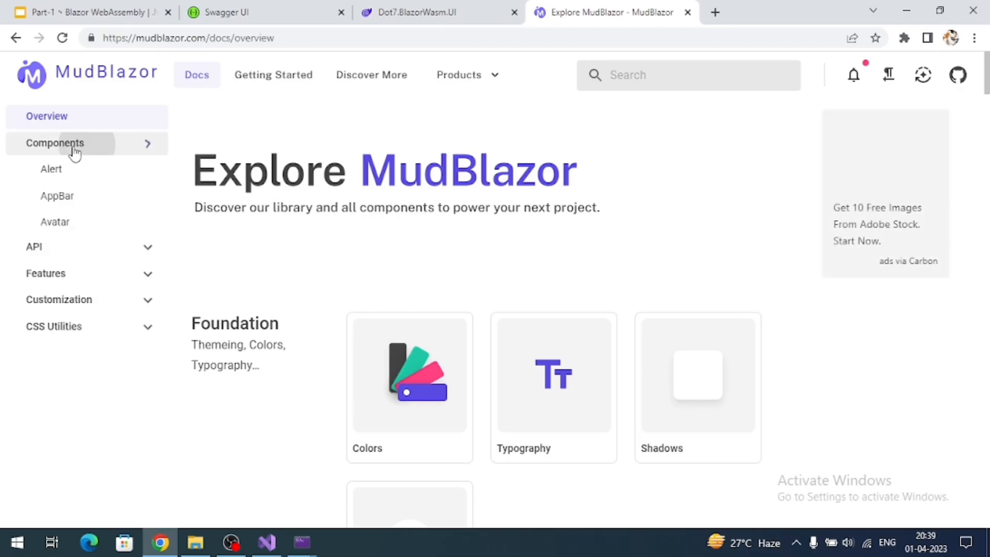
pyautogui.scroll(-3)
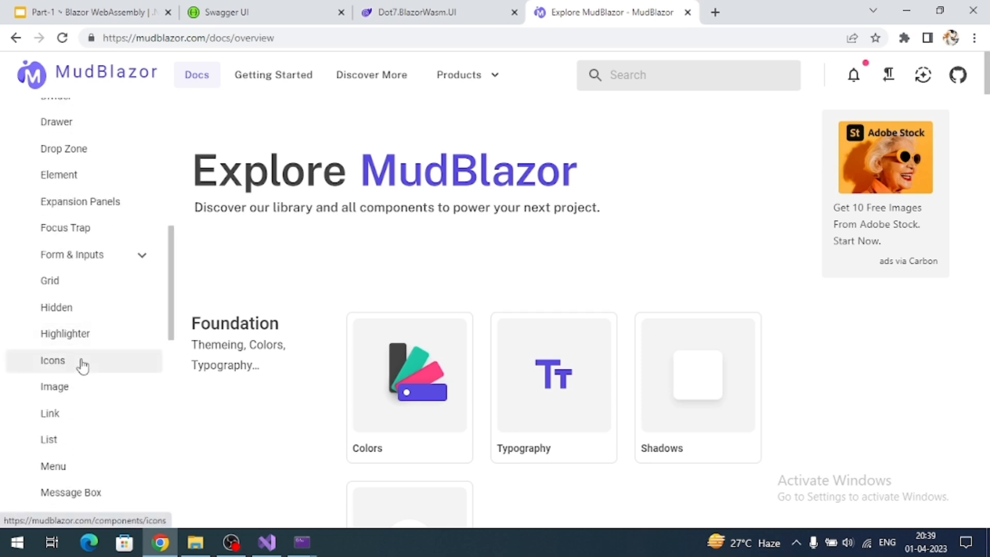
pyautogui.click(53, 360)
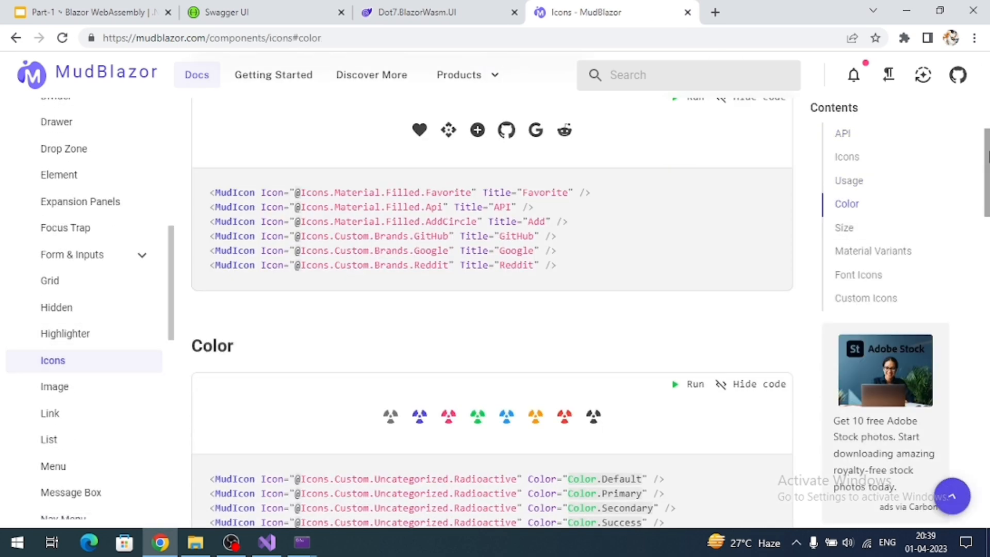
pyautogui.scroll(3)
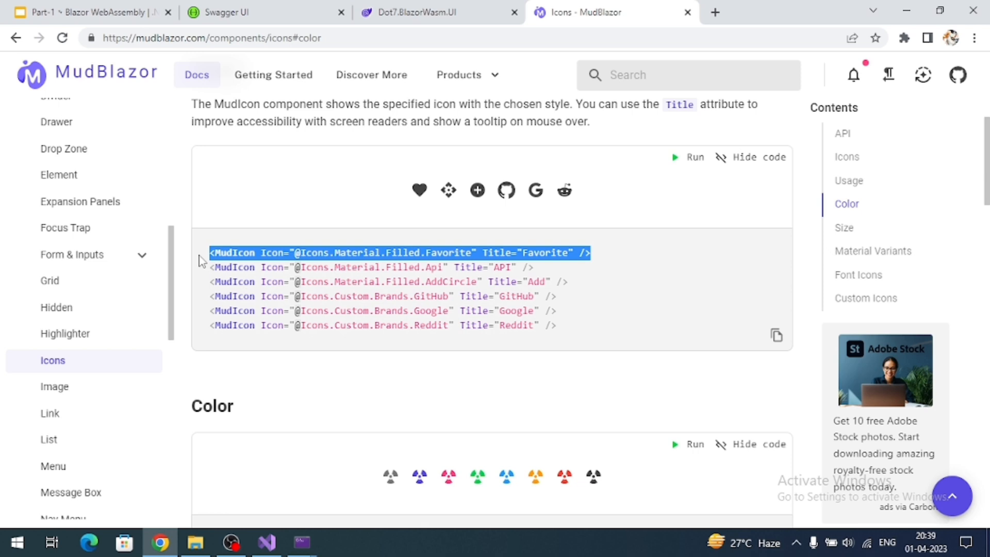
pyautogui.click(267, 542)
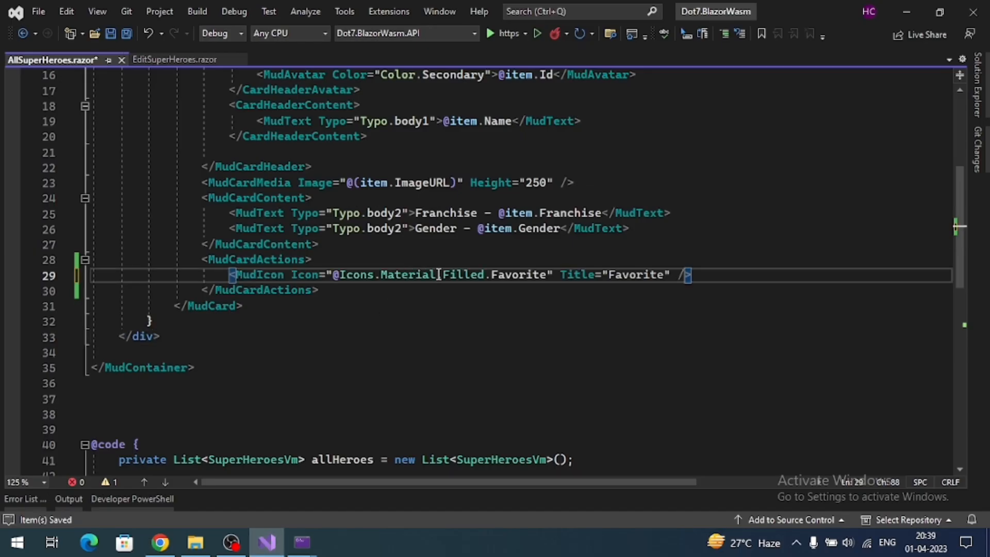
pyautogui.press('Backspace')
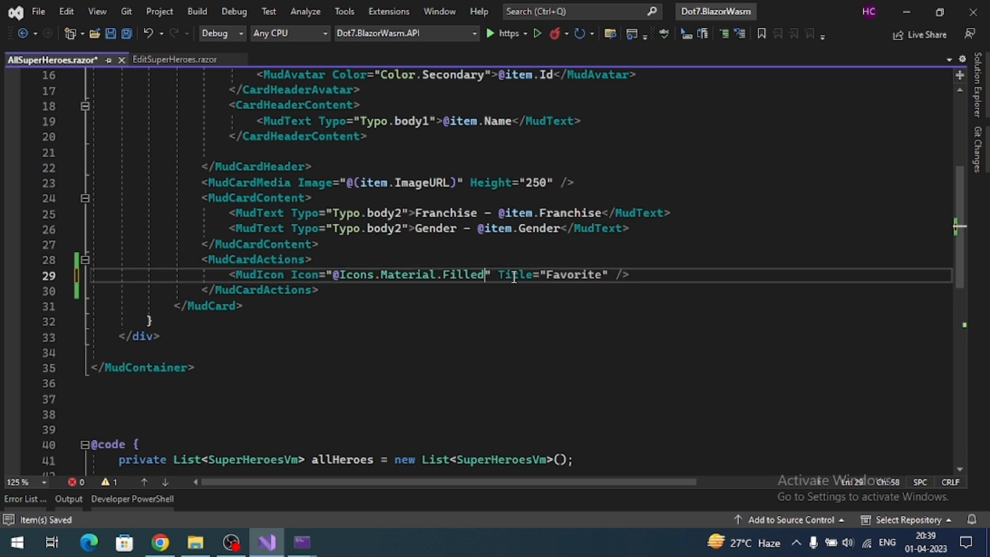
pyautogui.write('.')
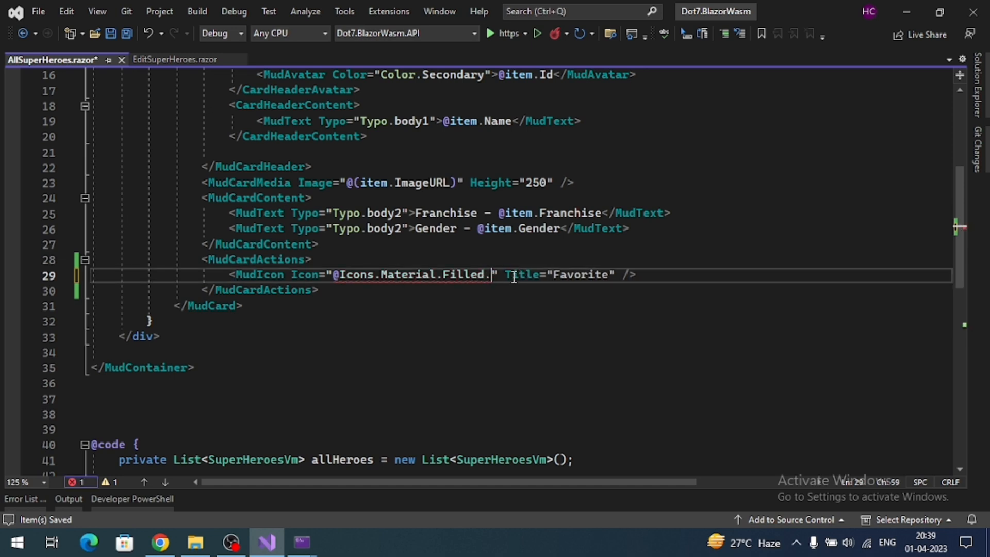
pyautogui.write('E')
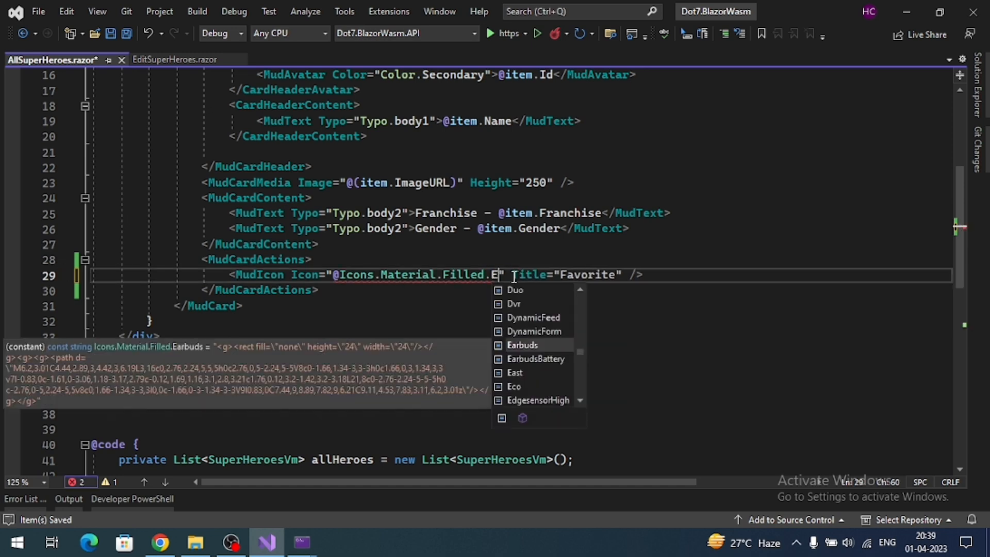
pyautogui.write('dit')
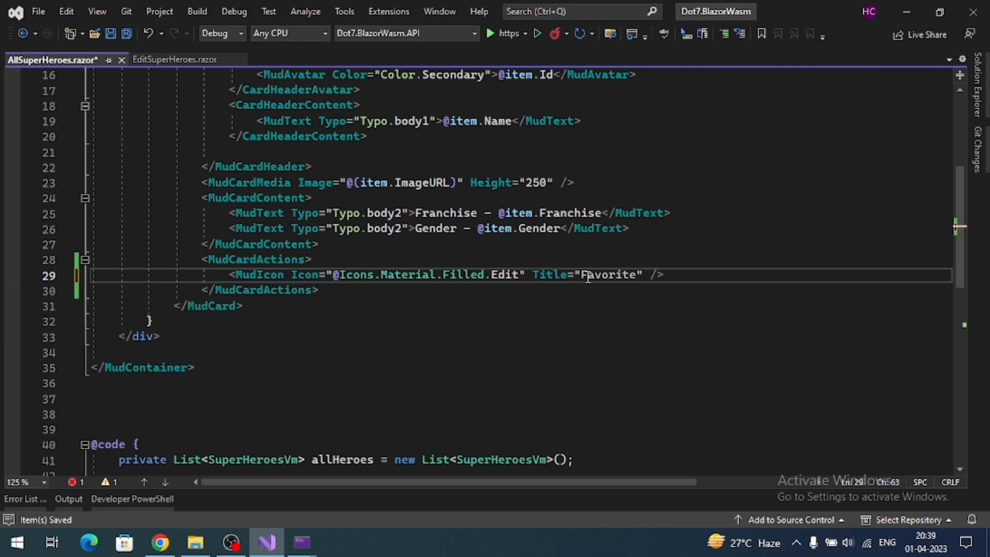
pyautogui.write('Edit')
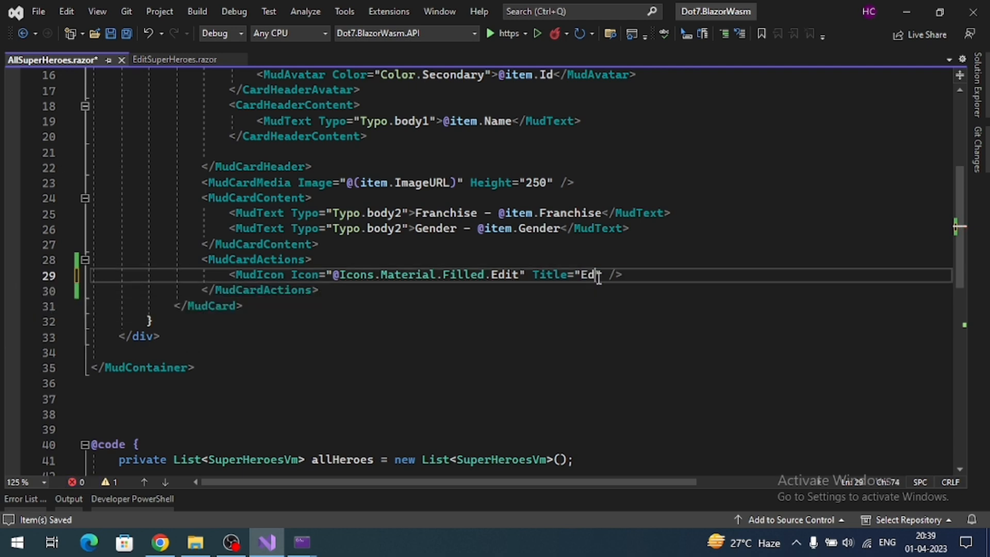
pyautogui.write('t')
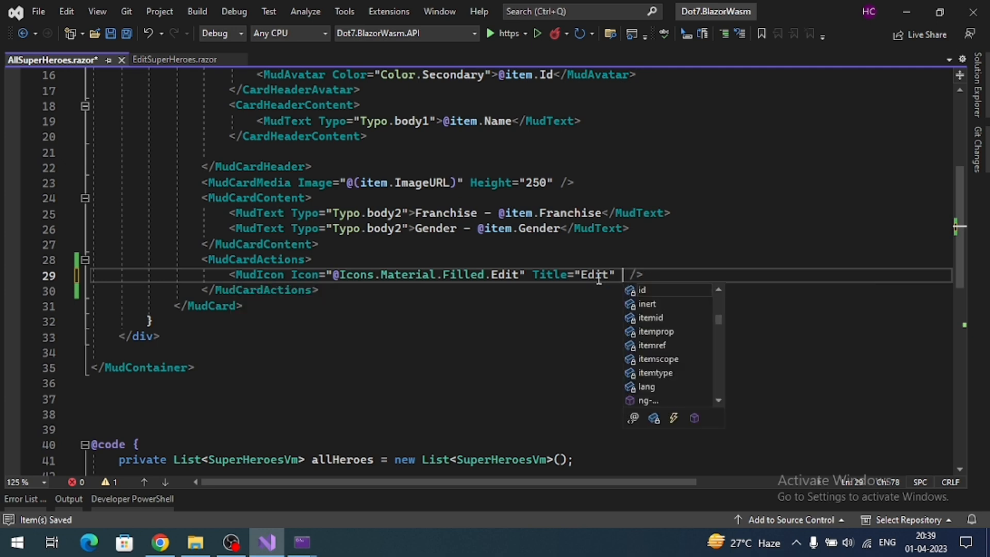
pyautogui.write('ob')
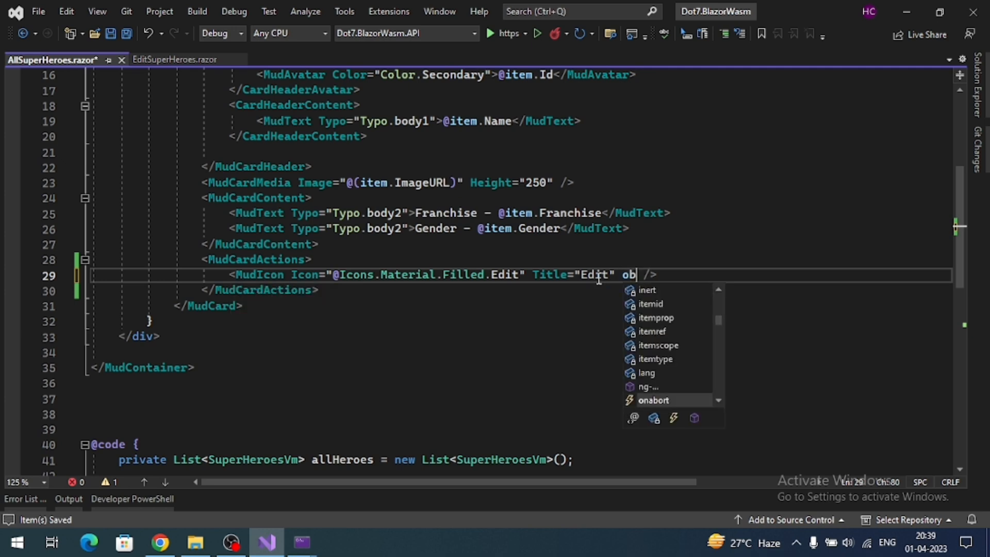
pyautogui.write('click="')
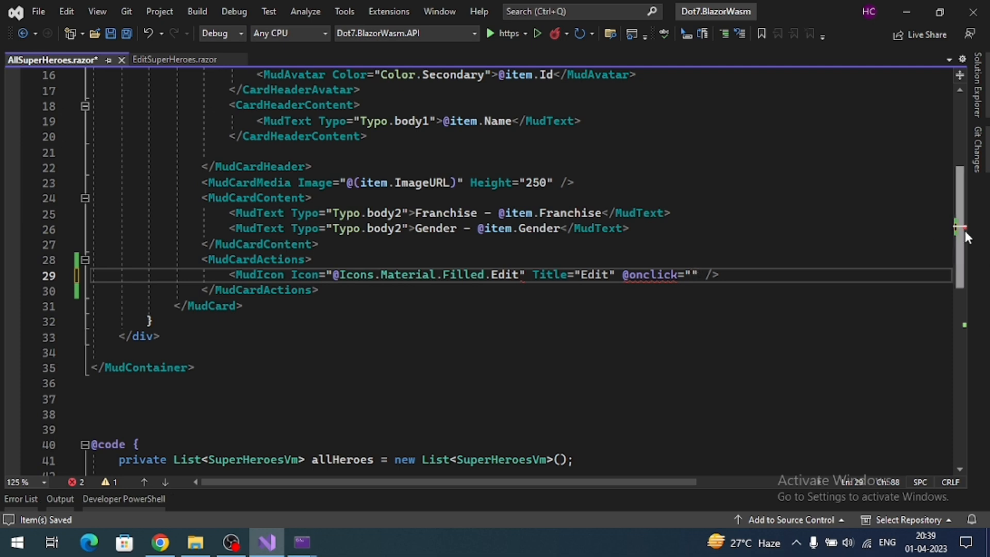
# - Change the onclick NavigateTo route from "/superheroes/add" to $"/superheroes/edit/{item.Id}"
pyautogui.scroll(3)
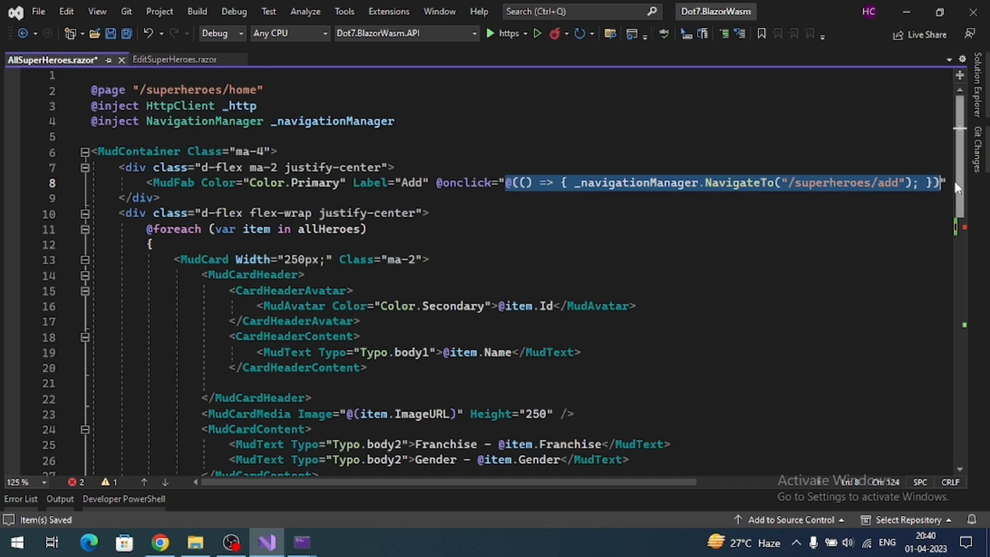
pyautogui.scroll(-3)
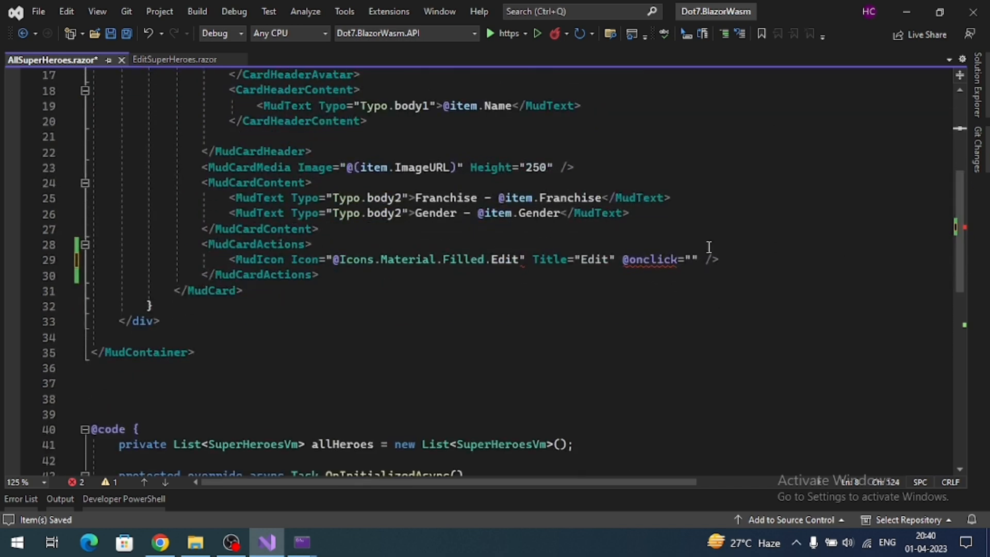
pyautogui.write('@(() => { _navigationManager.NavigateTo("/superheroes/add"); })"')
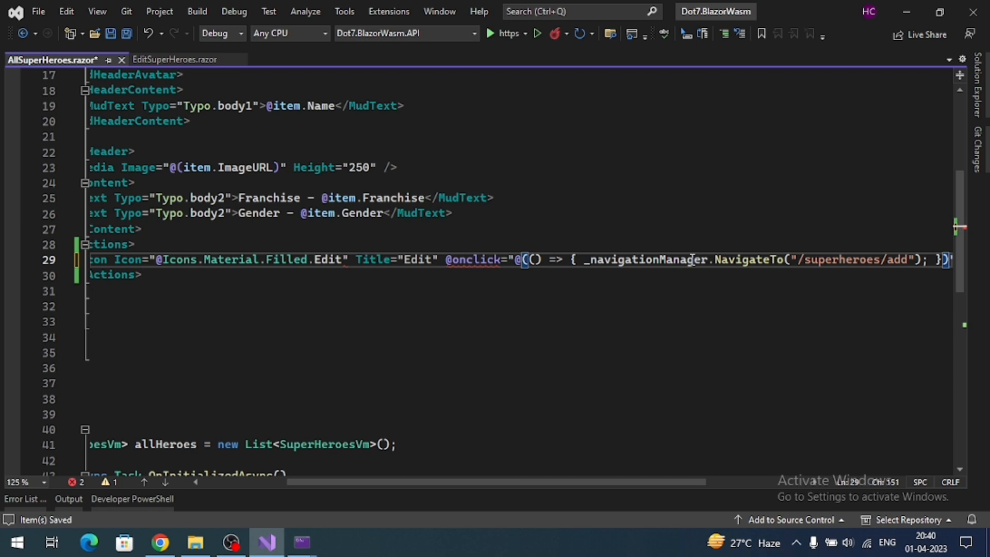
pyautogui.click(794, 259)
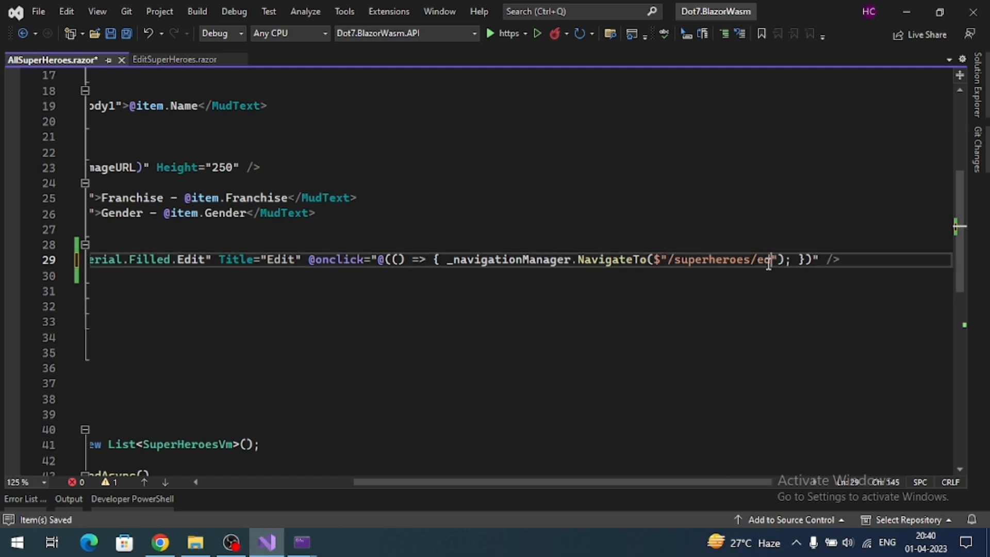
pyautogui.write('/{}')
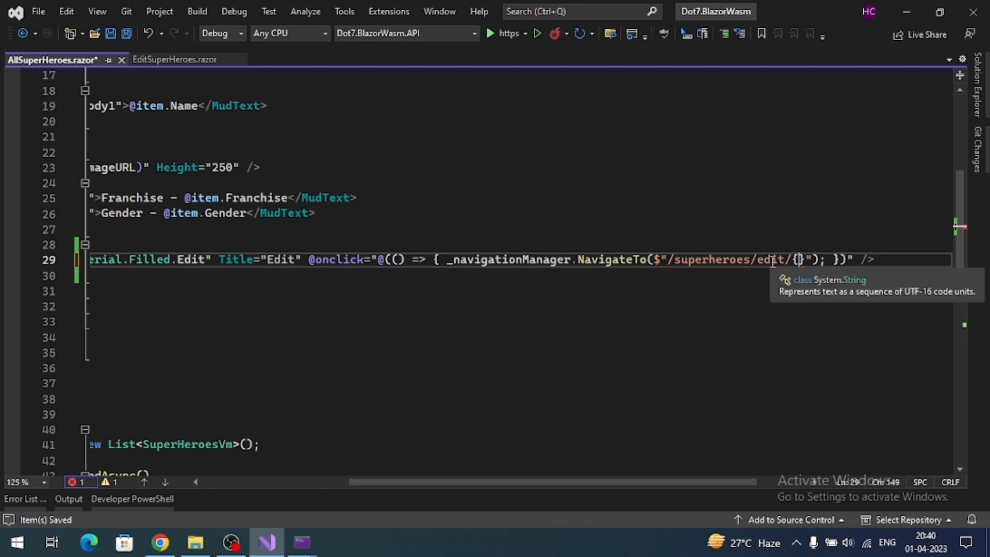
pyautogui.write('ite')
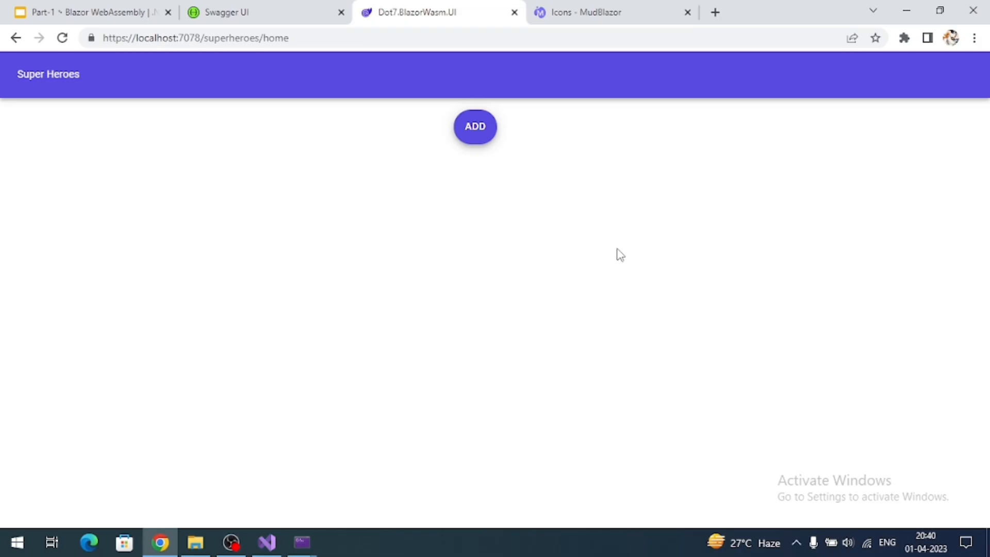
pyautogui.moveTo(878, 200)
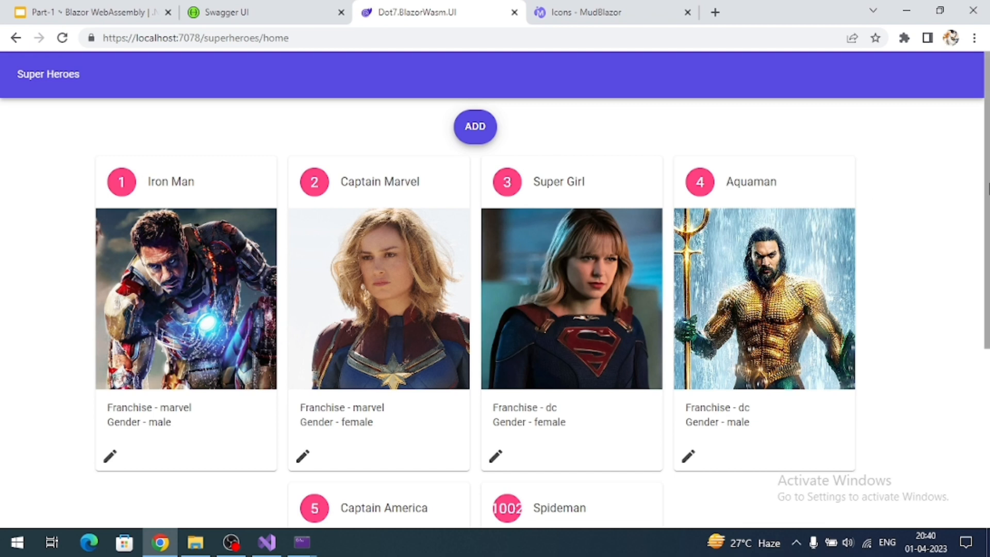
# - Scroll through the reloaded hero cards with their pencil icons, briefly opening and hiding DevTools
pyautogui.scroll(-3)
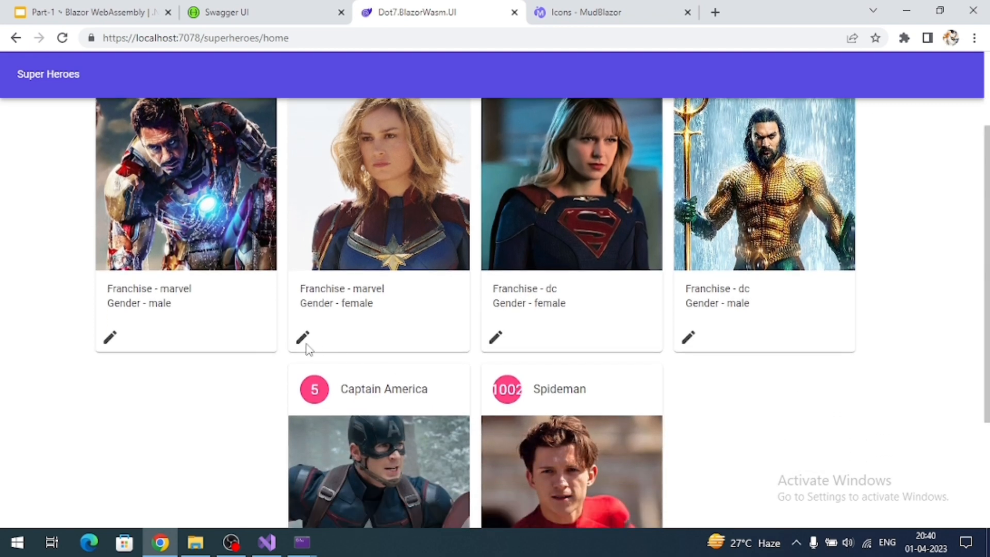
pyautogui.moveTo(303, 337)
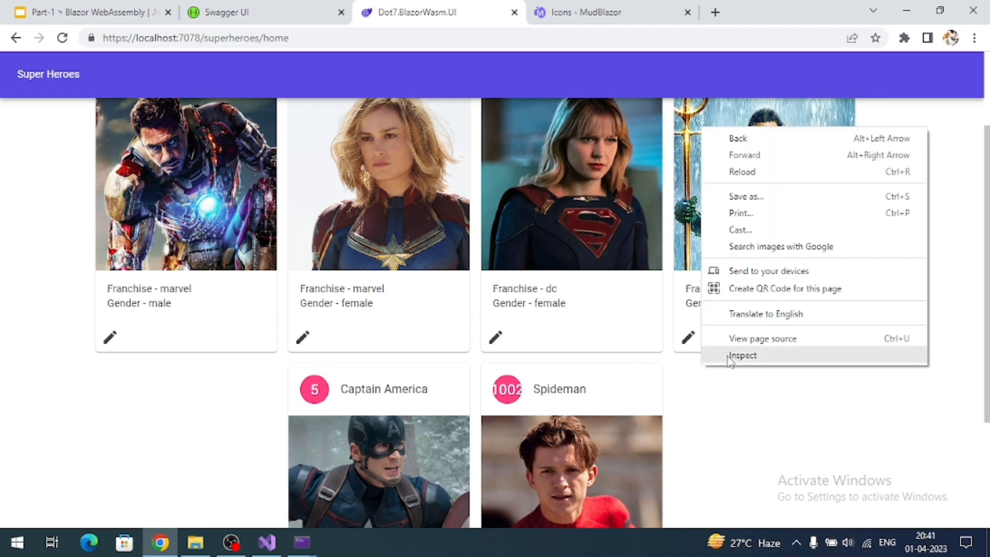
pyautogui.click(743, 355)
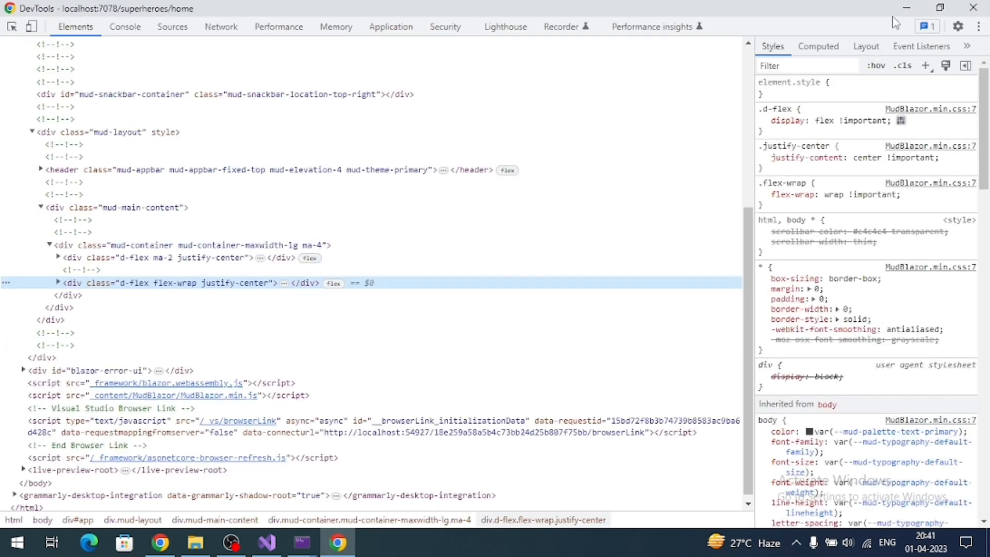
pyautogui.click(220, 26)
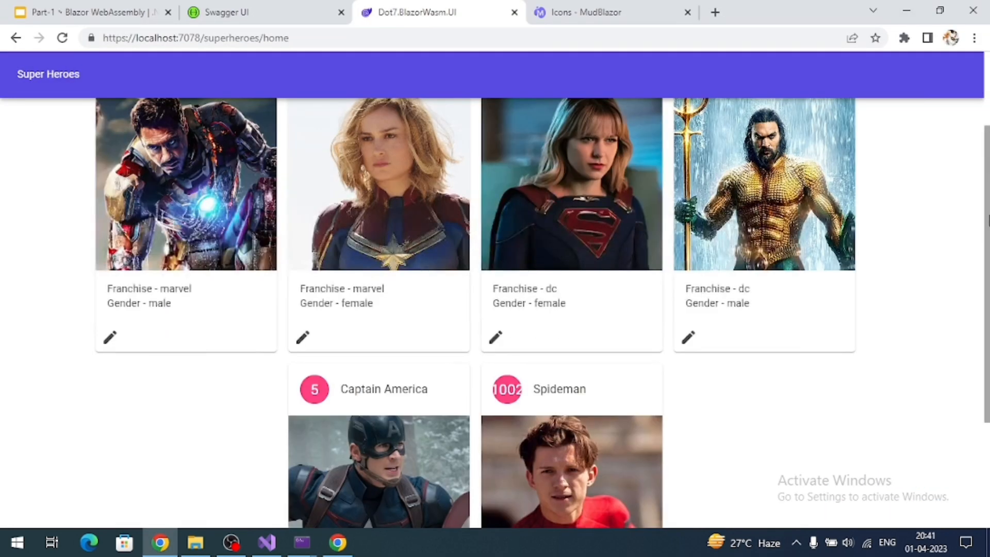
pyautogui.scroll(-3)
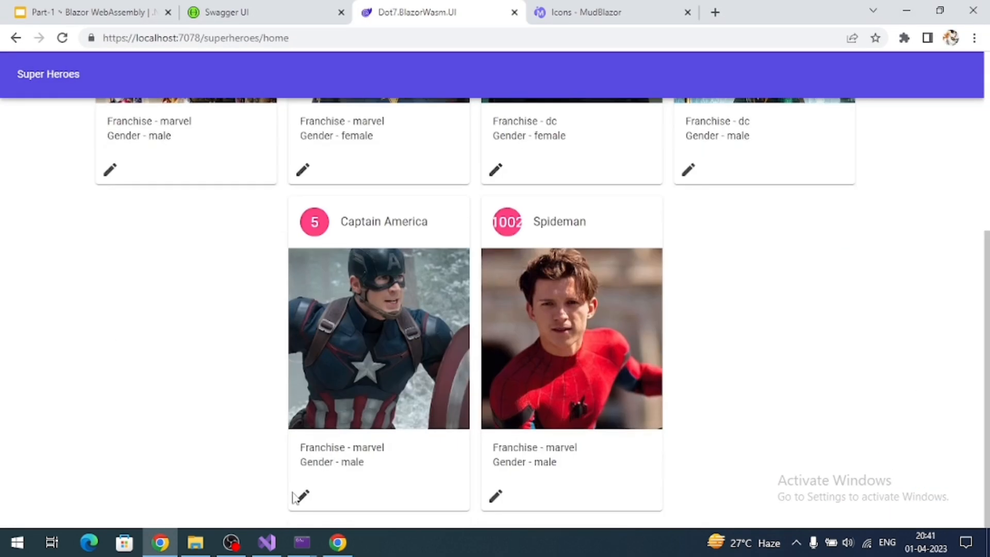
# - Open Captain America's edit page and check the id 5 fetch response and preview in DevTools
pyautogui.click(301, 496)
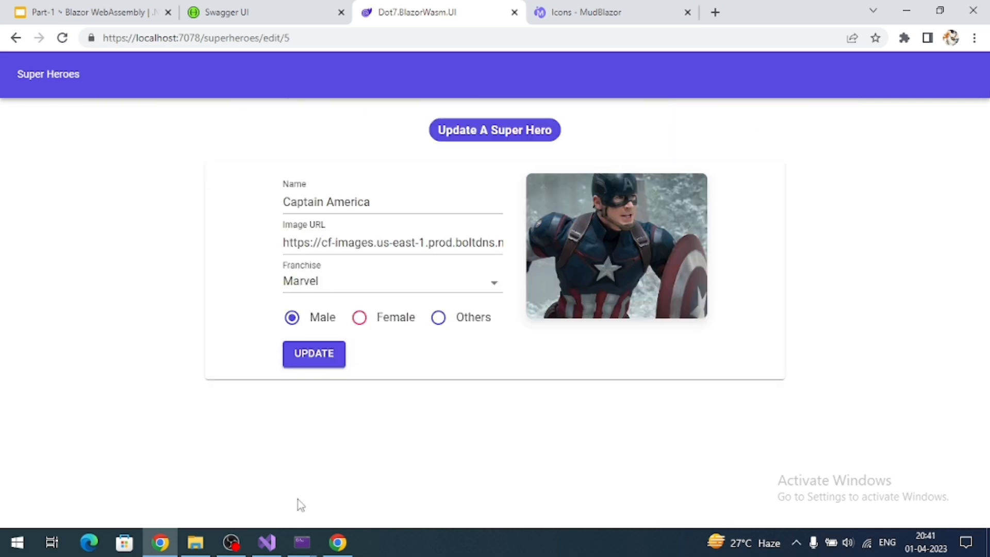
pyautogui.moveTo(368, 298)
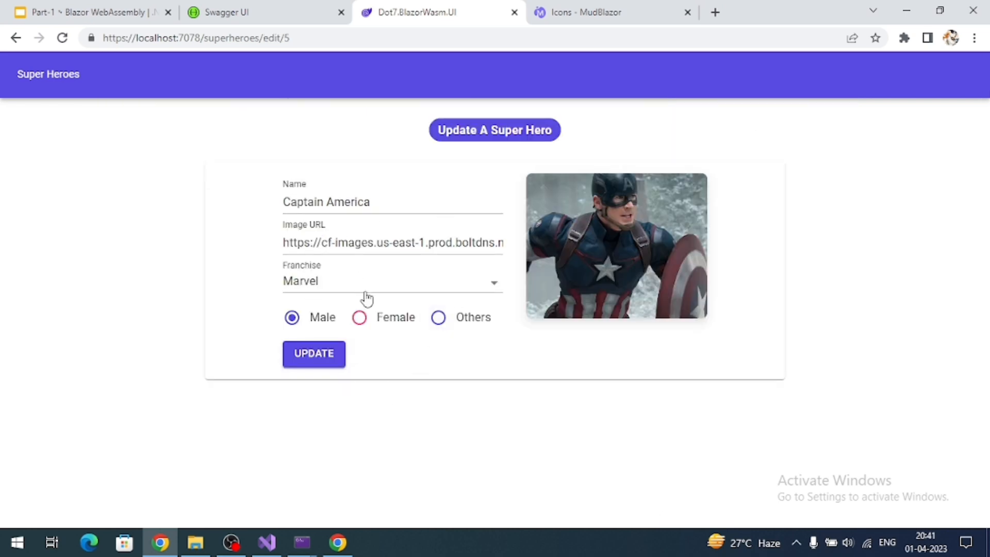
pyautogui.moveTo(367, 268)
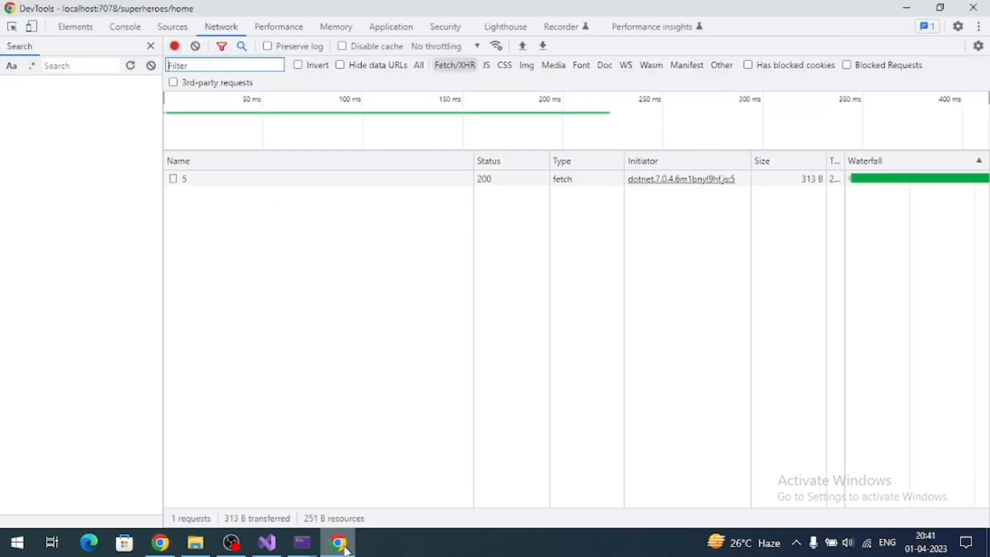
pyautogui.click(183, 179)
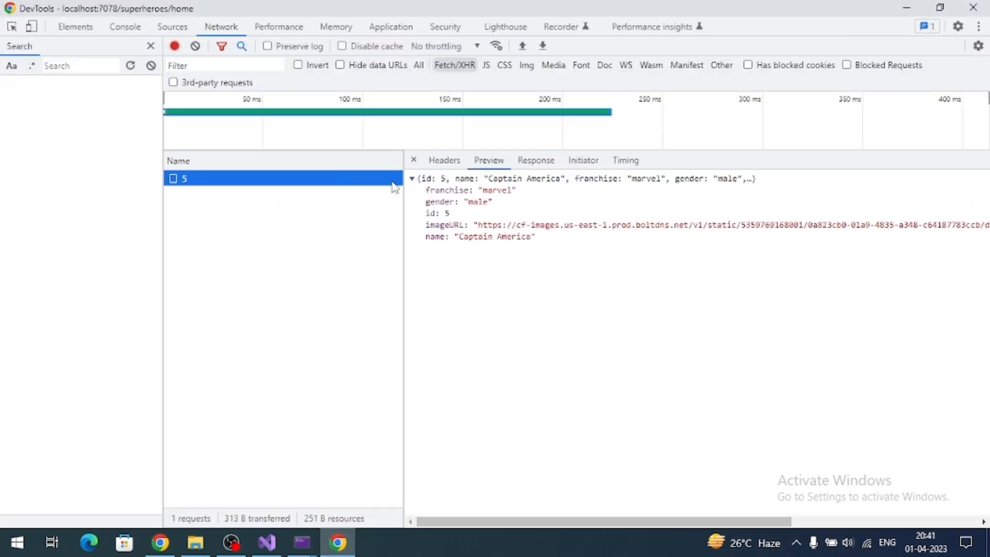
pyautogui.click(535, 160)
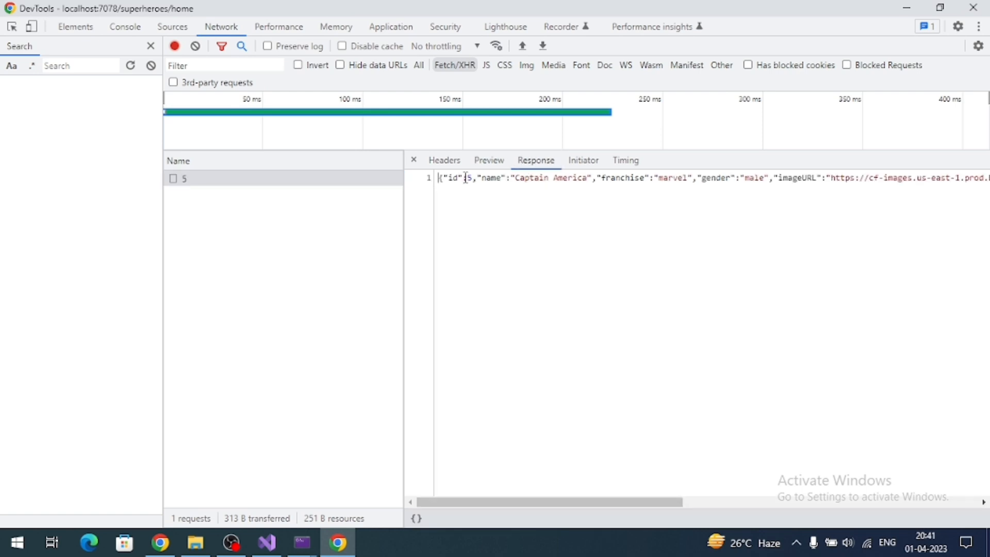
pyautogui.click(489, 160)
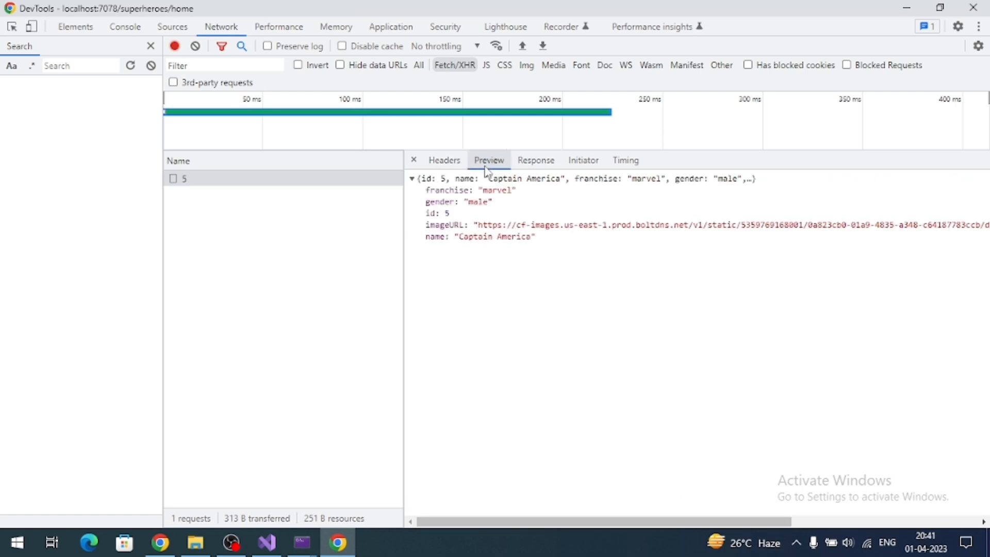
pyautogui.click(444, 160)
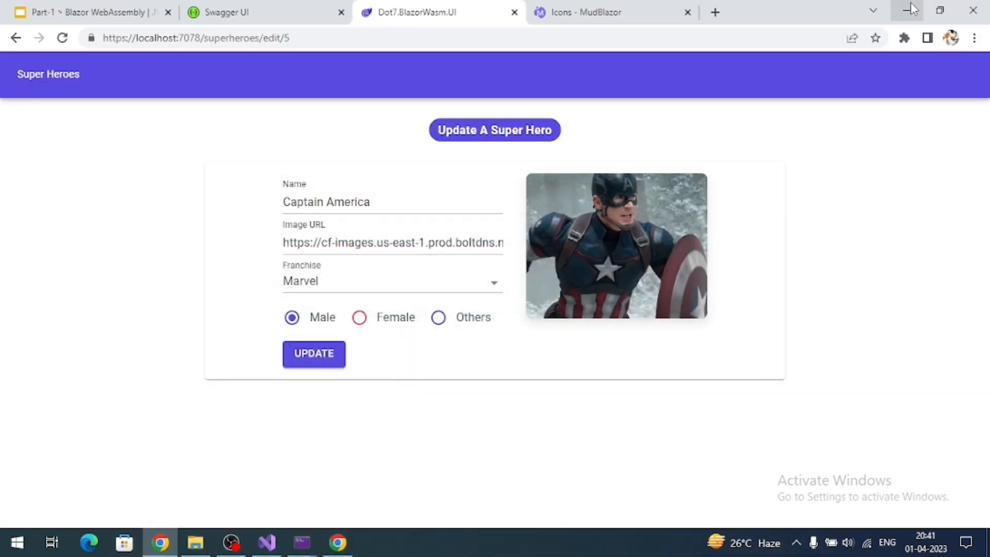
# - Append "[The First Avenger]" to Captain America's name and update the hero
pyautogui.click(396, 202)
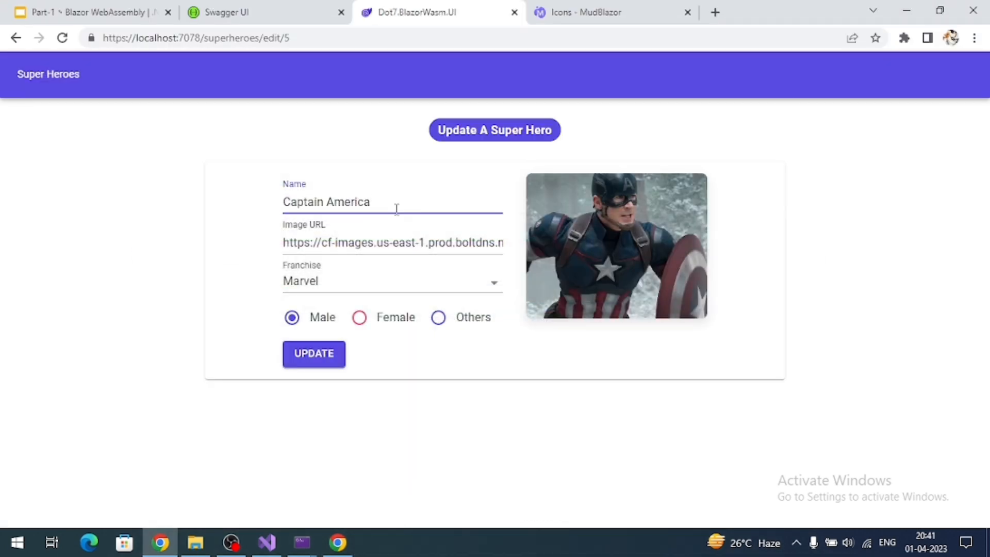
pyautogui.write('[T]')
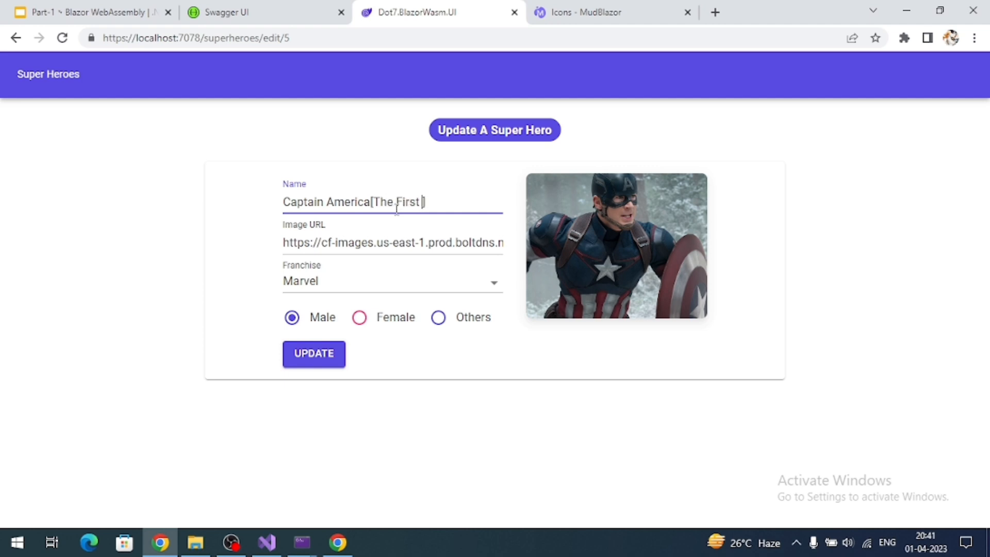
pyautogui.write('Avenger')
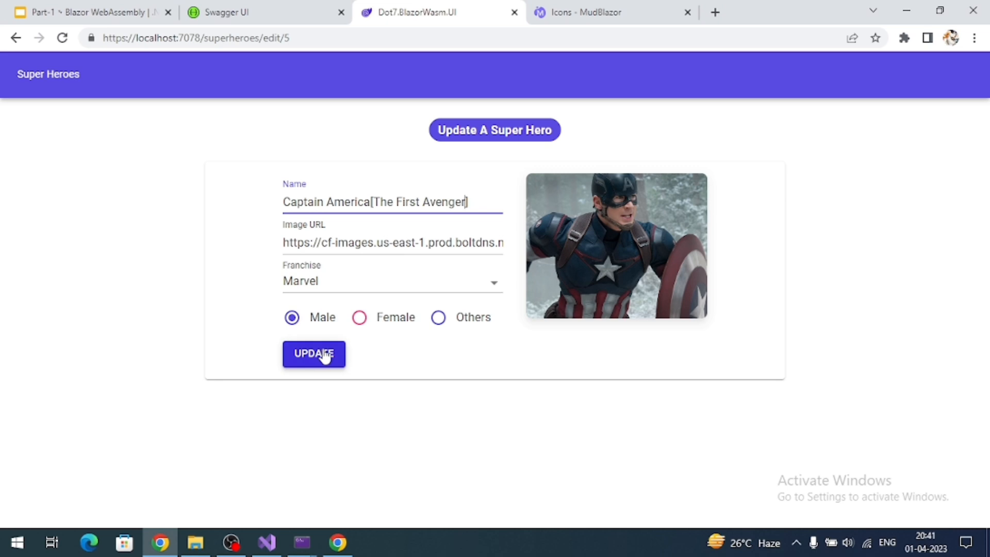
pyautogui.click(313, 354)
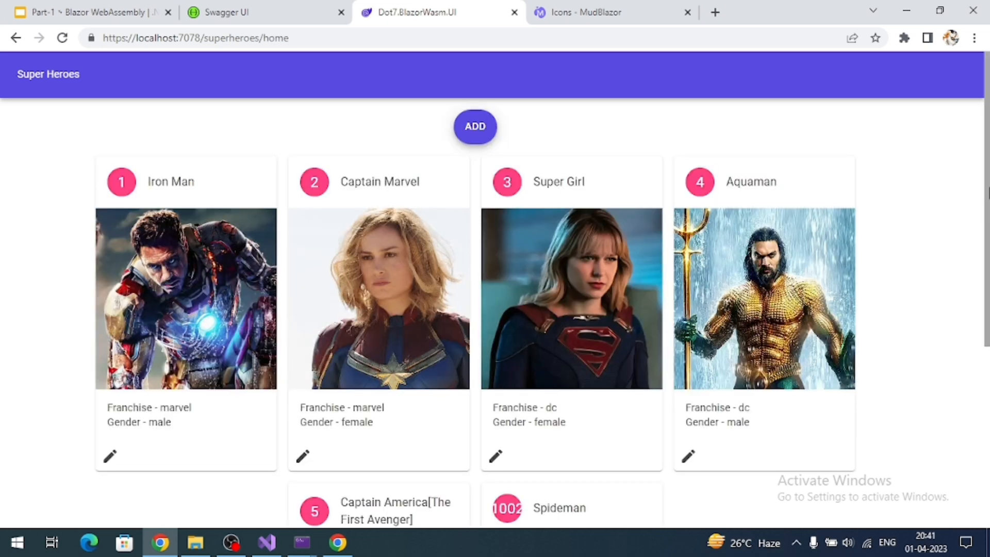
# - Confirm the renamed card and the 200 PUT request in DevTools Network, then hide DevTools
pyautogui.scroll(-3)
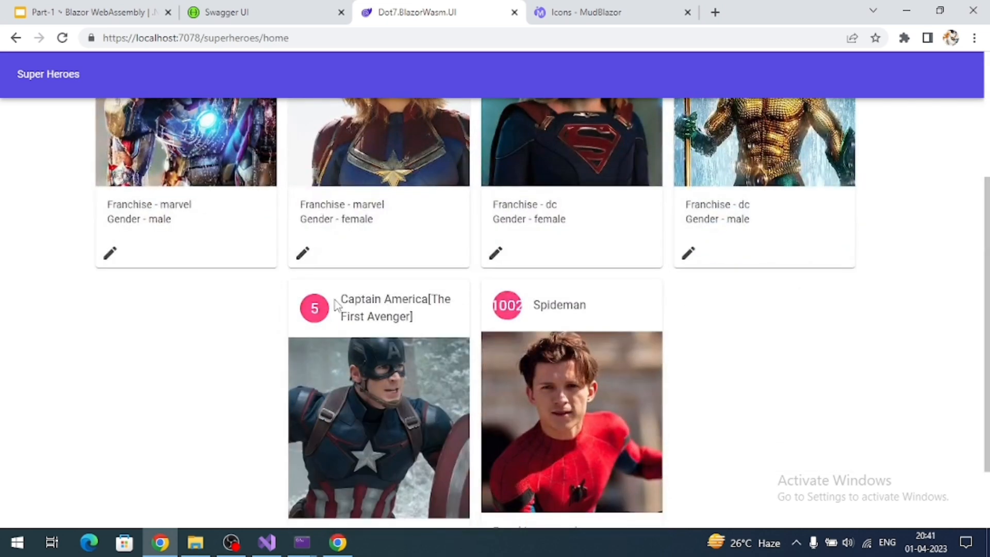
pyautogui.doubleClick(395, 308)
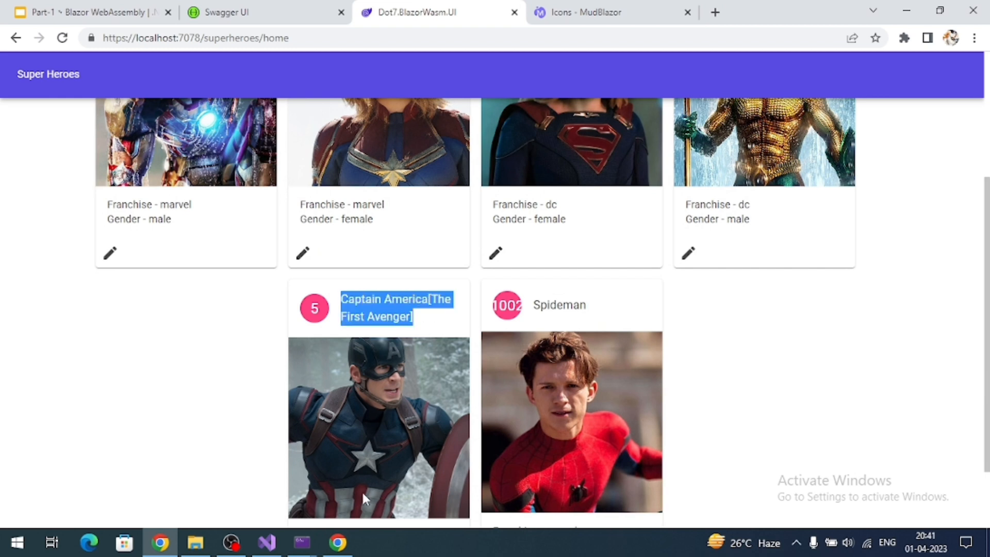
pyautogui.press('F12')
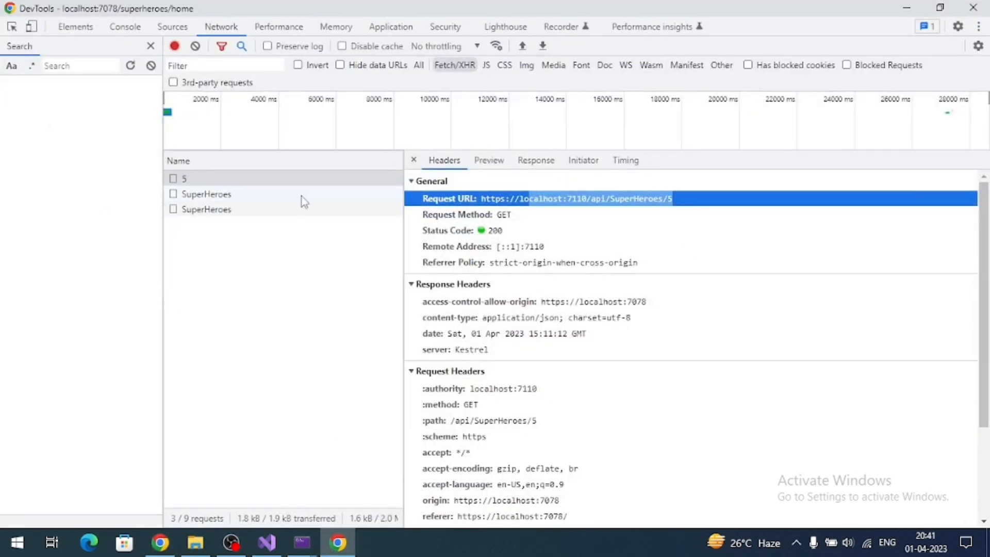
pyautogui.click(205, 194)
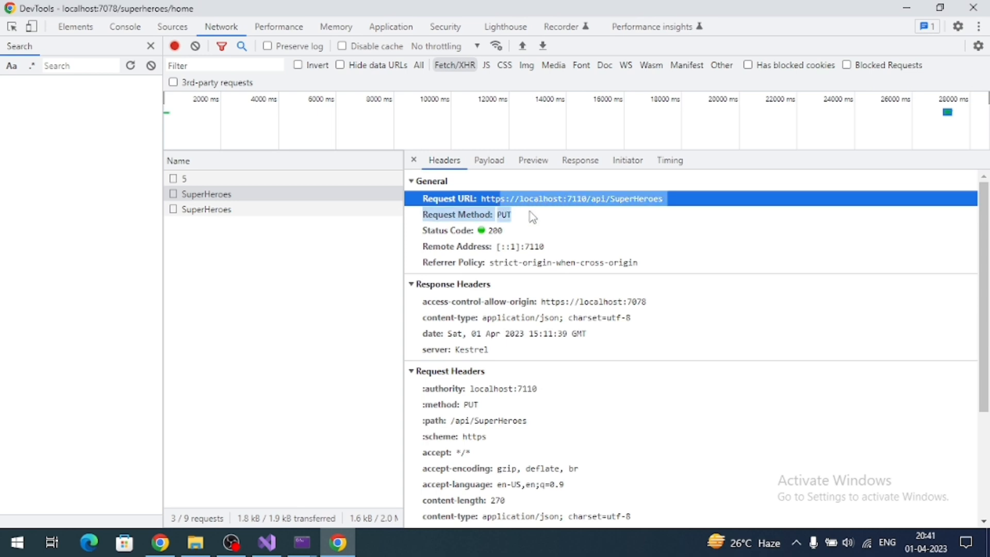
pyautogui.click(489, 160)
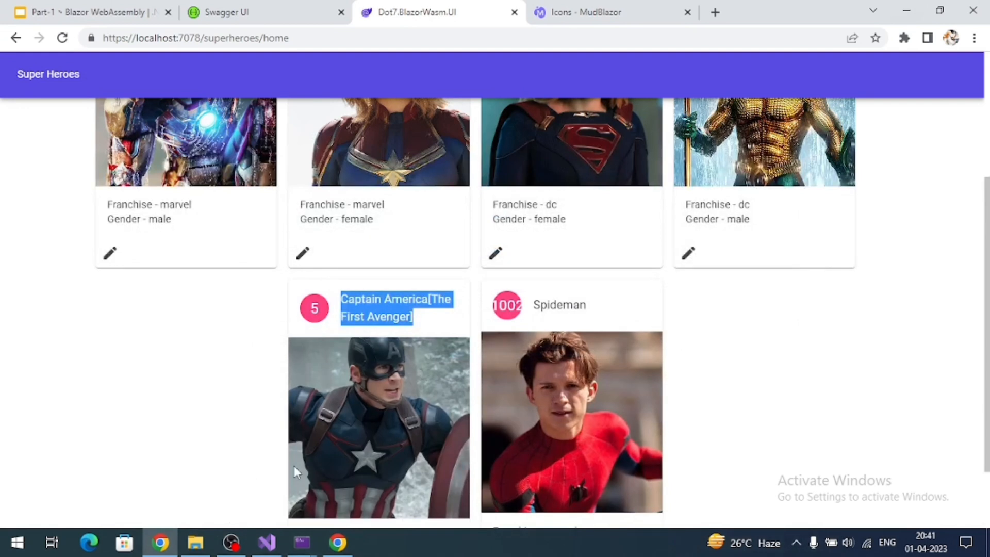
pyautogui.moveTo(355, 374)
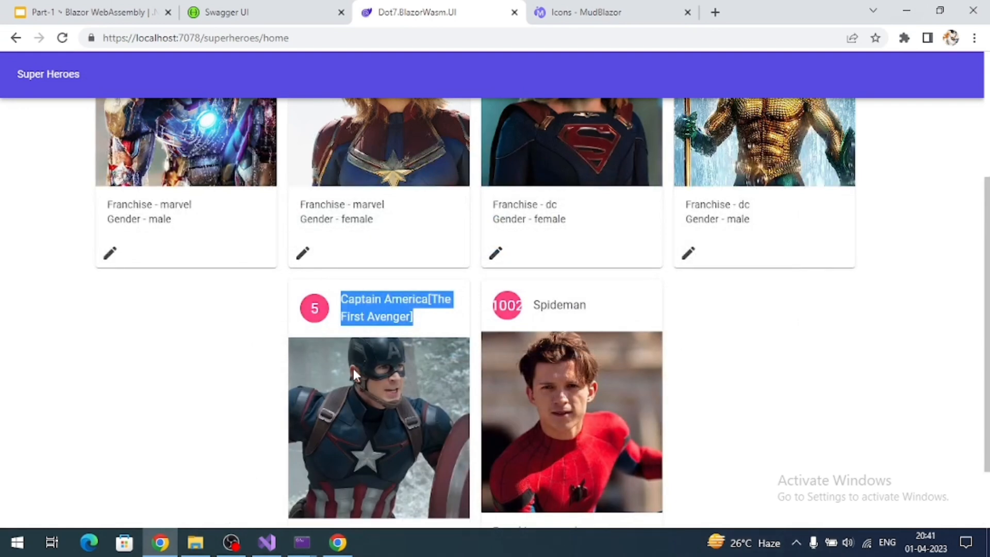
pyautogui.moveTo(416, 324)
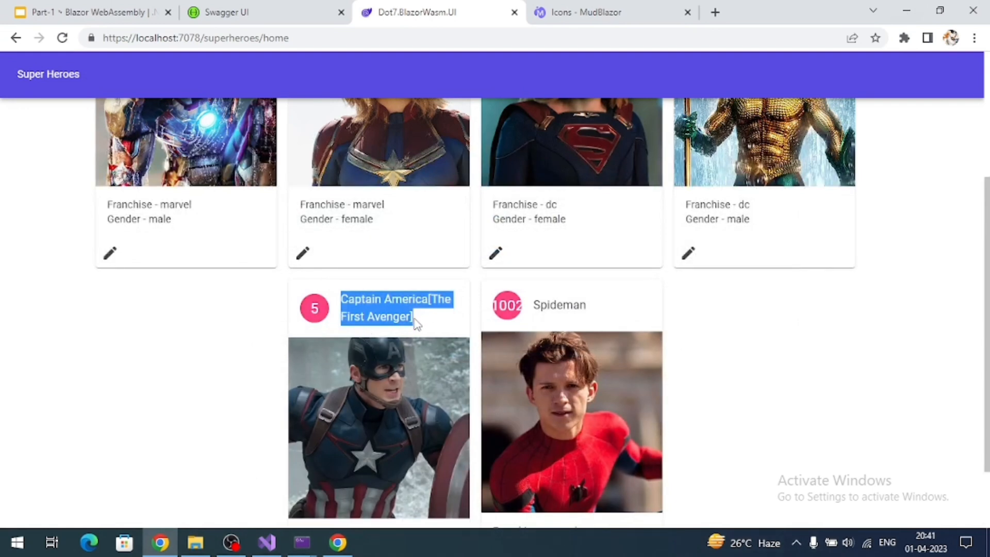